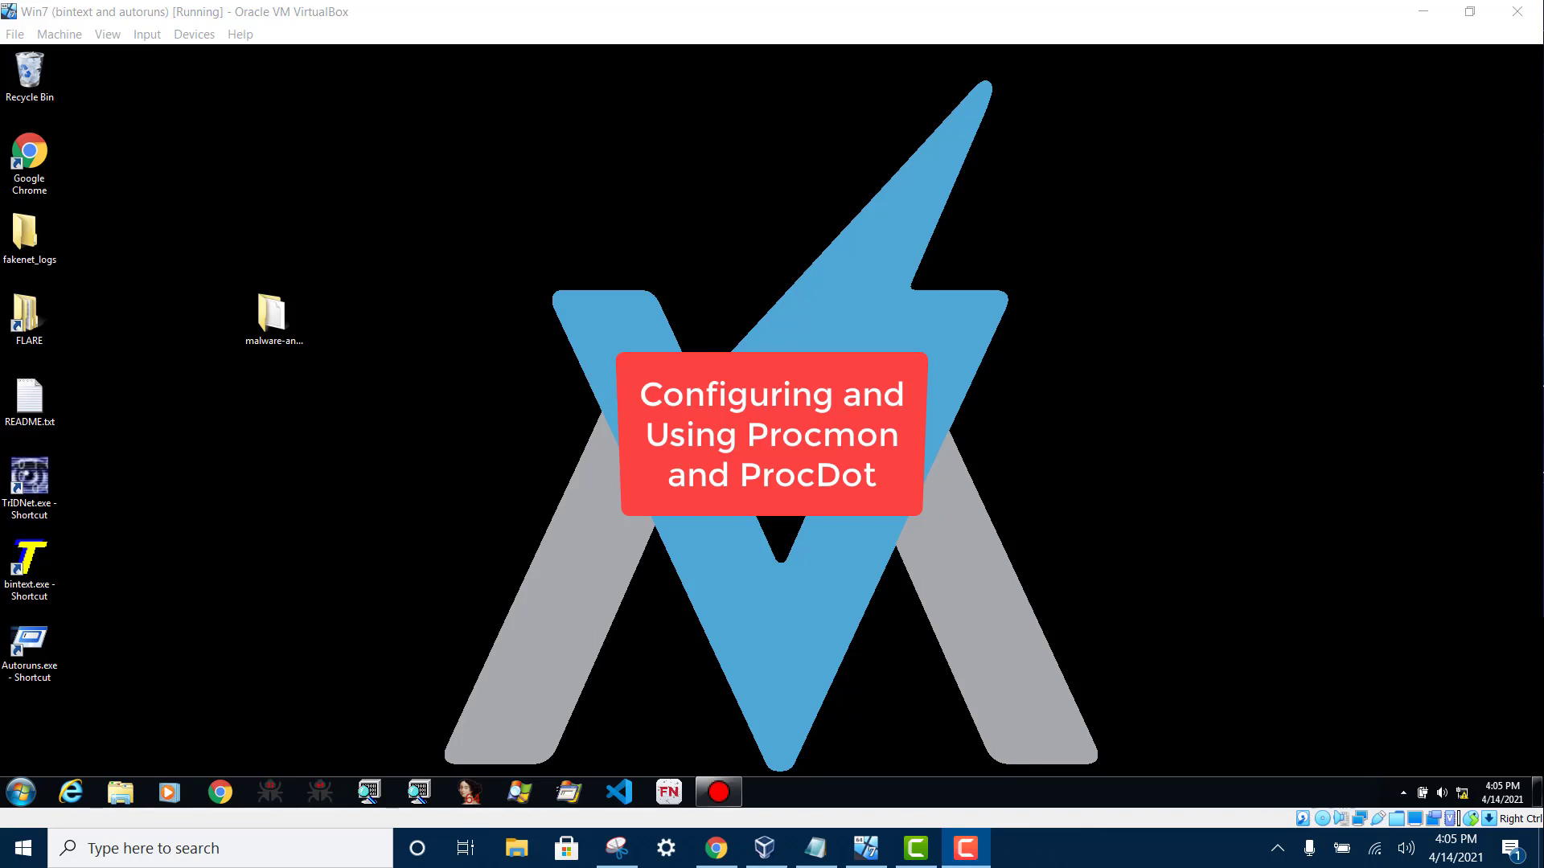
# View the screenshot of ProcDOT's 'Dot executable is not properly installed/configured!' error
pyautogui.click(616, 848)
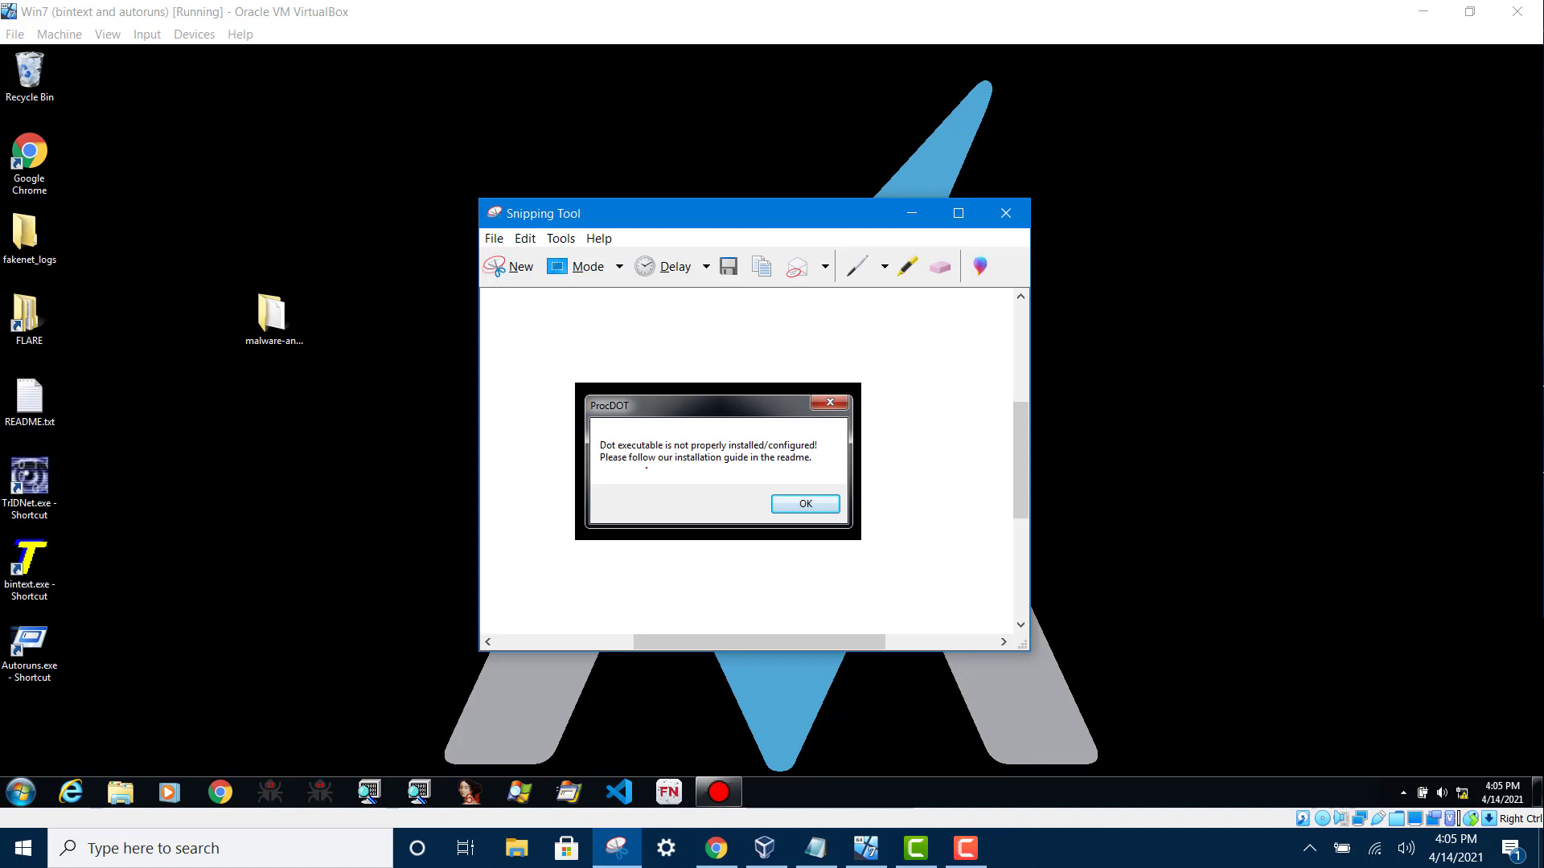
# Read through the 'How to install Graphviz software' page in Chrome
pyautogui.moveTo(753, 212); pyautogui.dragTo(896, 228)
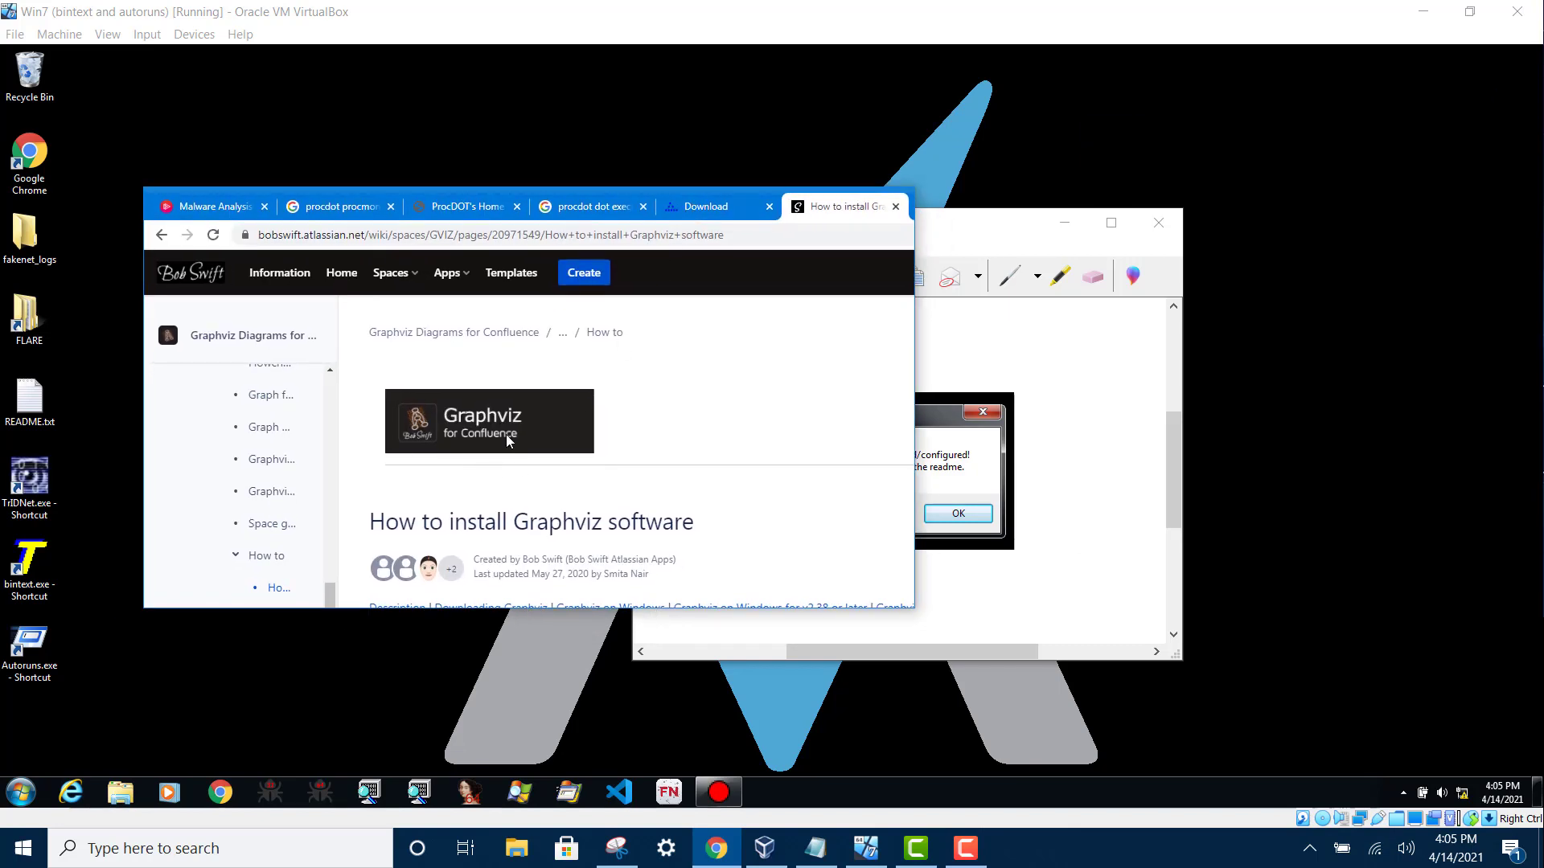
pyautogui.moveTo(455, 381)
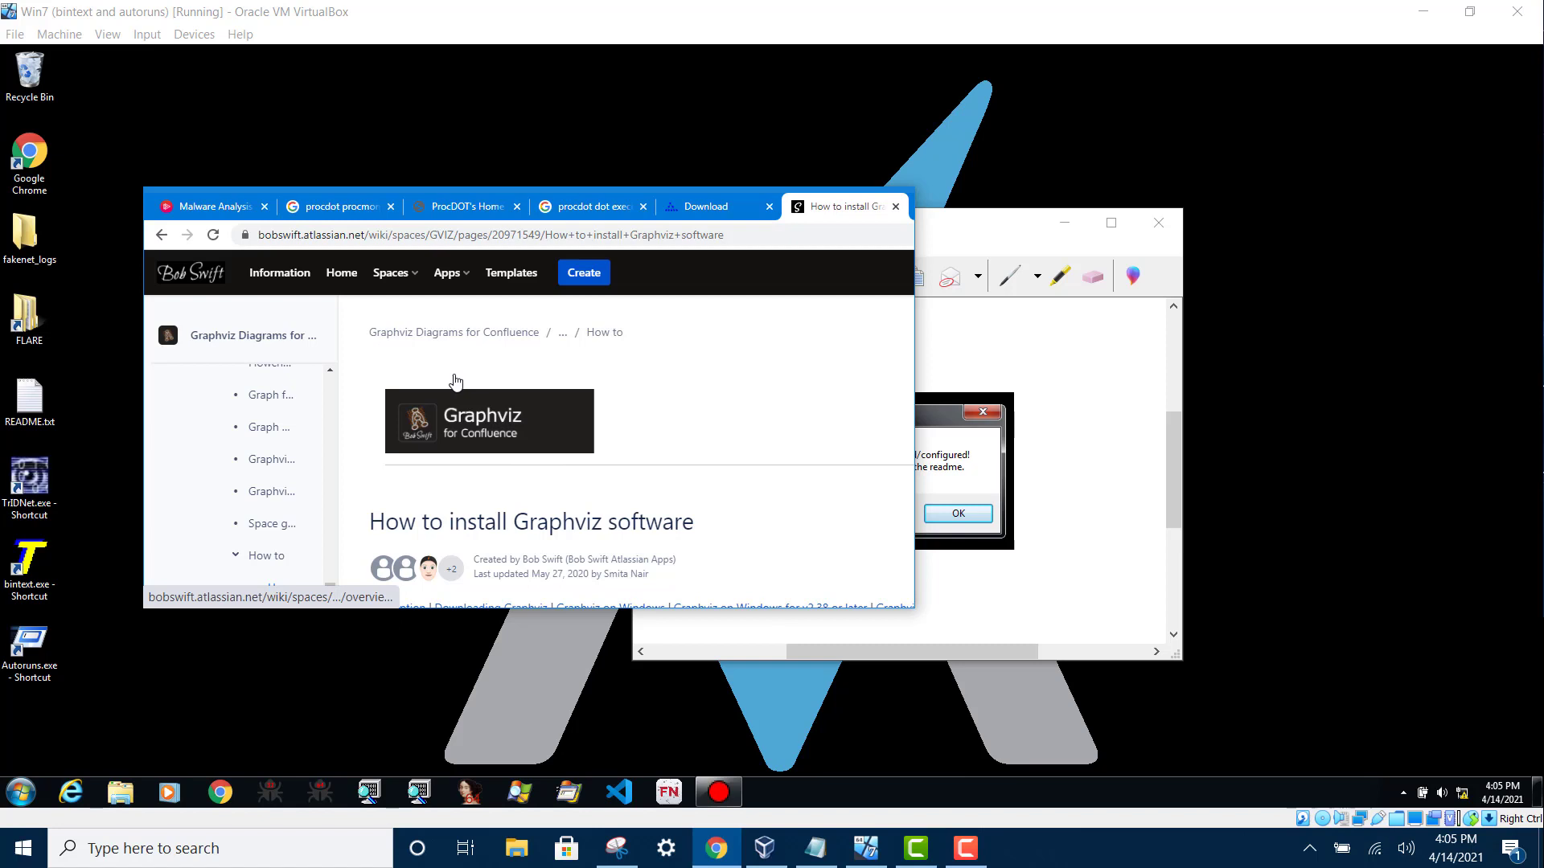
pyautogui.moveTo(468, 499)
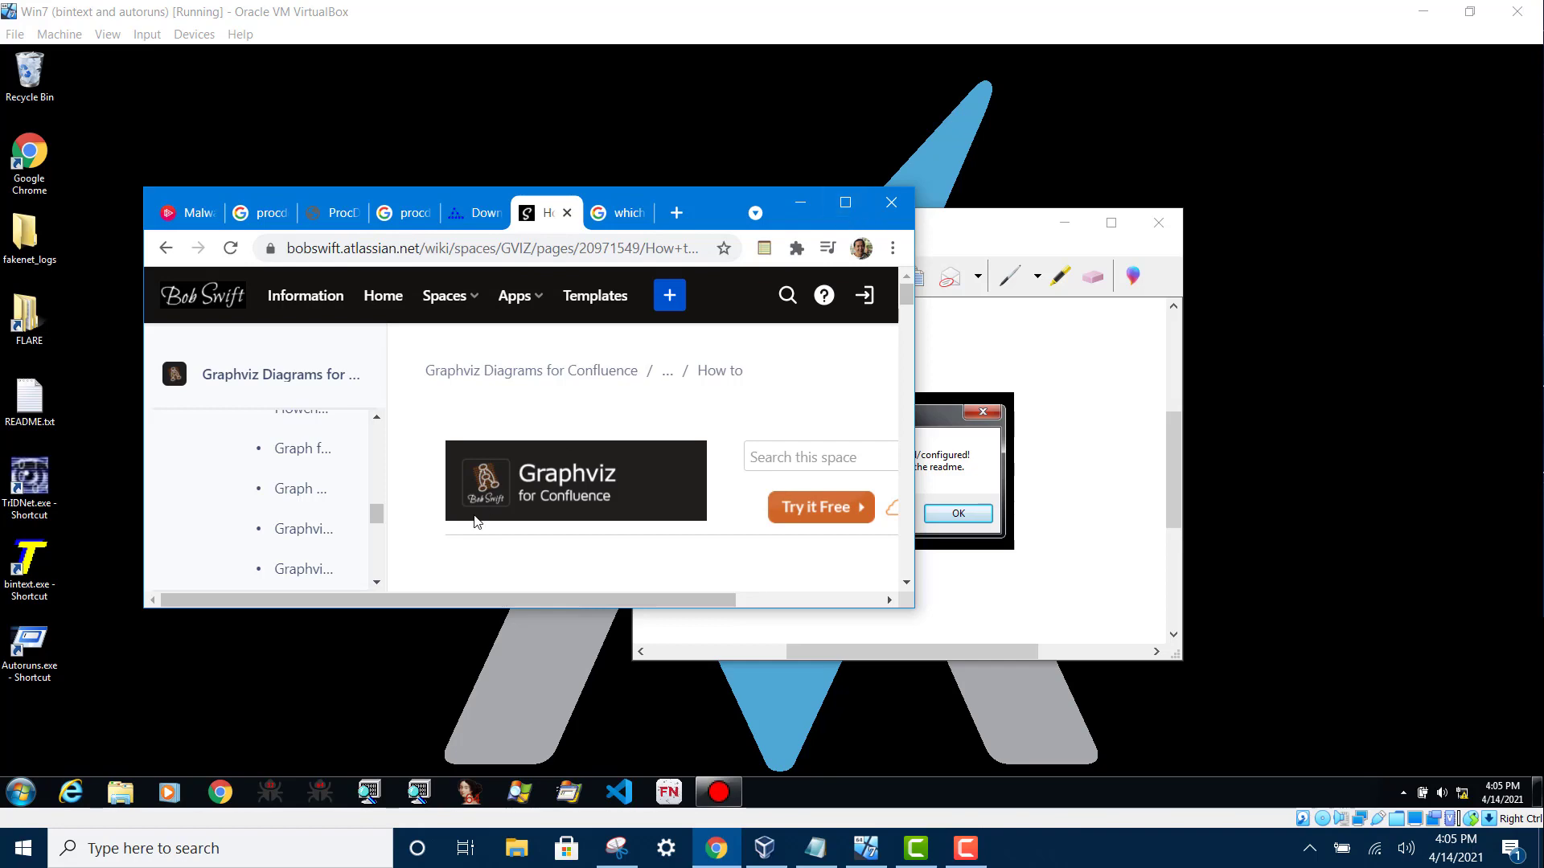
pyautogui.scroll(-3)
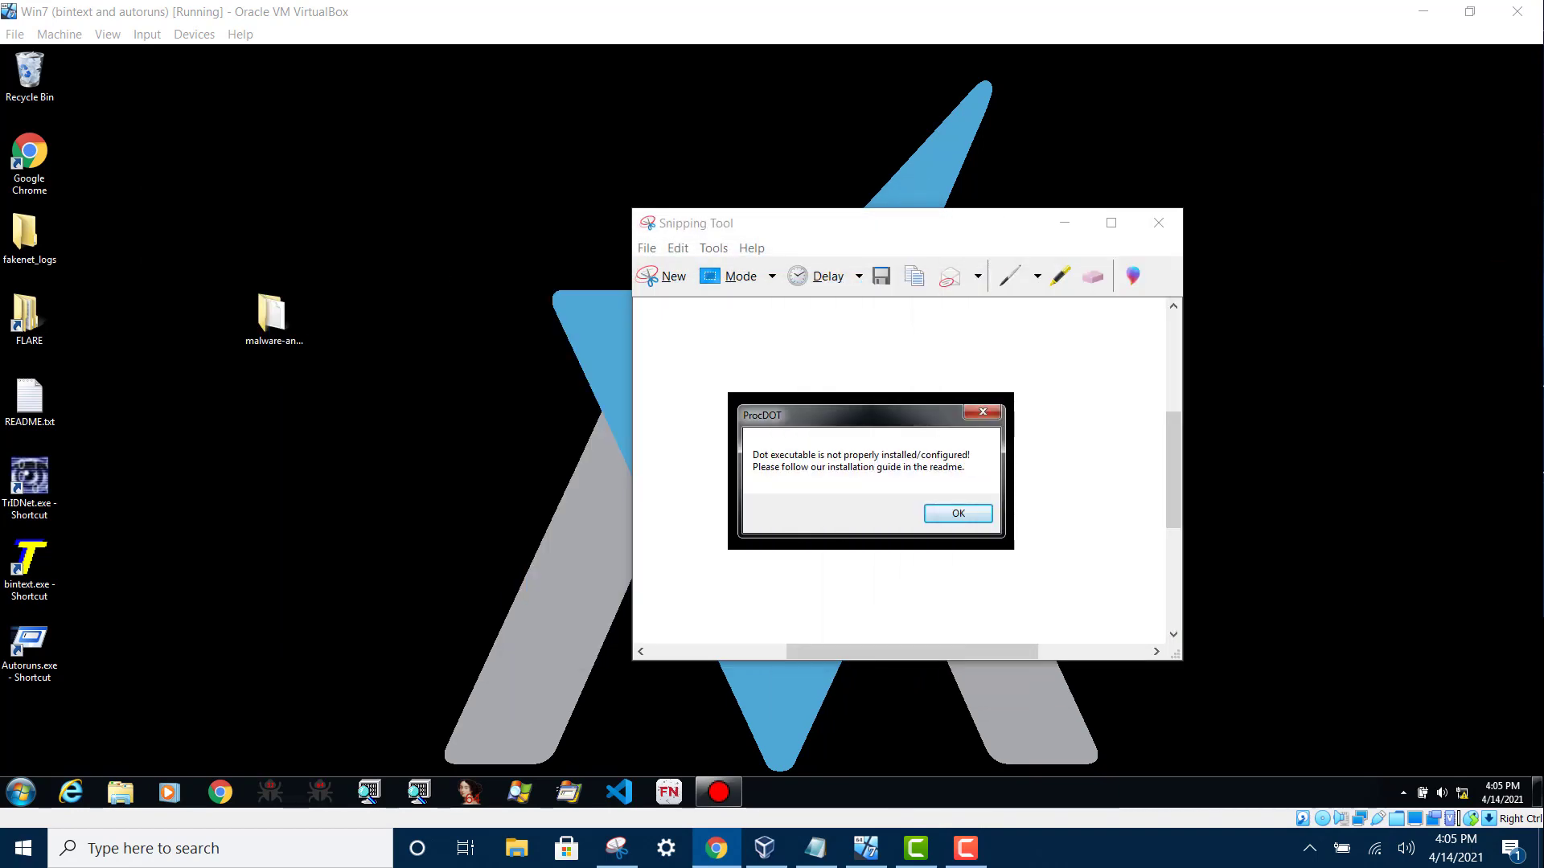
pyautogui.moveTo(374, 691)
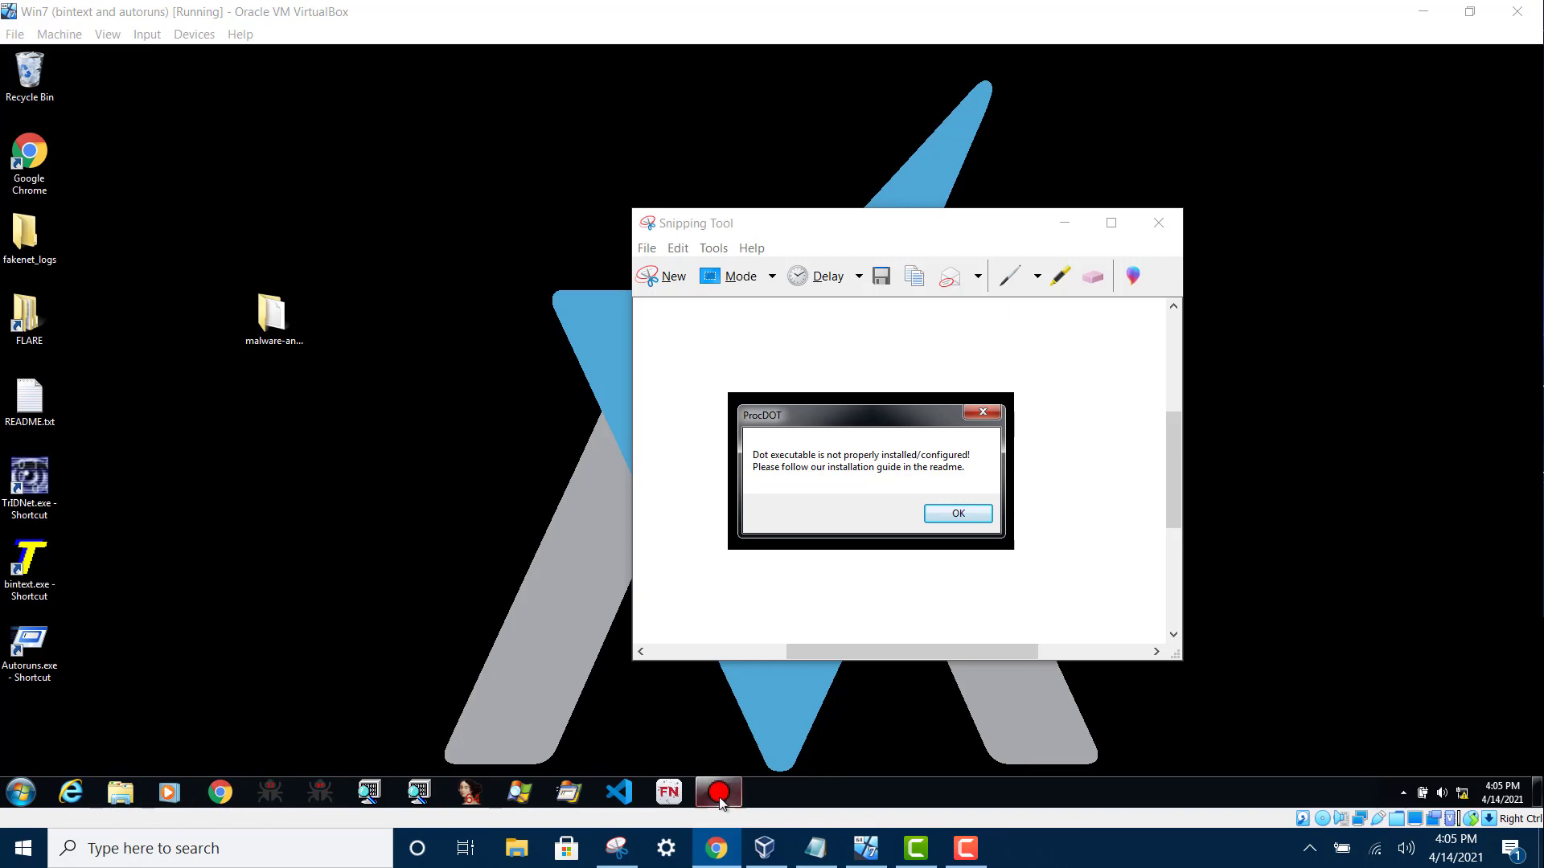
# Return to the ProcDOT activity graph and exit ProcDOT without saving the session
pyautogui.click(957, 513)
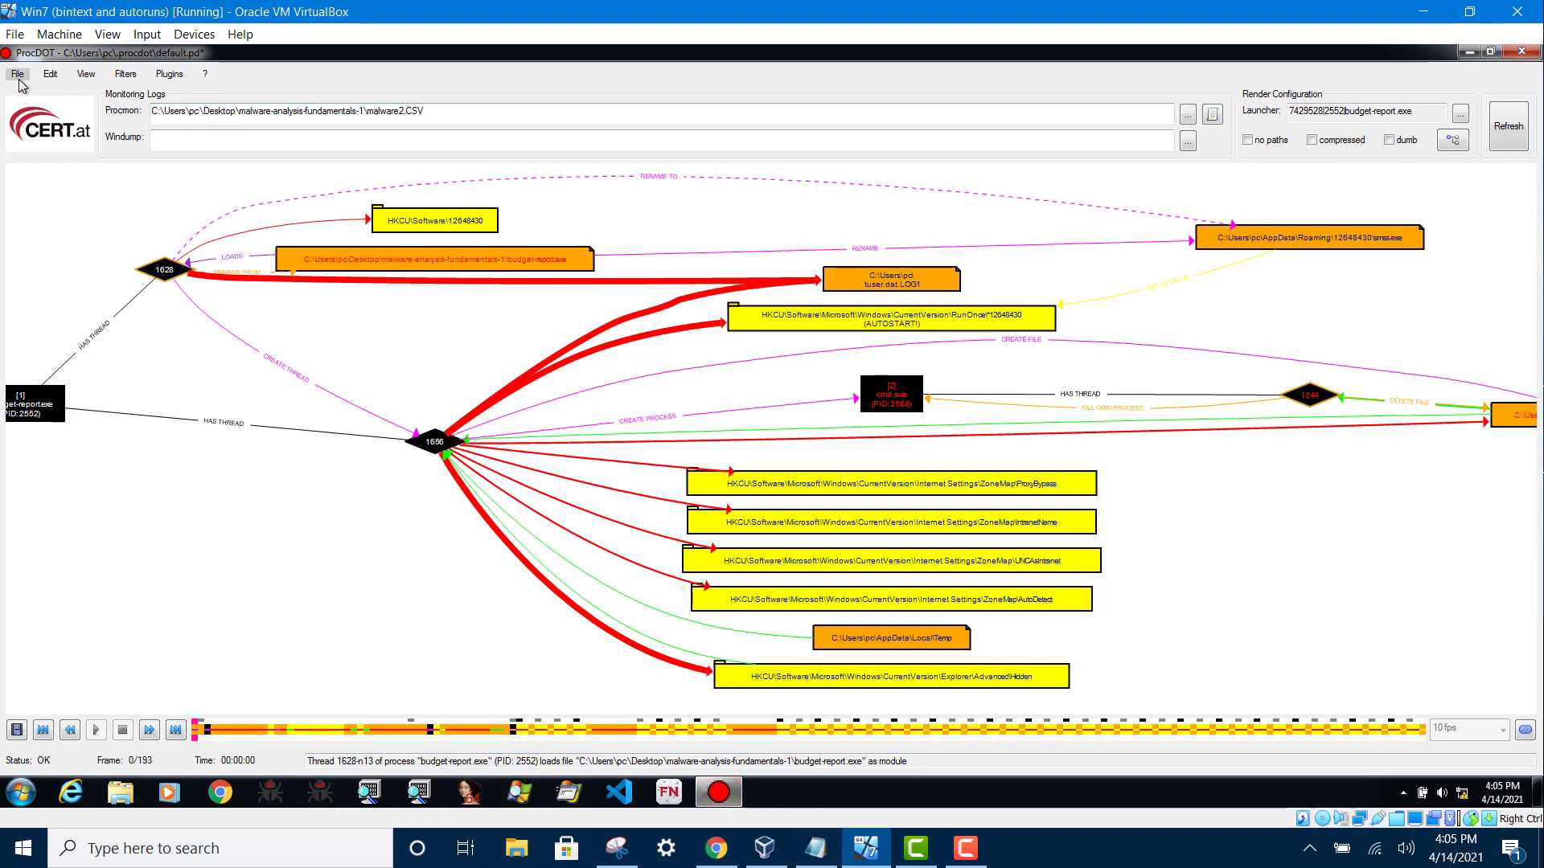
pyautogui.moveTo(267, 70)
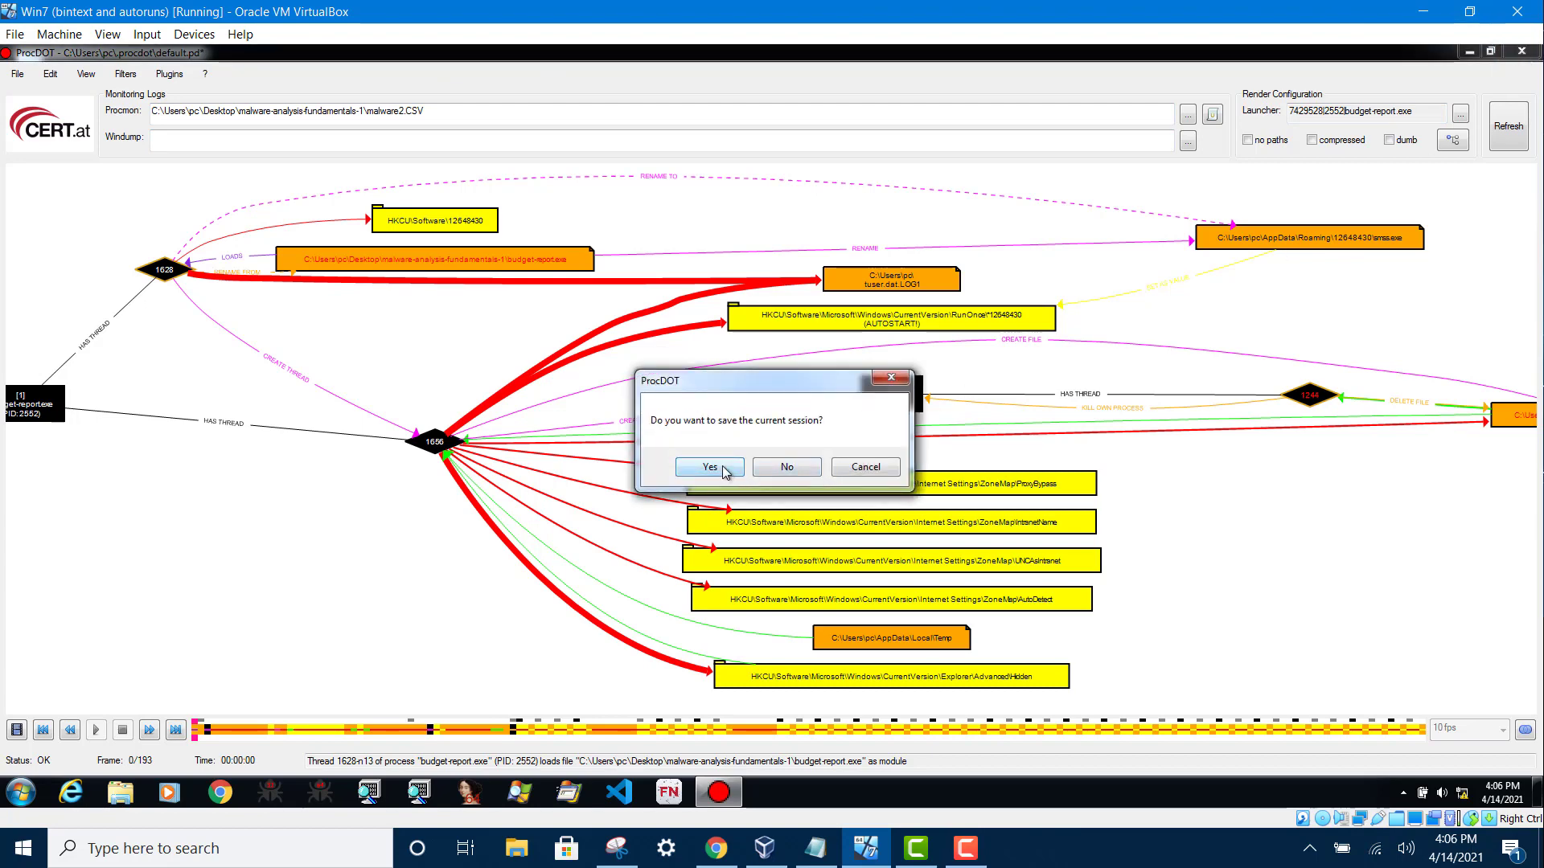
pyautogui.click(709, 466)
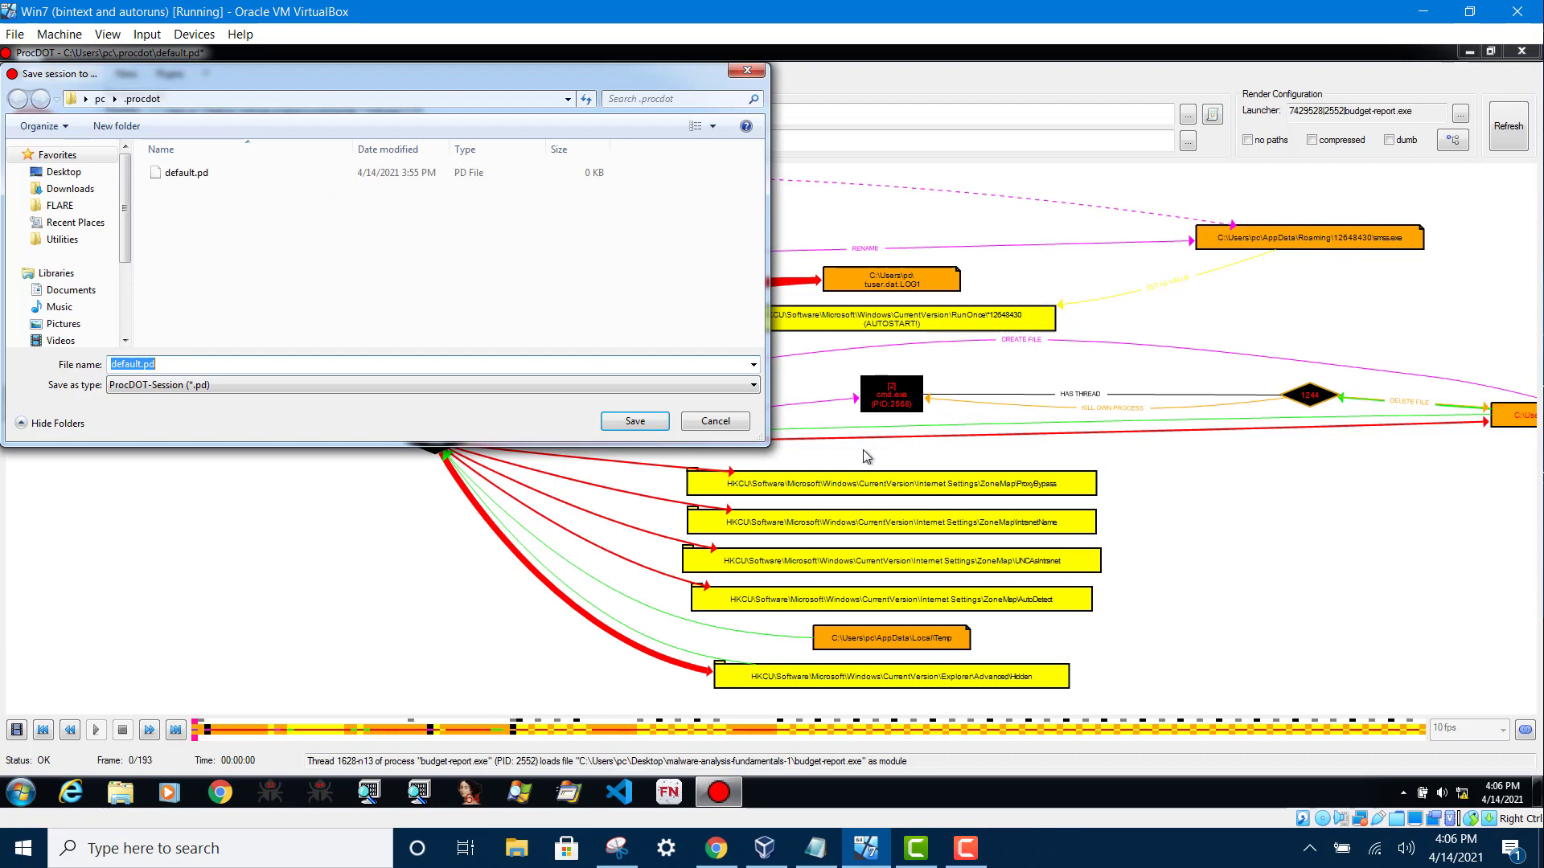
pyautogui.moveTo(717, 435)
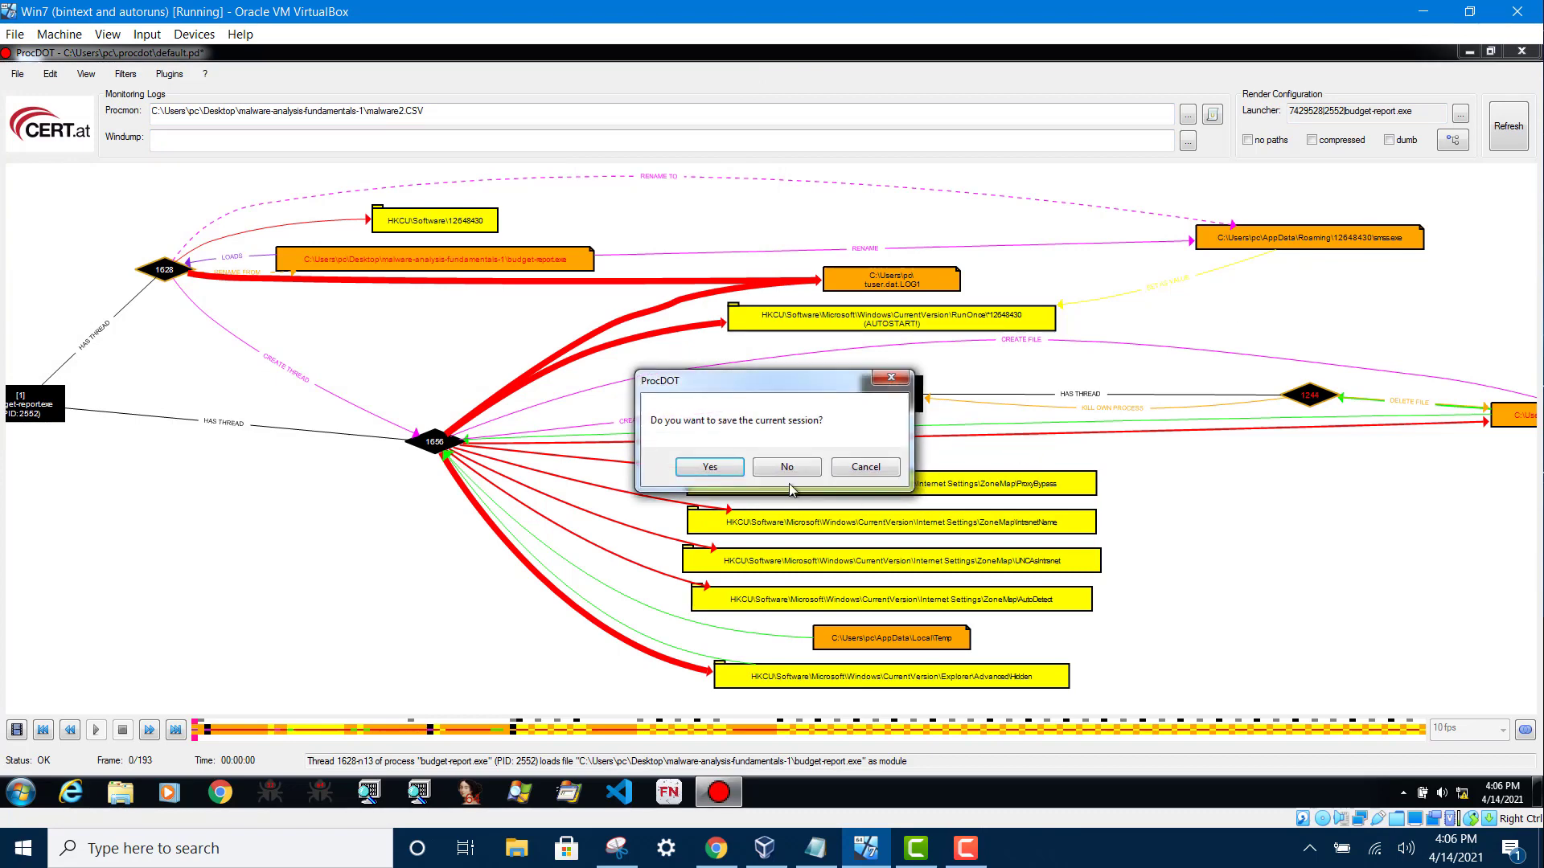
pyautogui.click(786, 467)
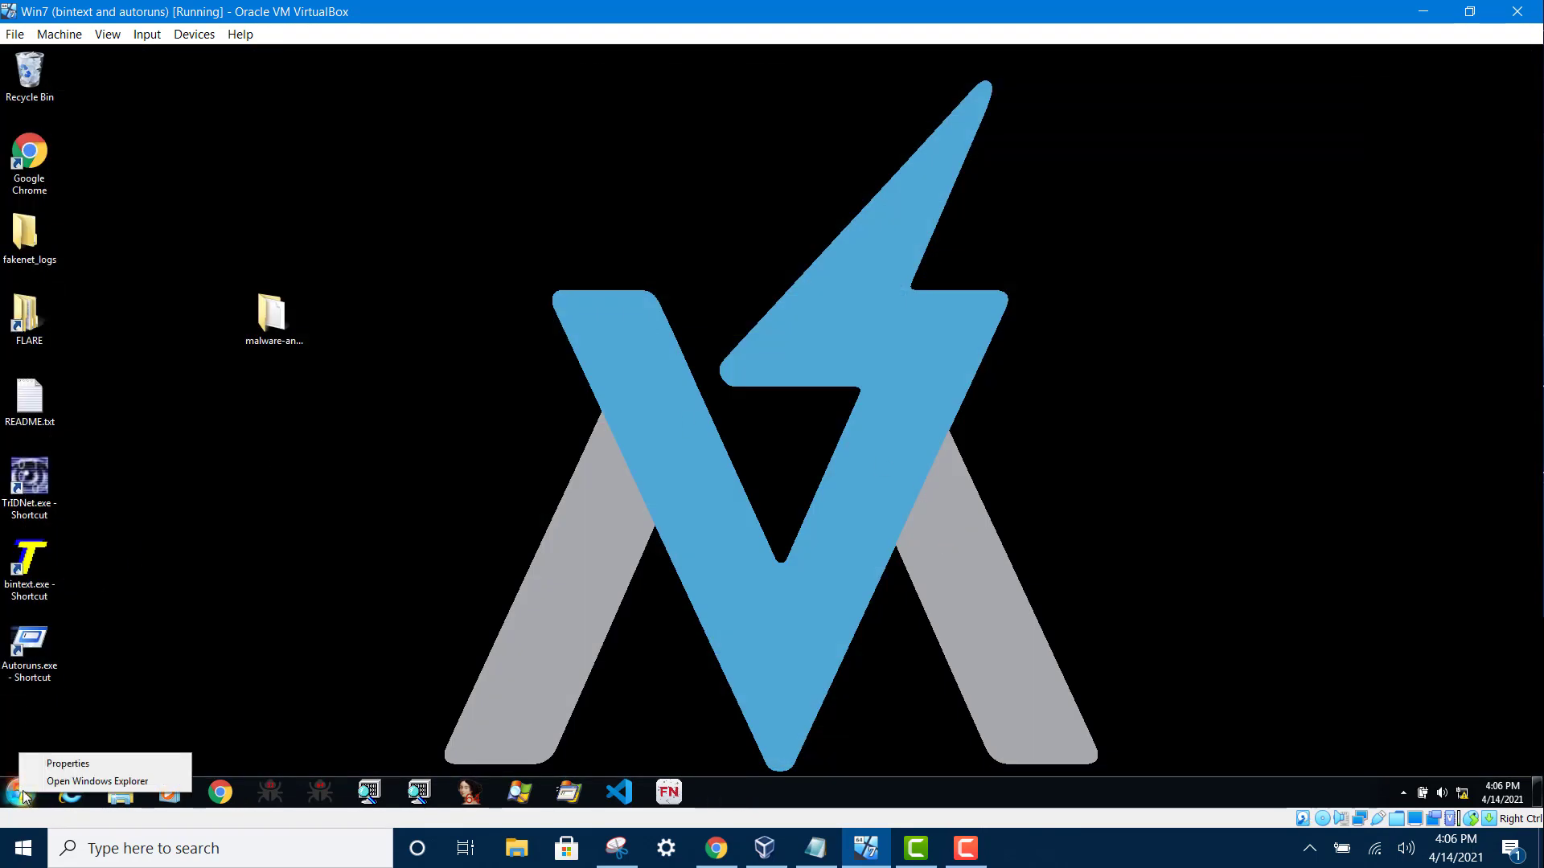
# Relaunch ProcDOT from the Start menu search for 'procd'
pyautogui.click(23, 846)
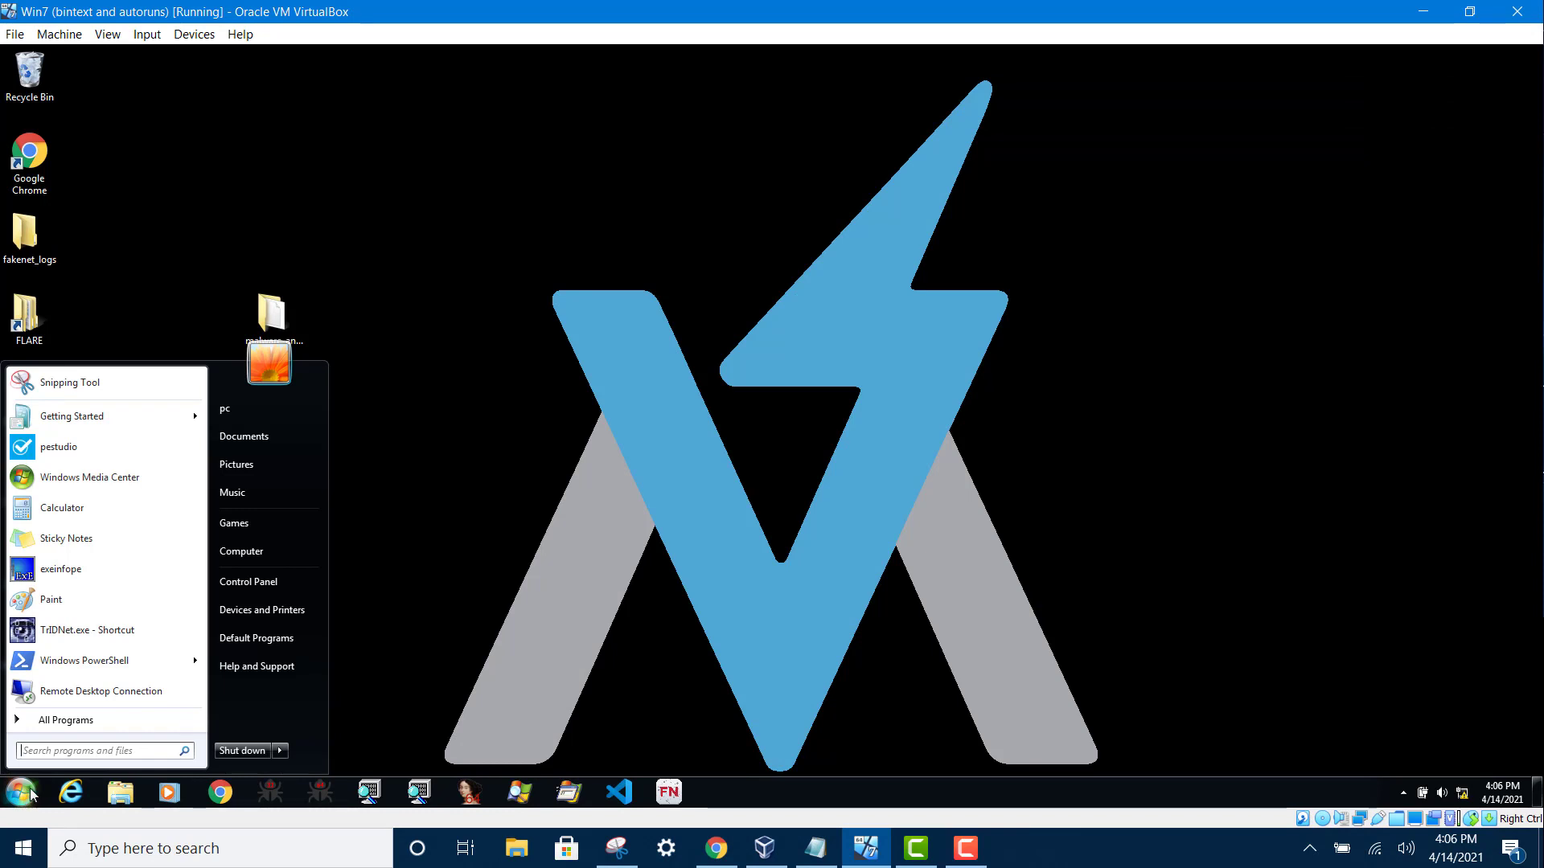
pyautogui.write('procdot')
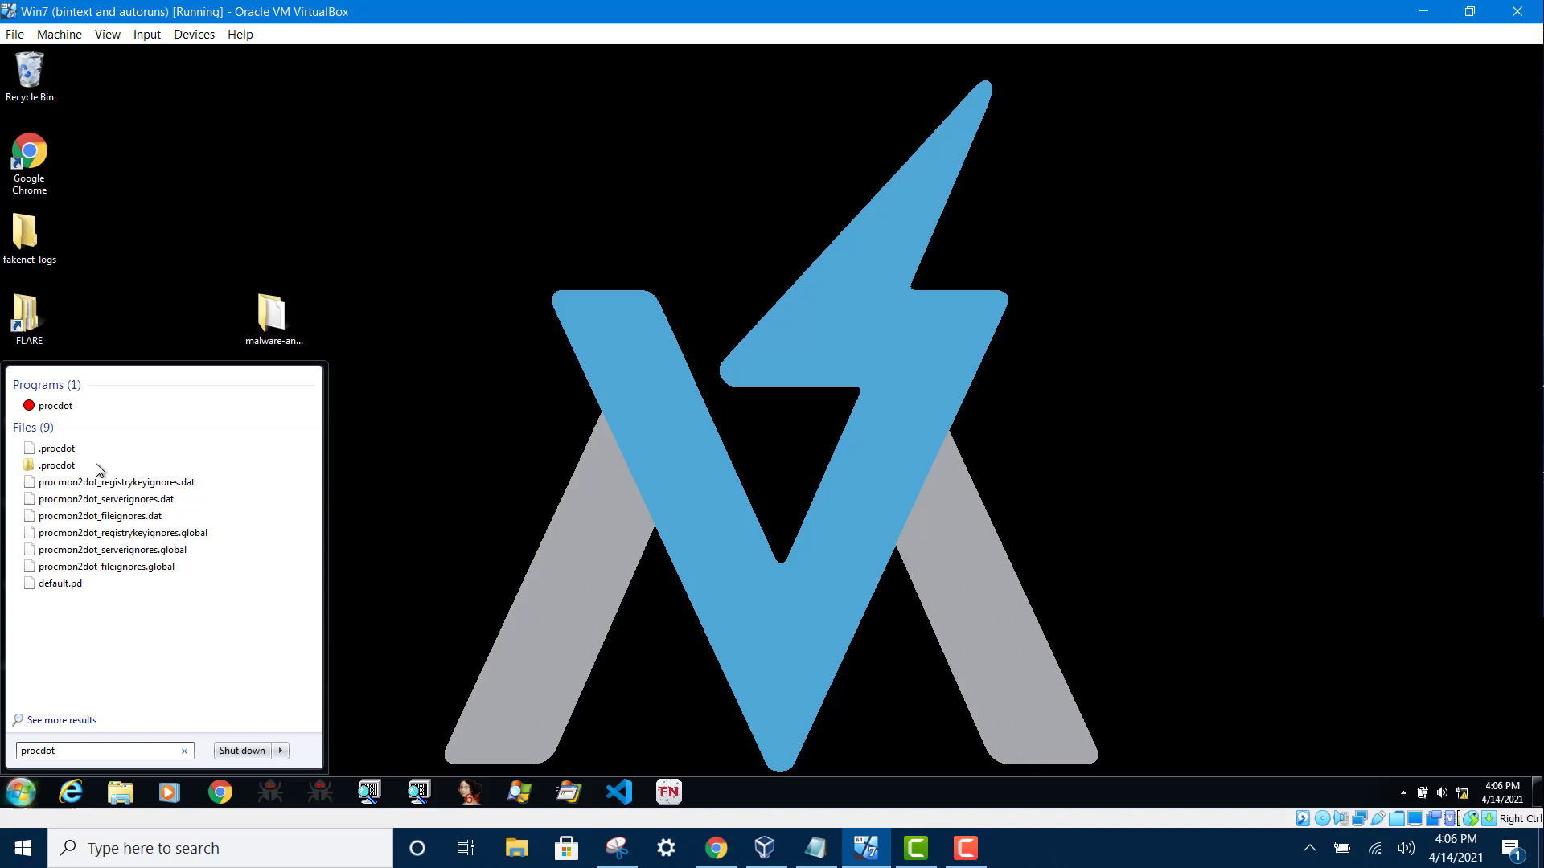
pyautogui.click(55, 406)
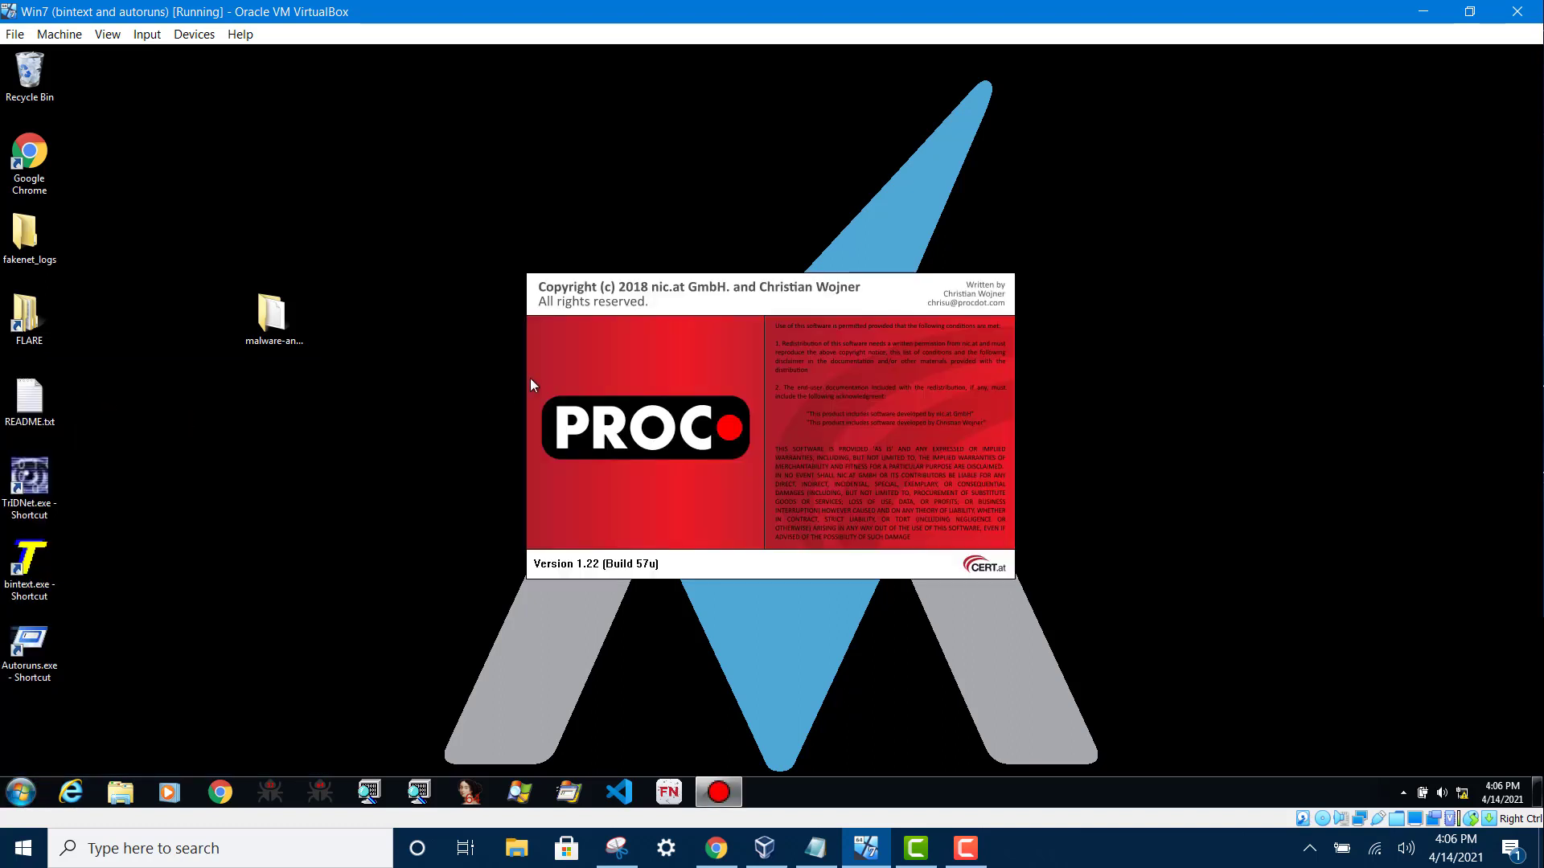
pyautogui.moveTo(537, 386)
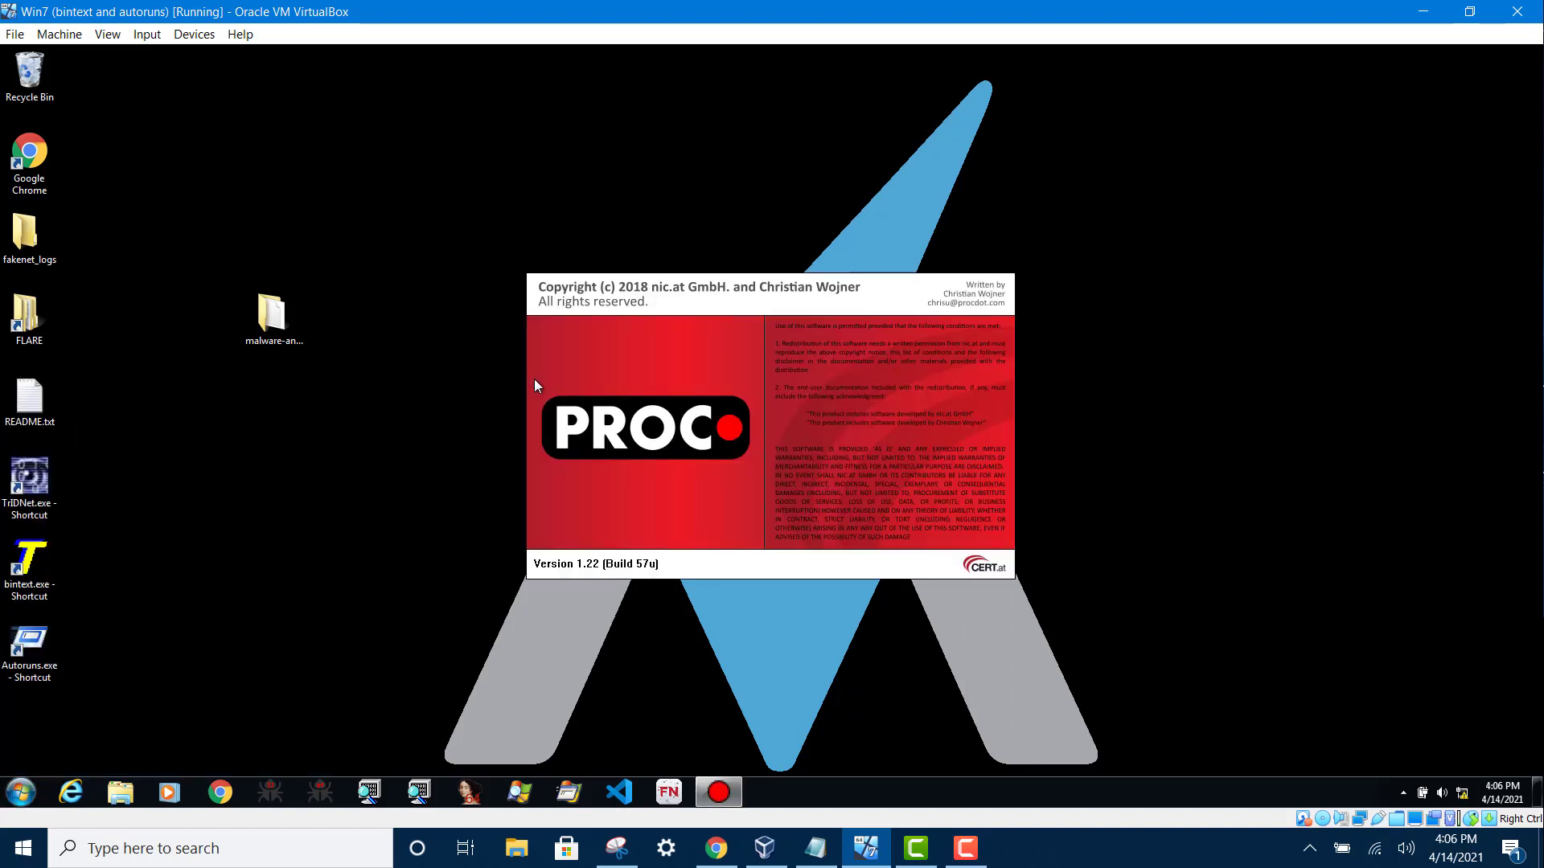
pyautogui.moveTo(553, 392)
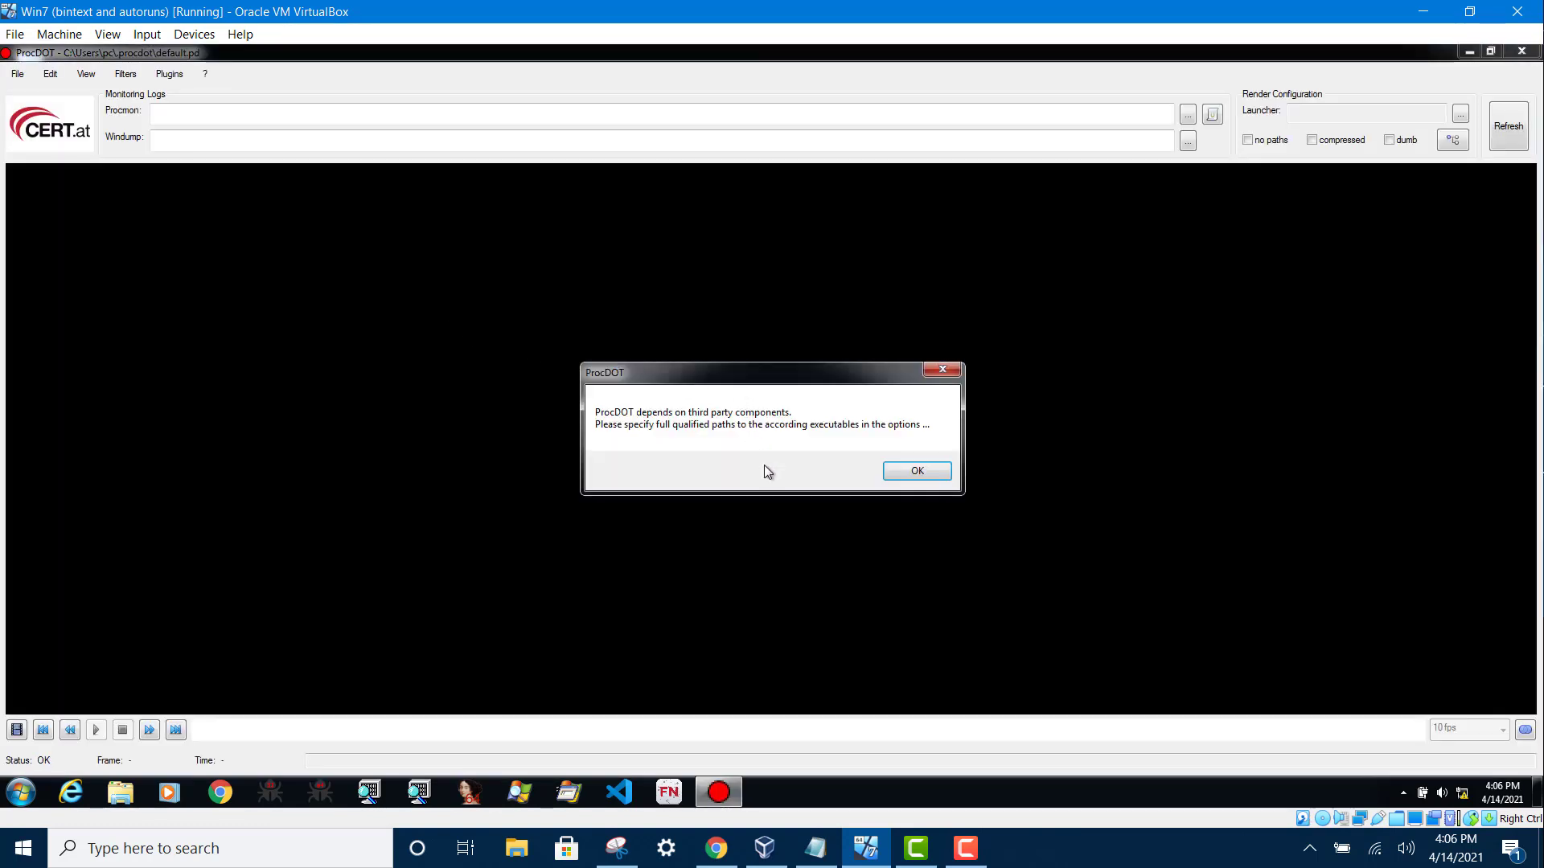
pyautogui.moveTo(884, 469)
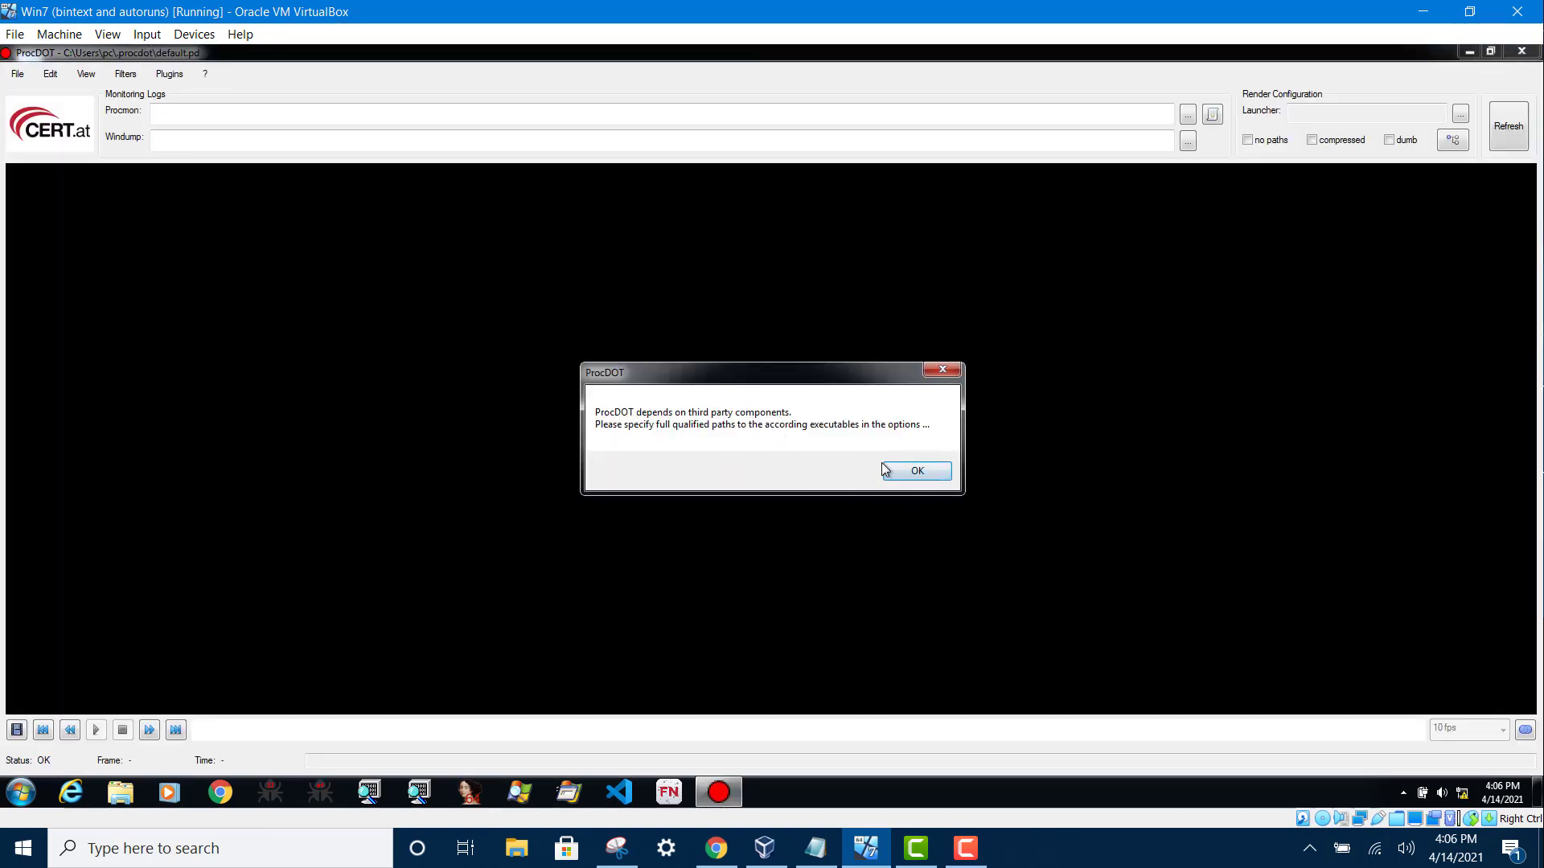
# Dismiss the third-party notice and confirm Options with dot path C:\Program Files\Graphviz\bin\dot.exe
pyautogui.click(917, 469)
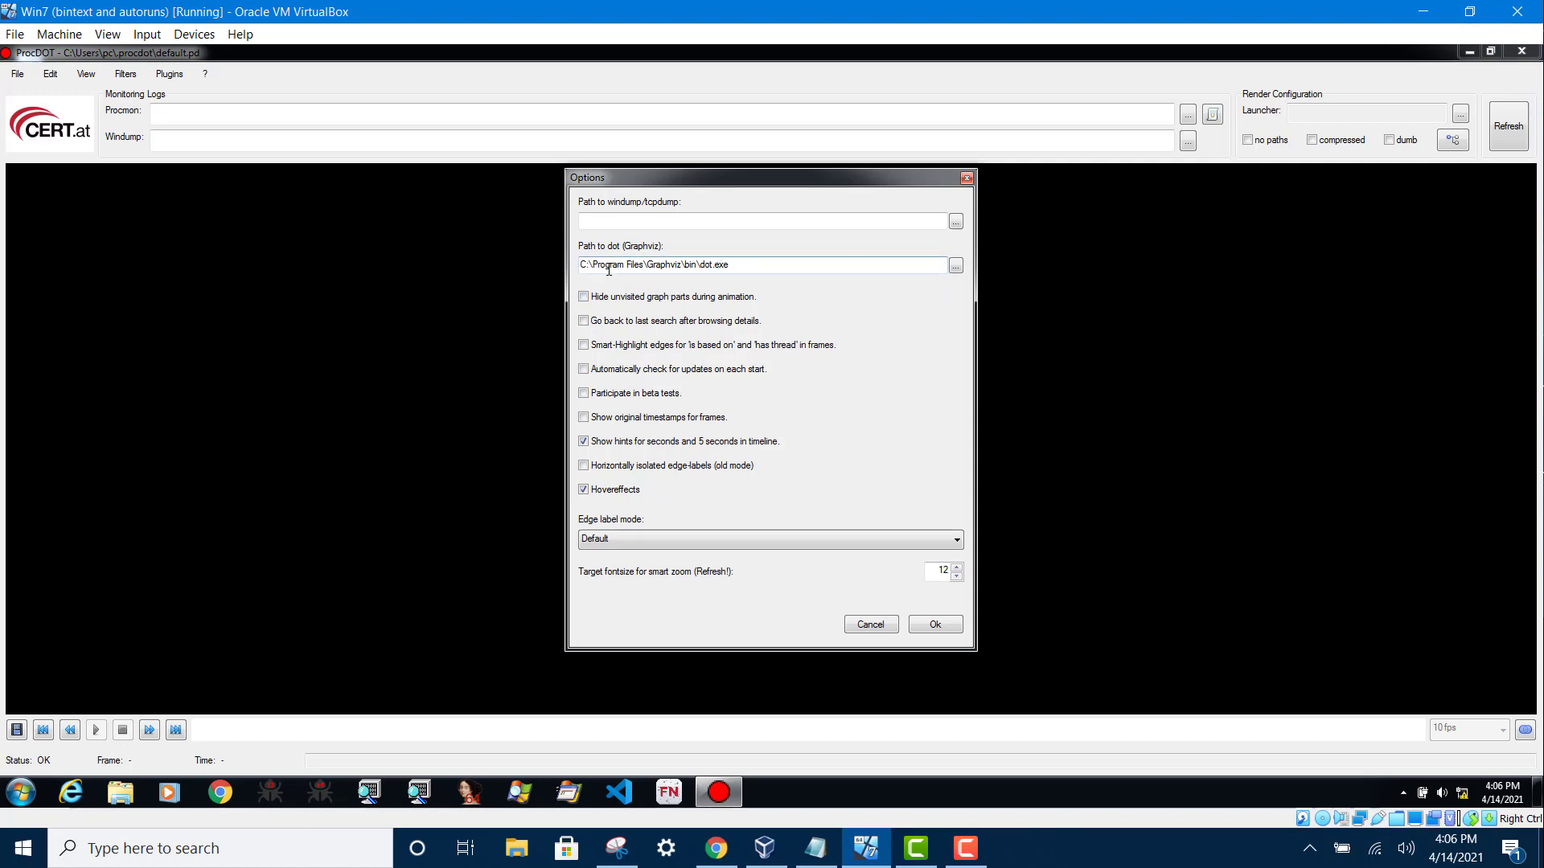
pyautogui.moveTo(685, 280)
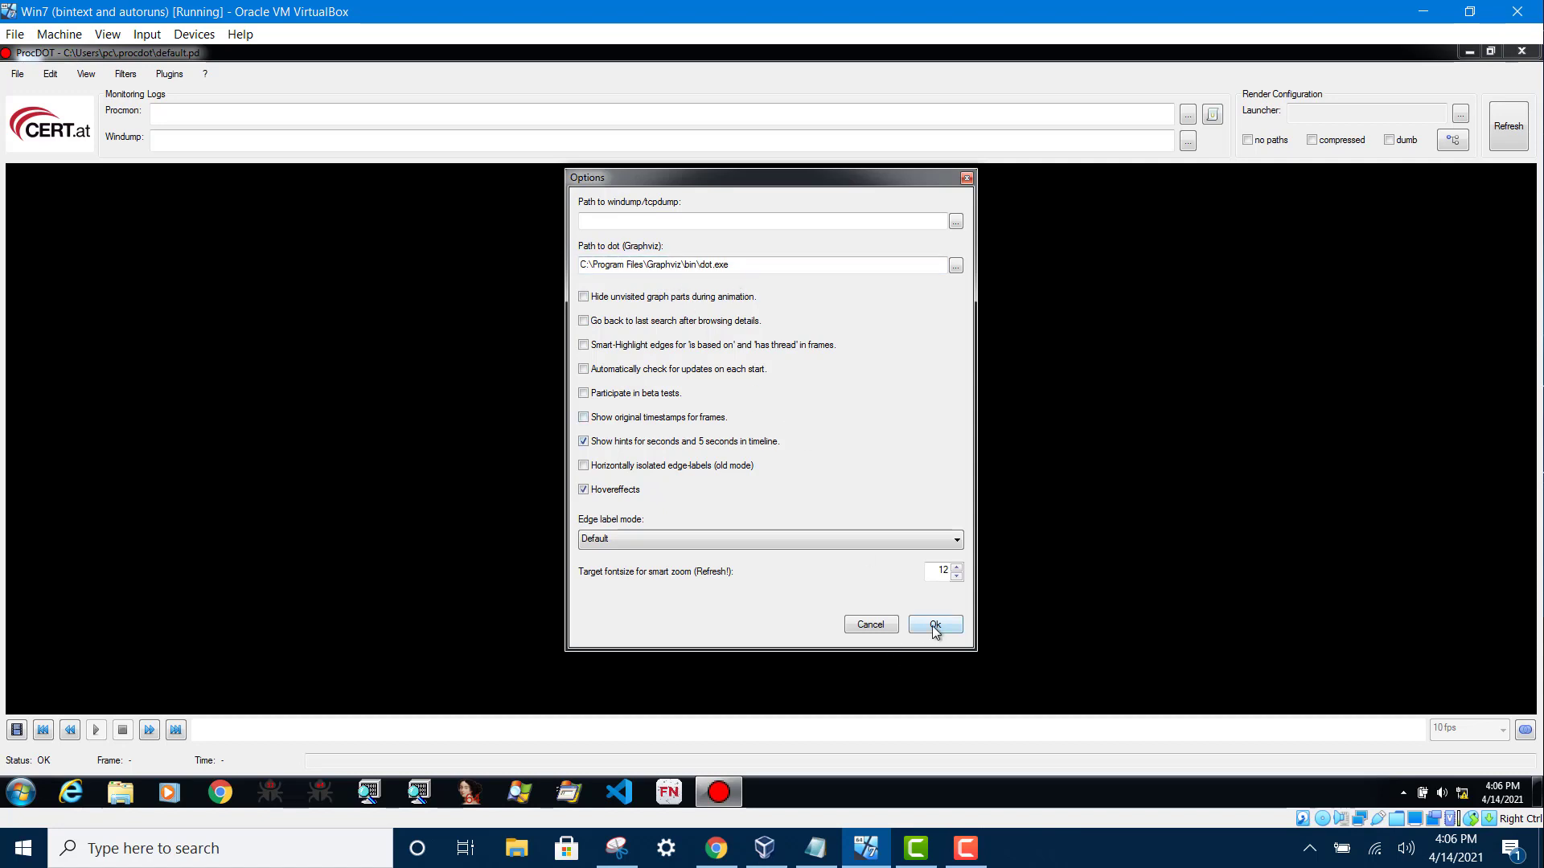
pyautogui.click(936, 624)
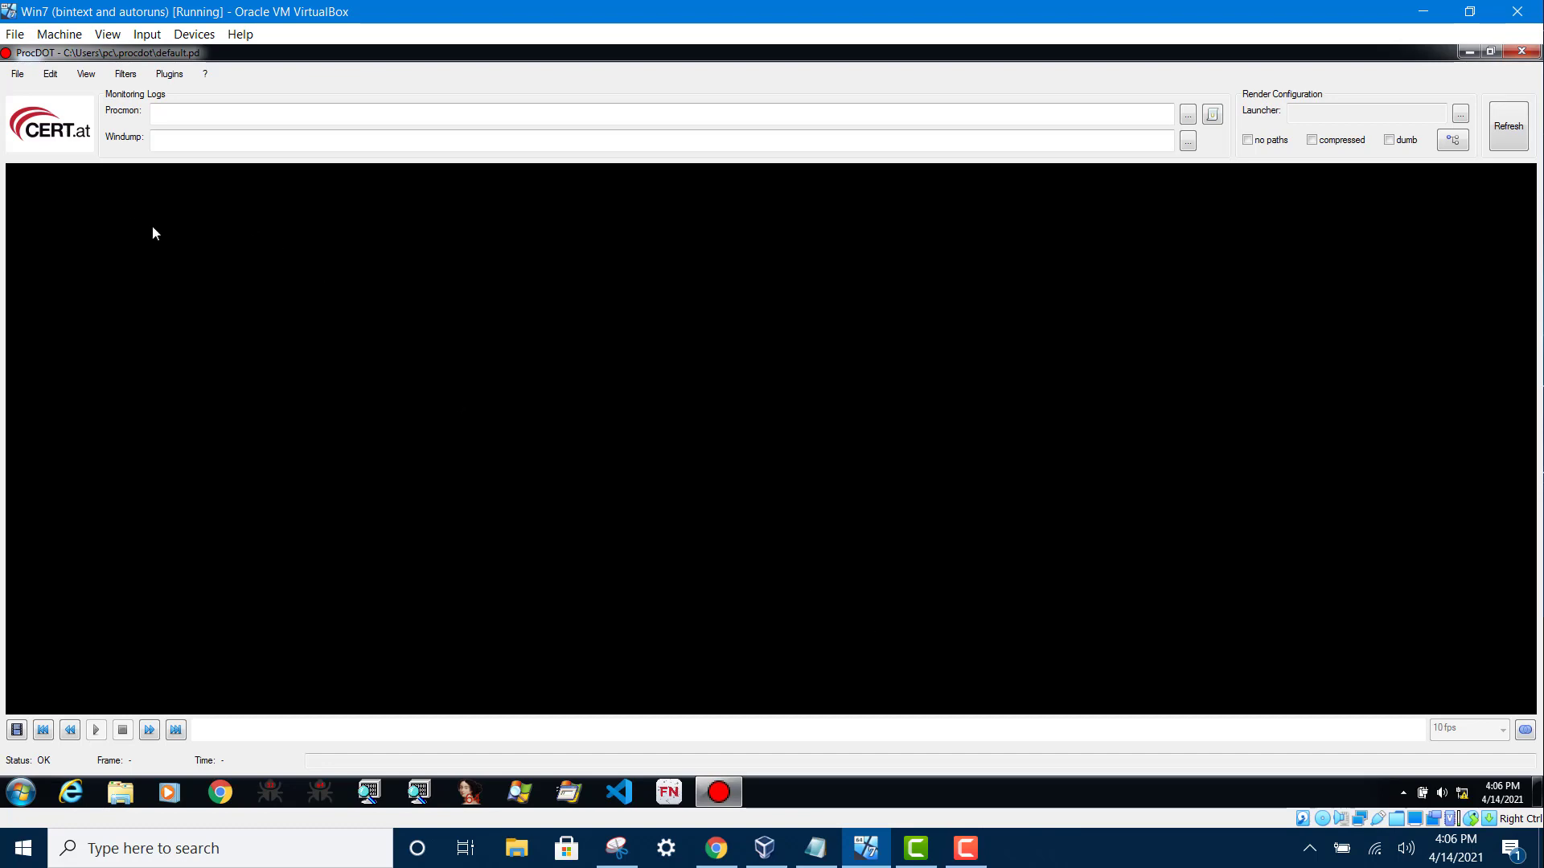
pyautogui.moveTo(84, 180)
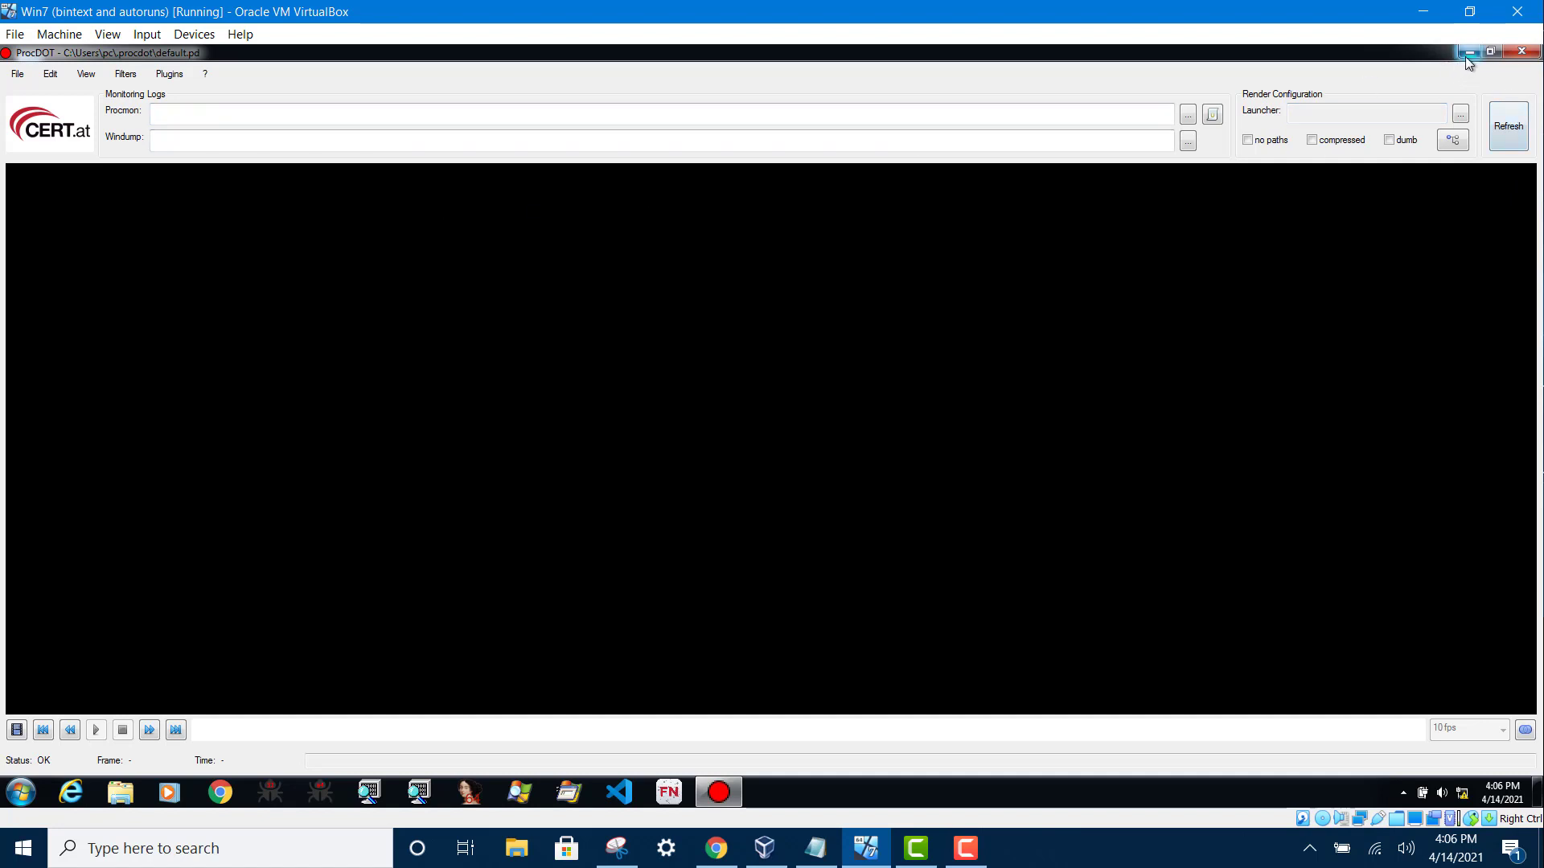
pyautogui.moveTo(1471, 51)
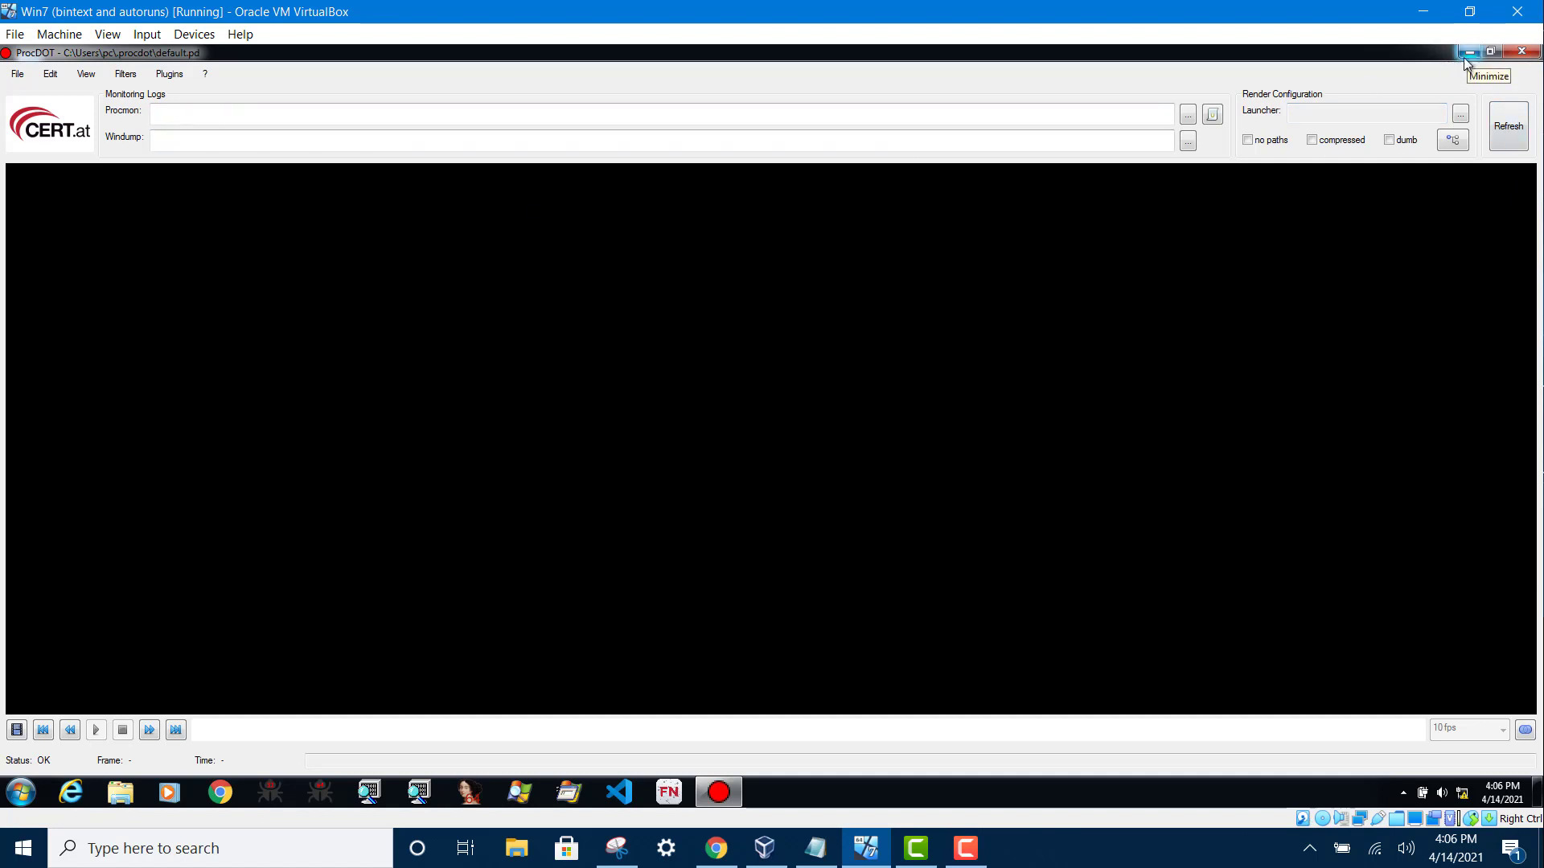
pyautogui.moveTo(1242, 190)
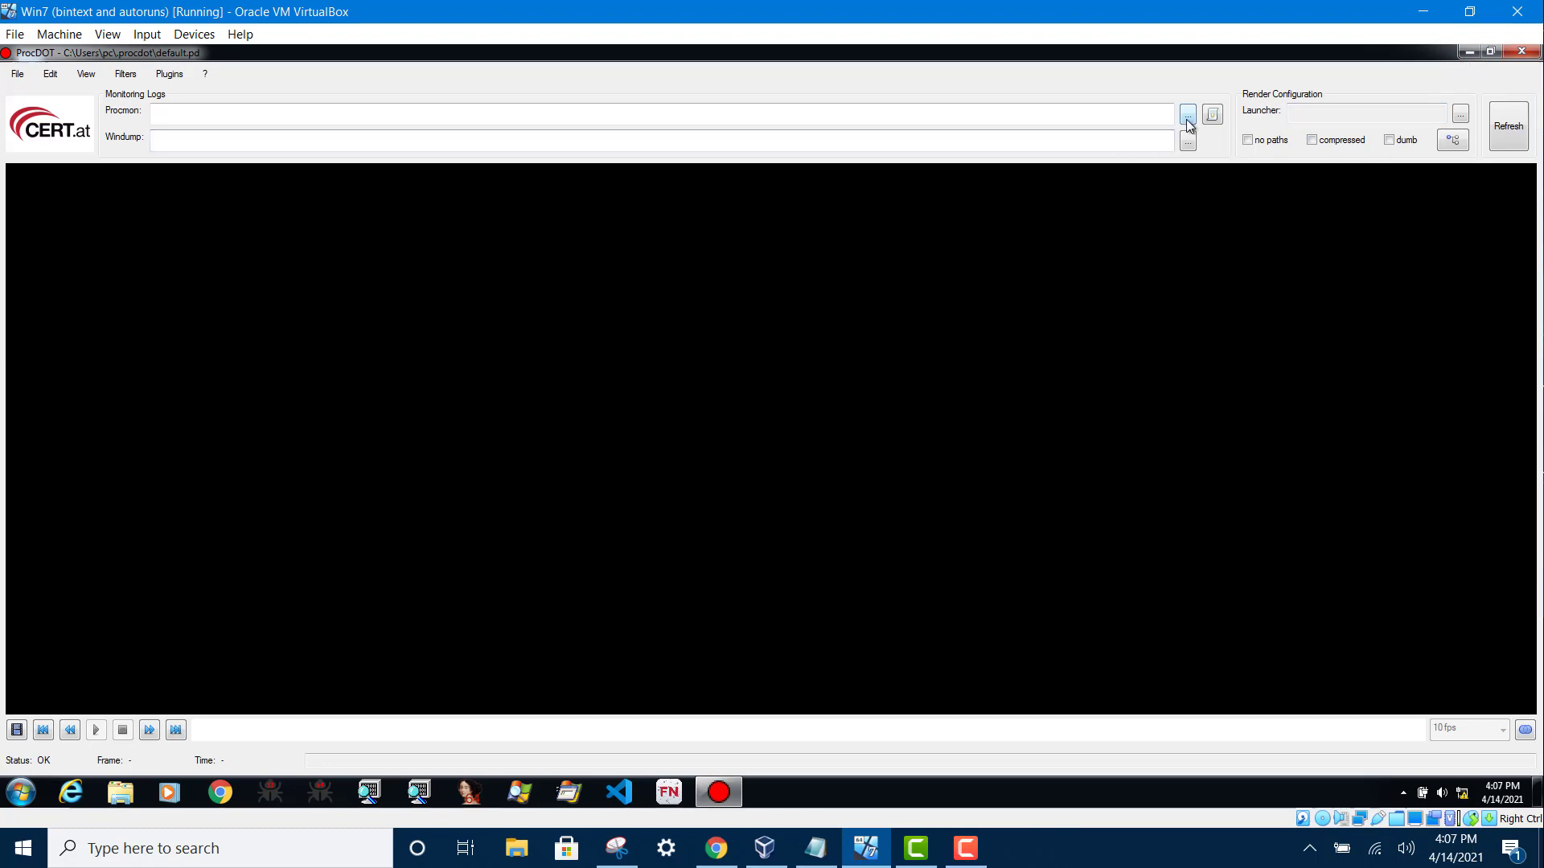
# Load the malware2.CSV Procmon log into ProcDOT
pyautogui.click(1187, 114)
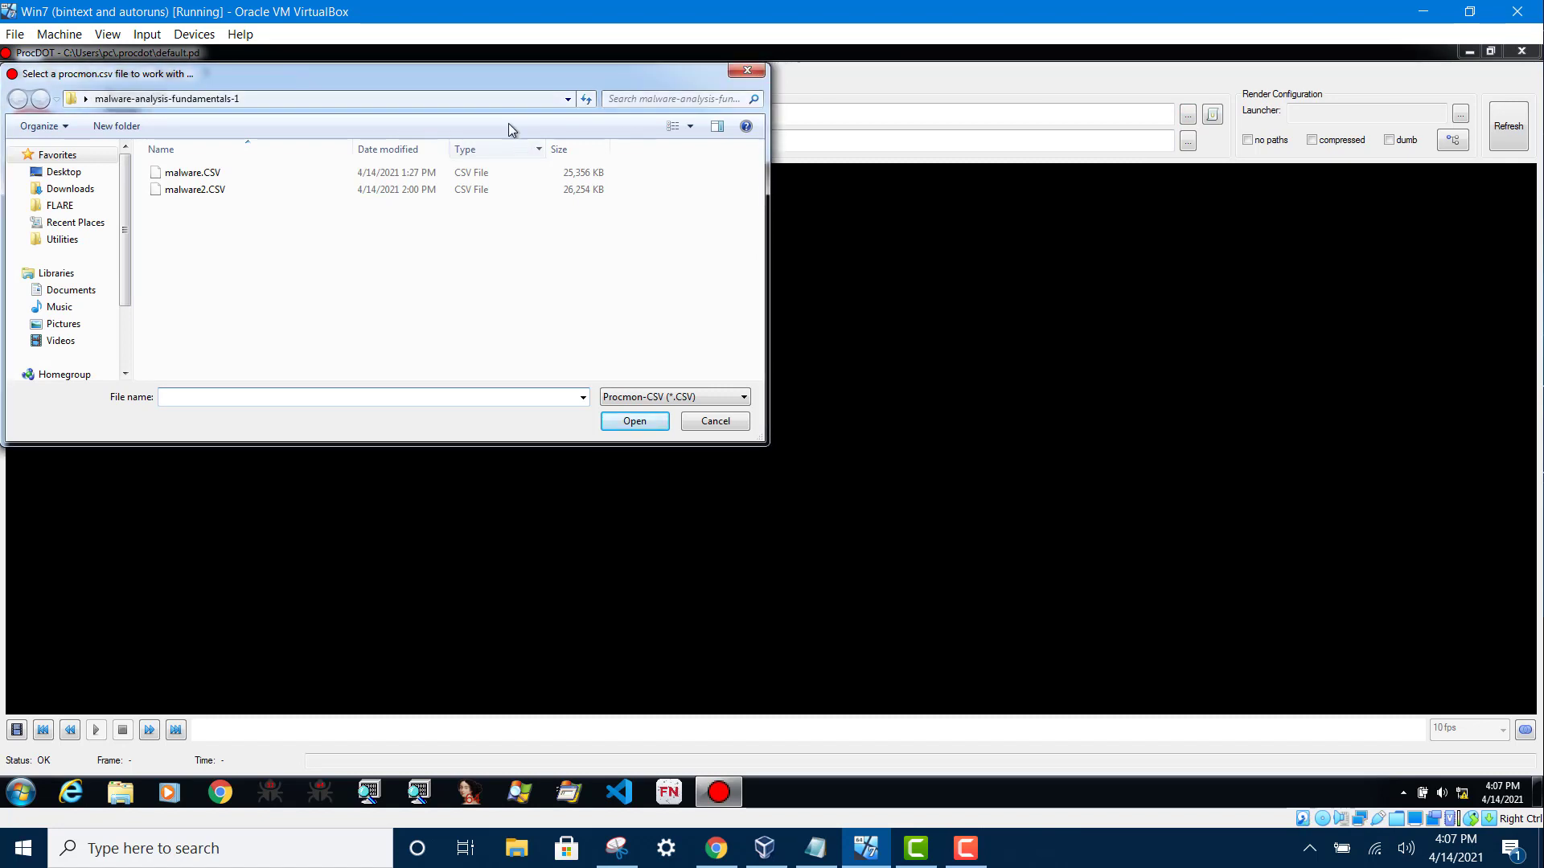
pyautogui.click(195, 190)
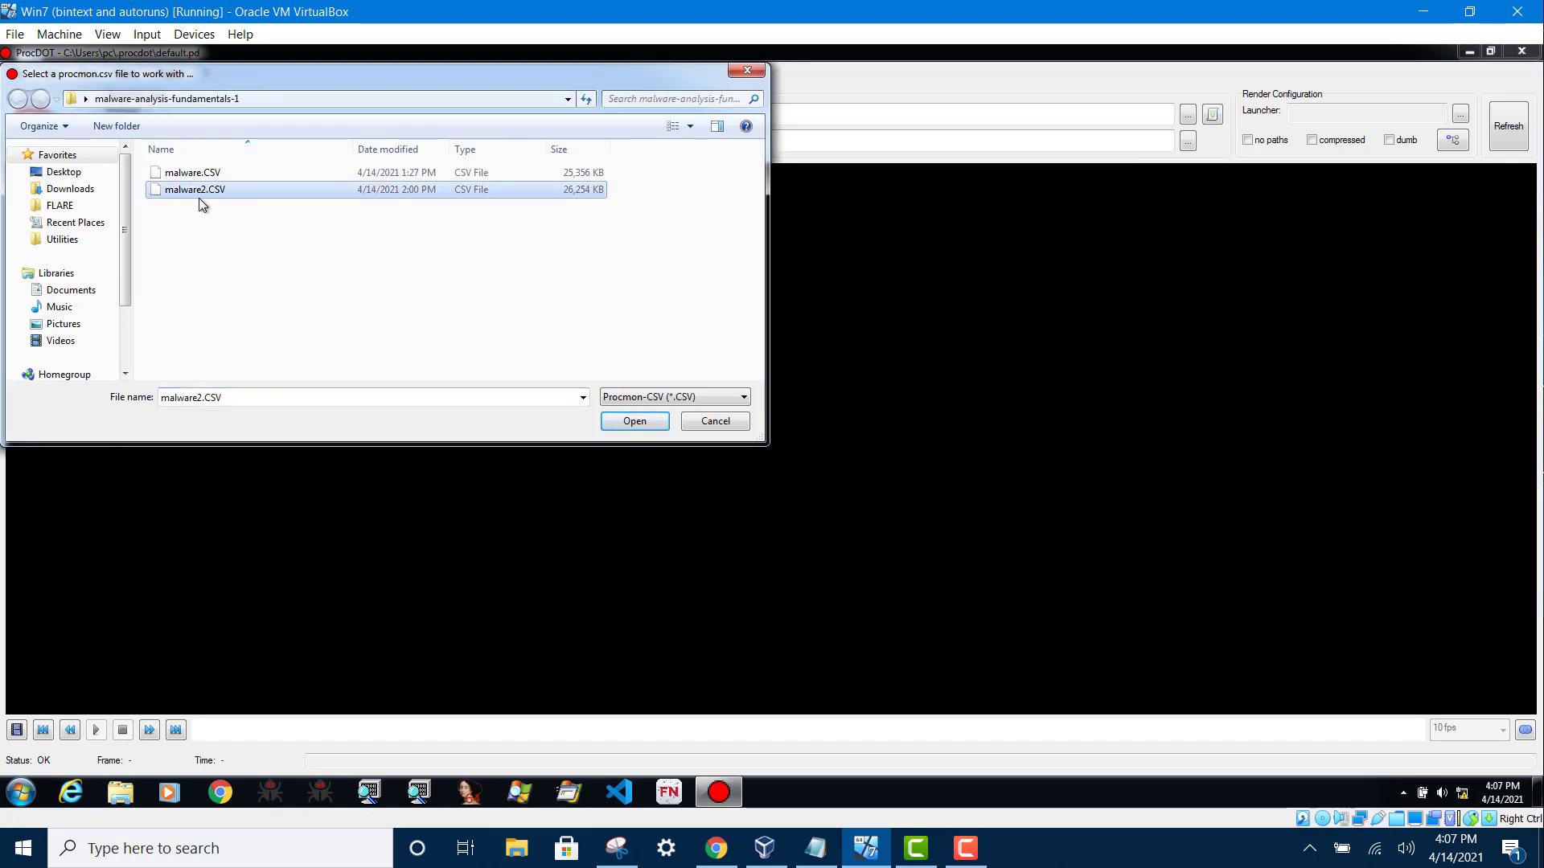
pyautogui.moveTo(207, 206)
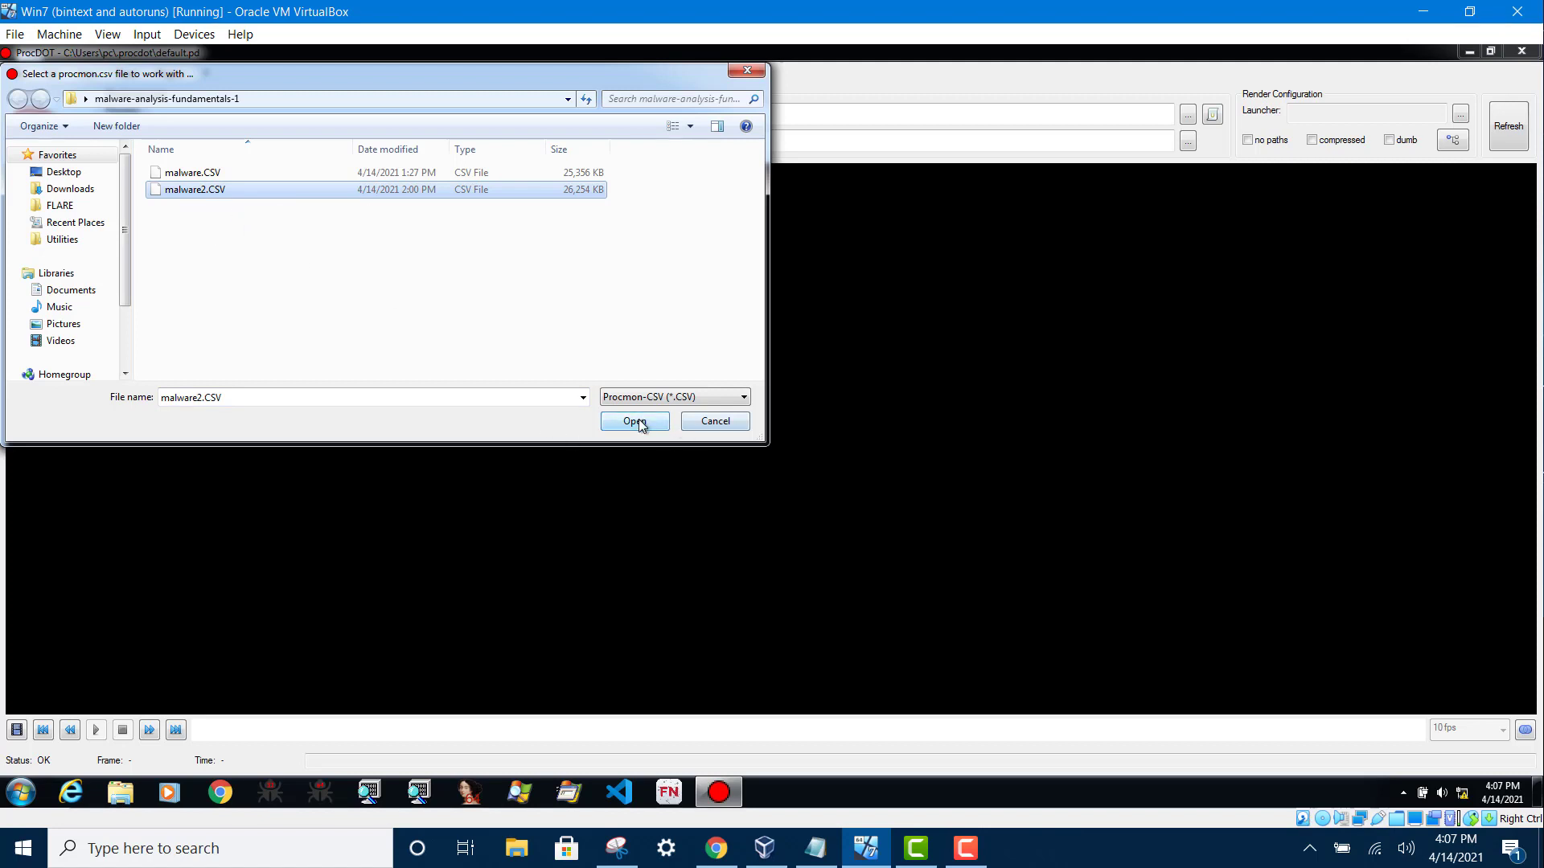
pyautogui.click(634, 422)
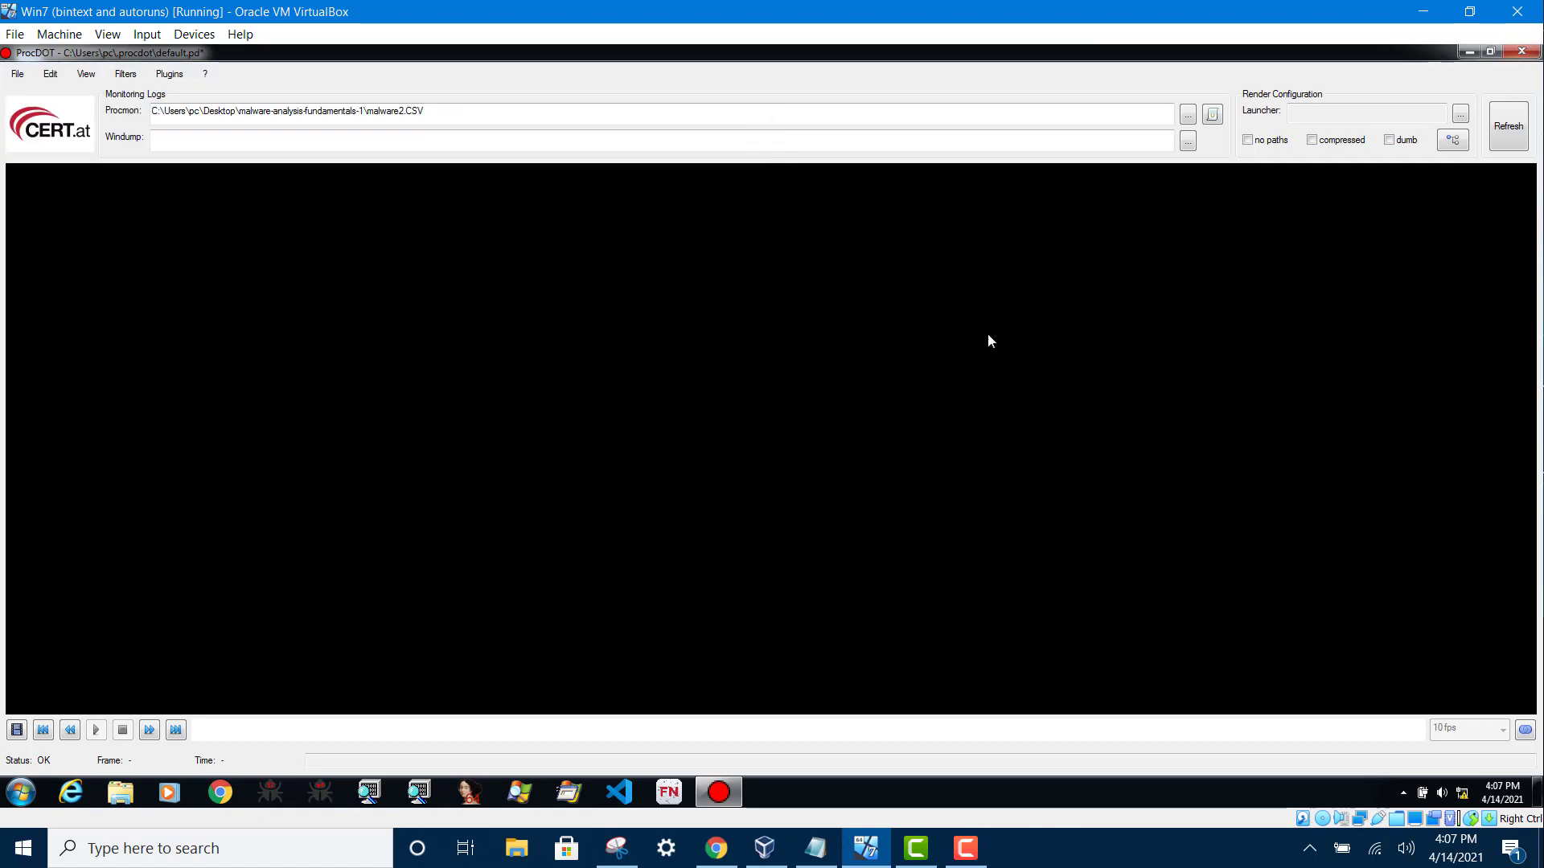
pyautogui.moveTo(1354, 164)
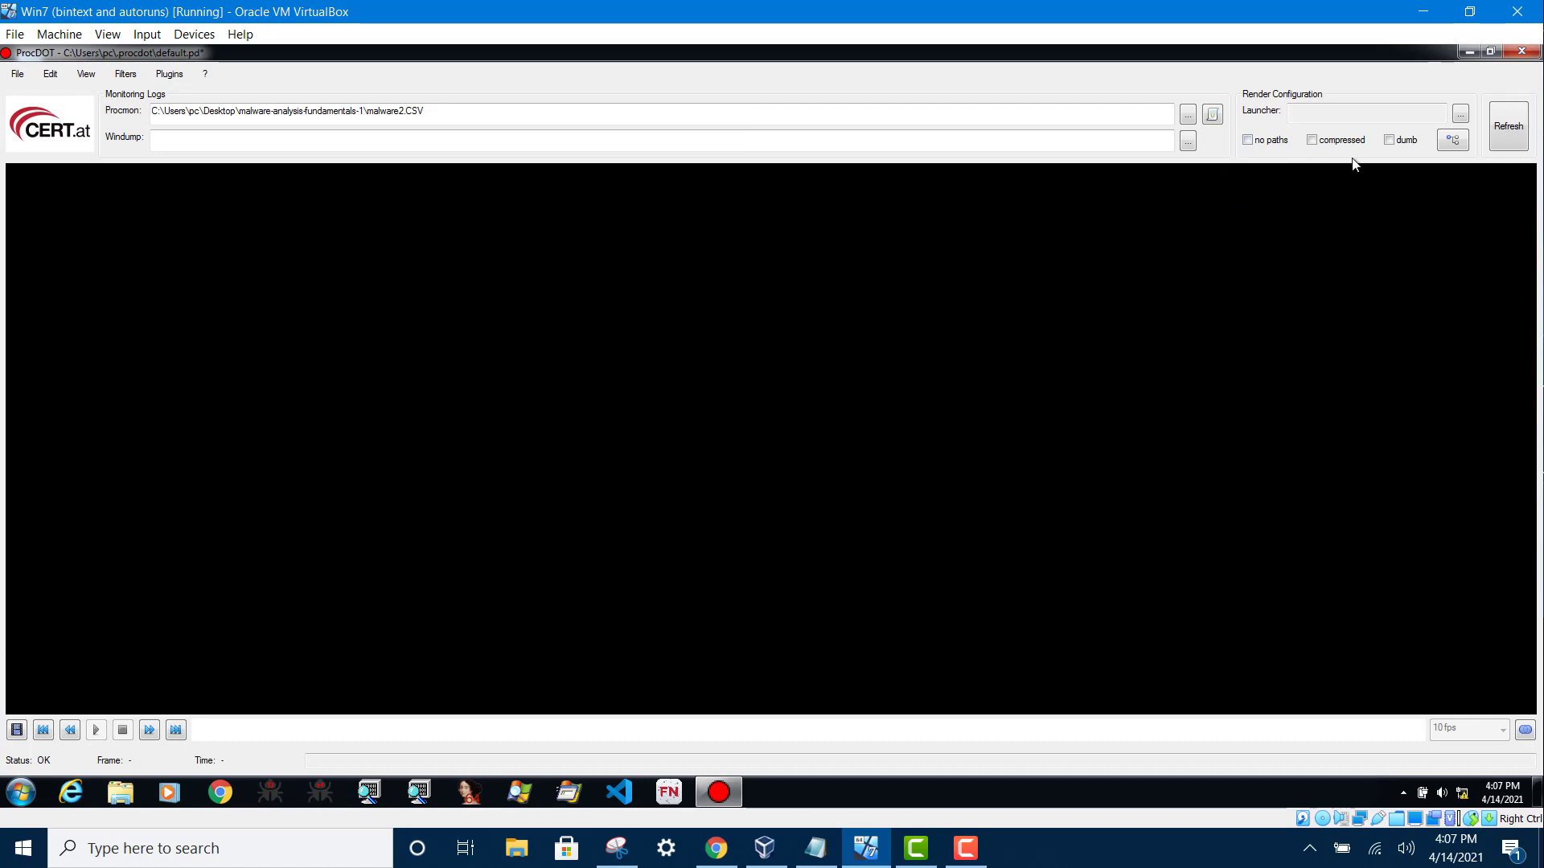
# Choose budget-report.exe (PID 2552) as the first relevant launcher process
pyautogui.click(1508, 126)
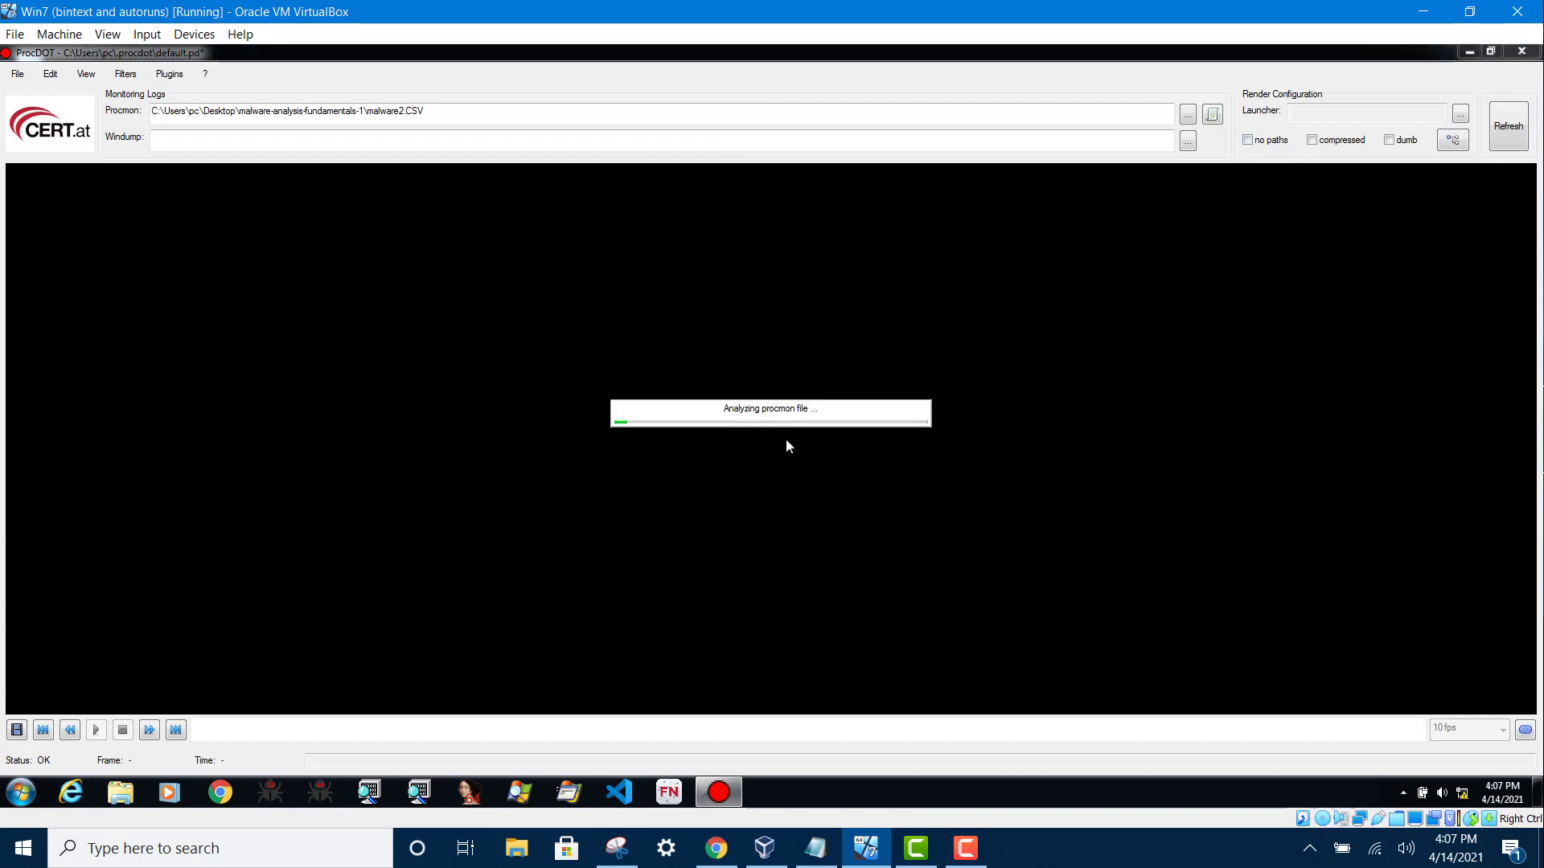
pyautogui.moveTo(794, 447)
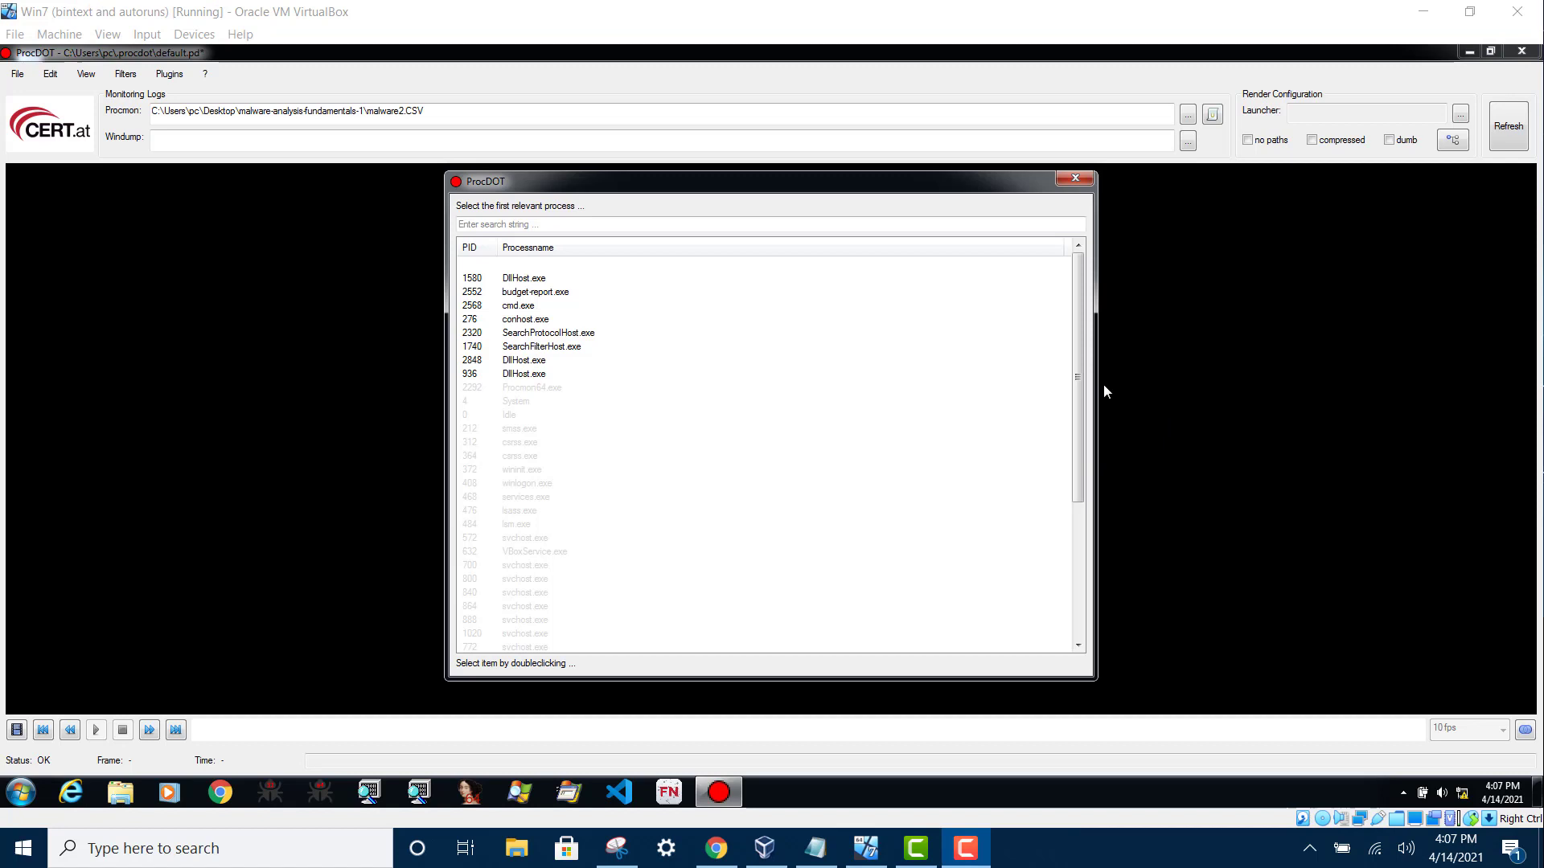
pyautogui.moveTo(649, 360)
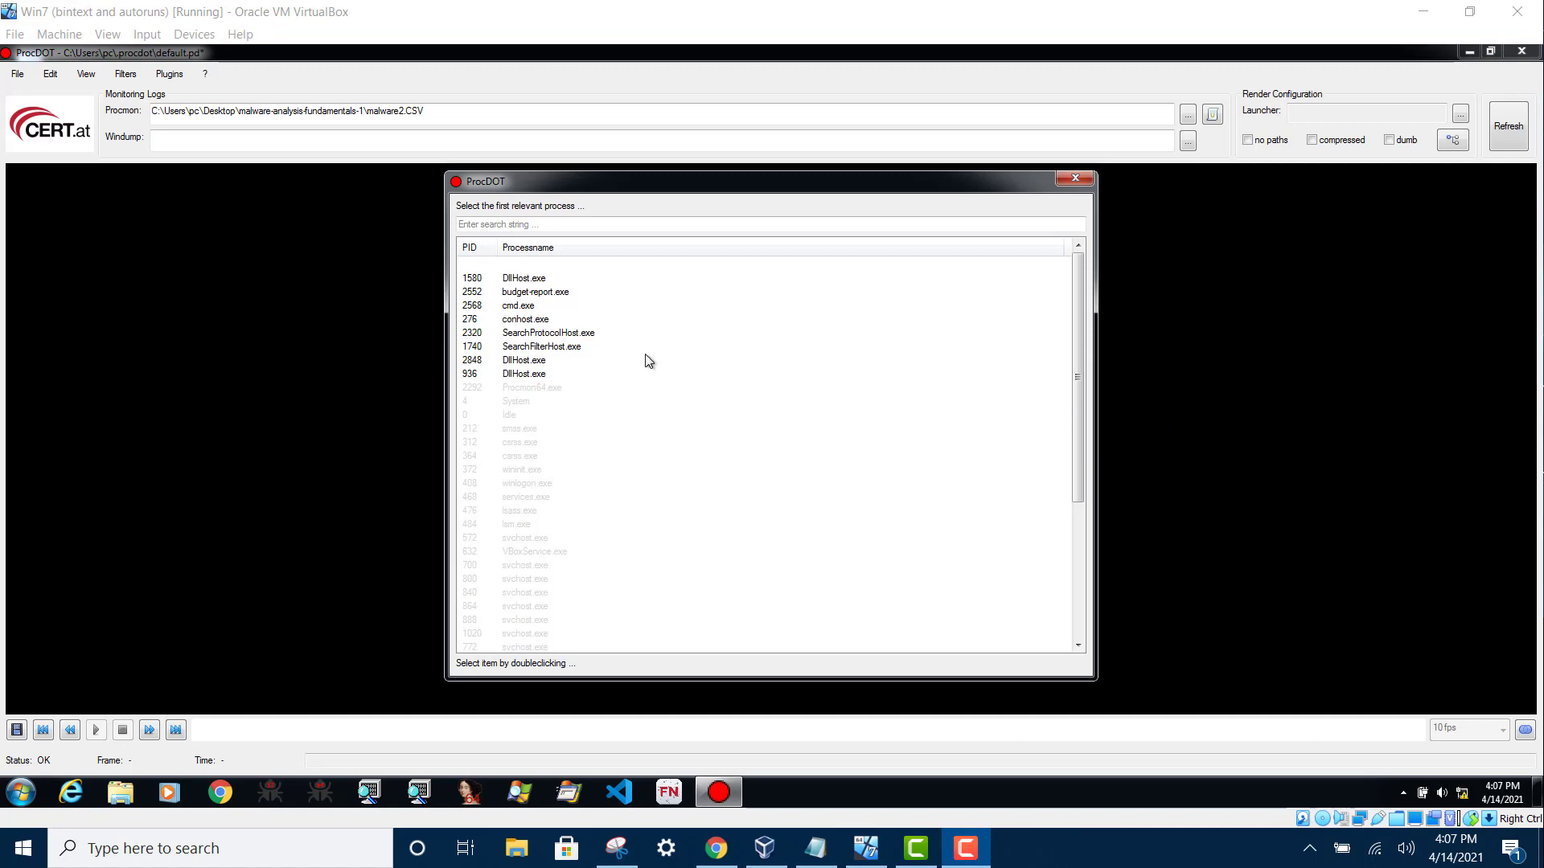
pyautogui.click(536, 291)
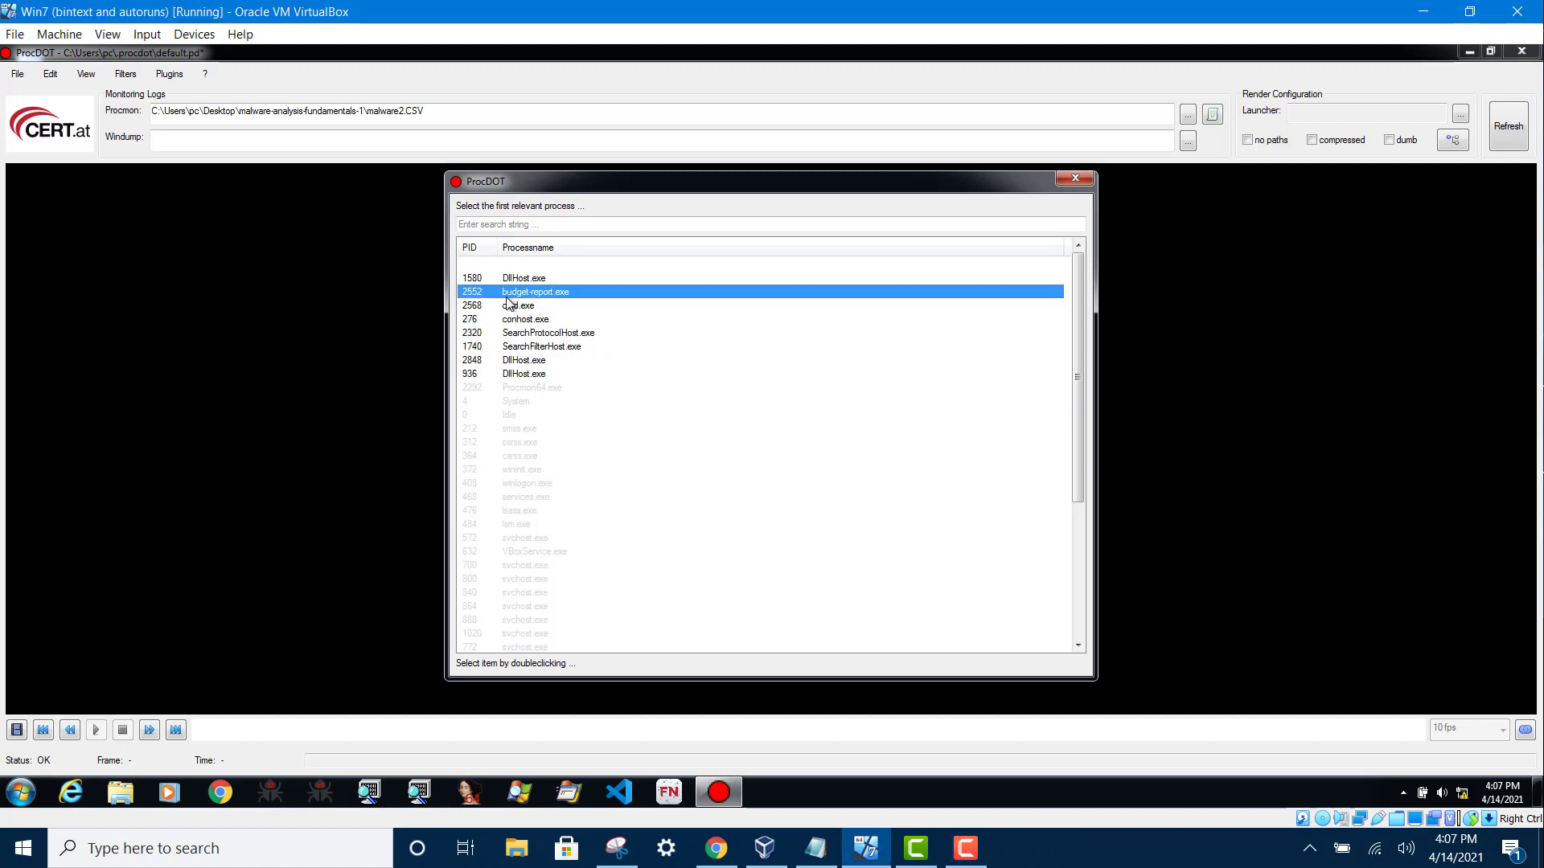
pyautogui.moveTo(544, 302)
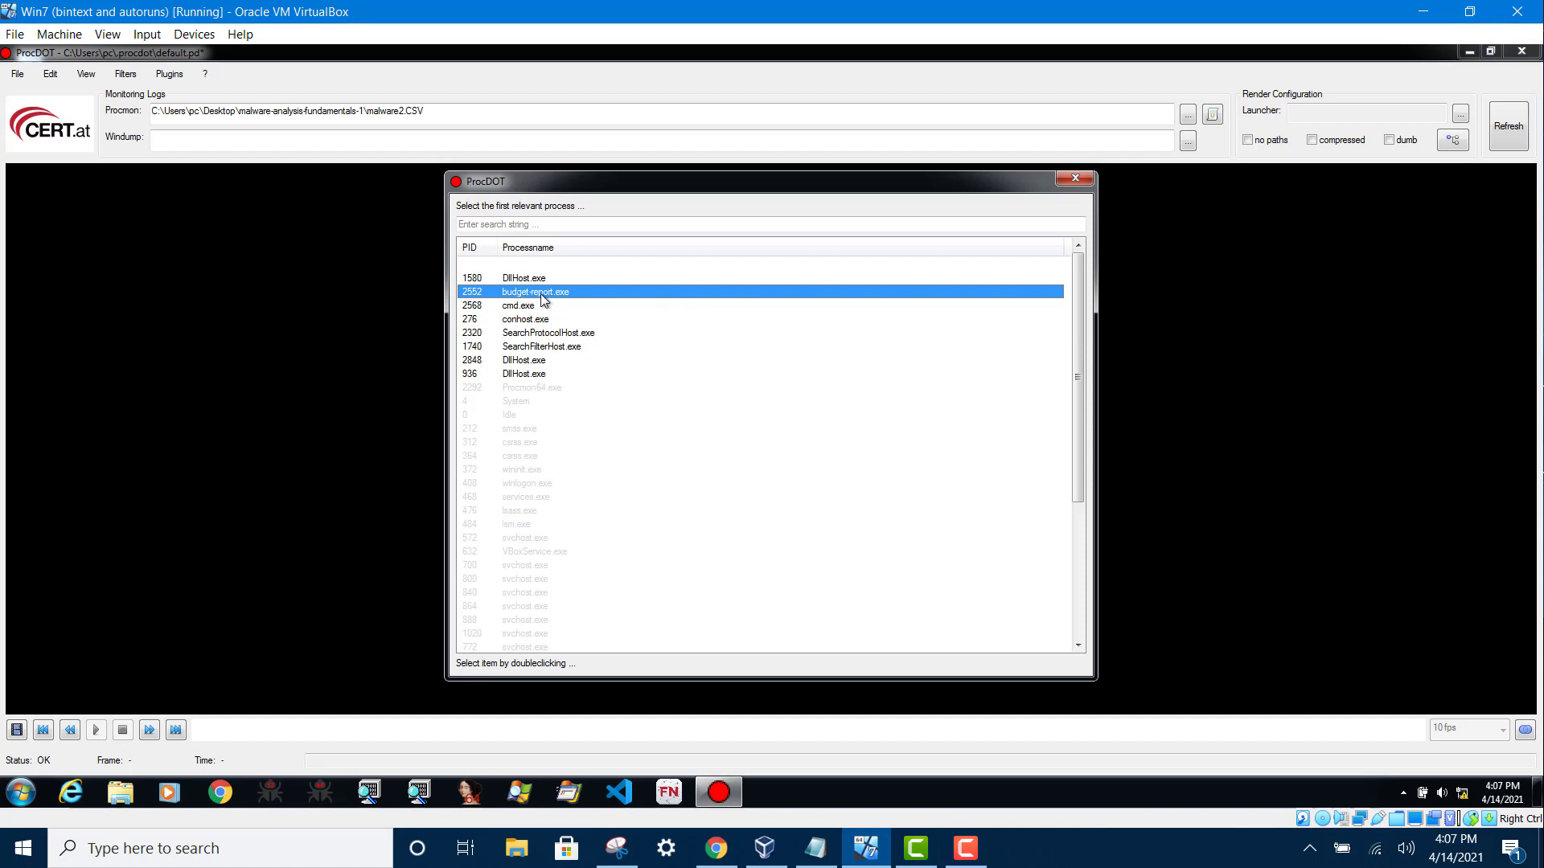
pyautogui.doubleClick(543, 297)
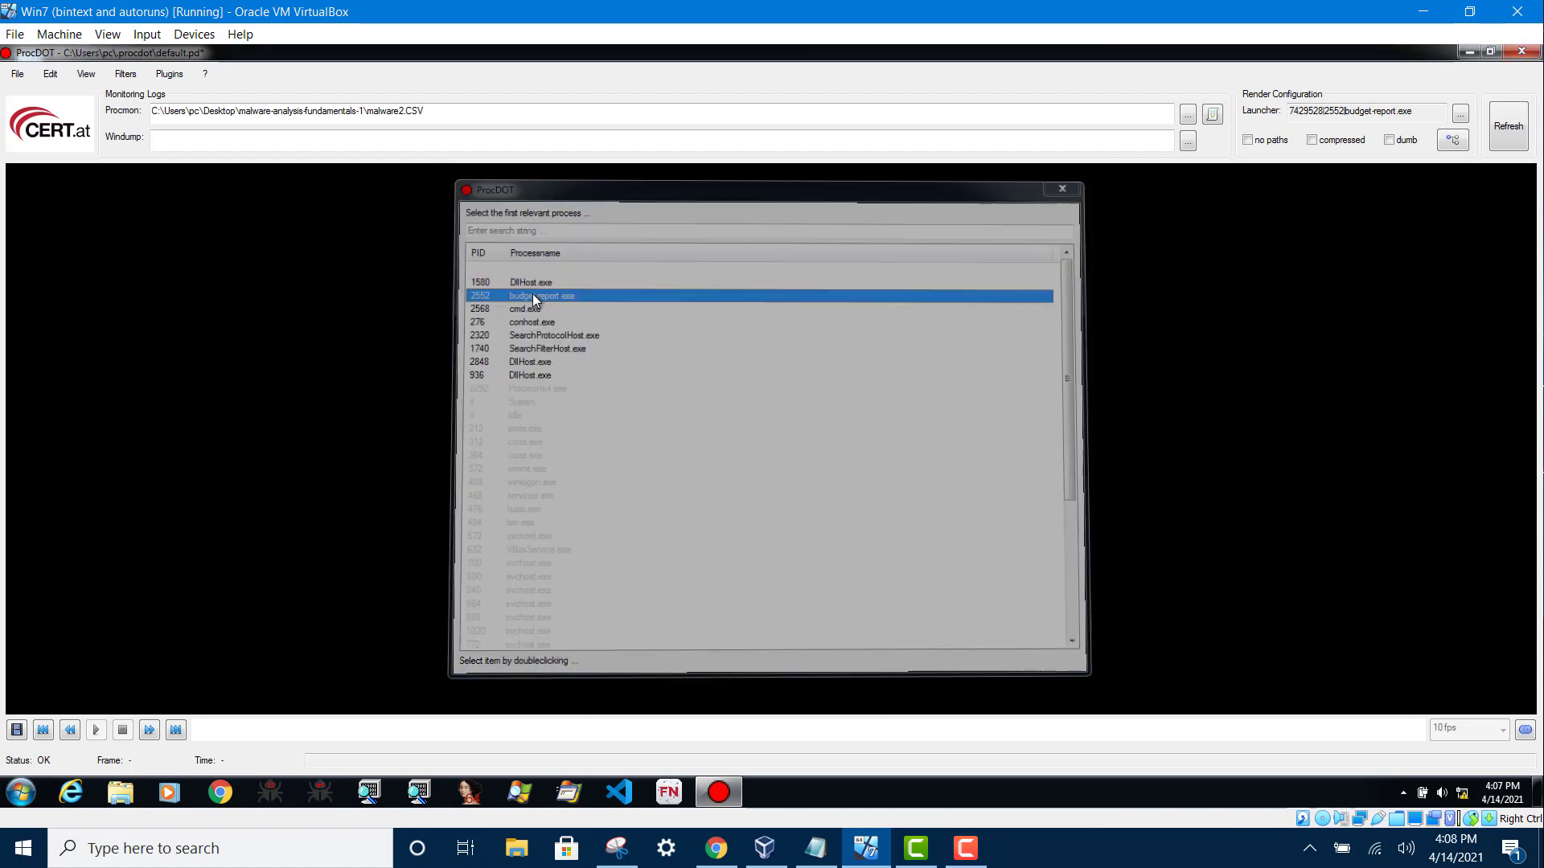
pyautogui.doubleClick(537, 296)
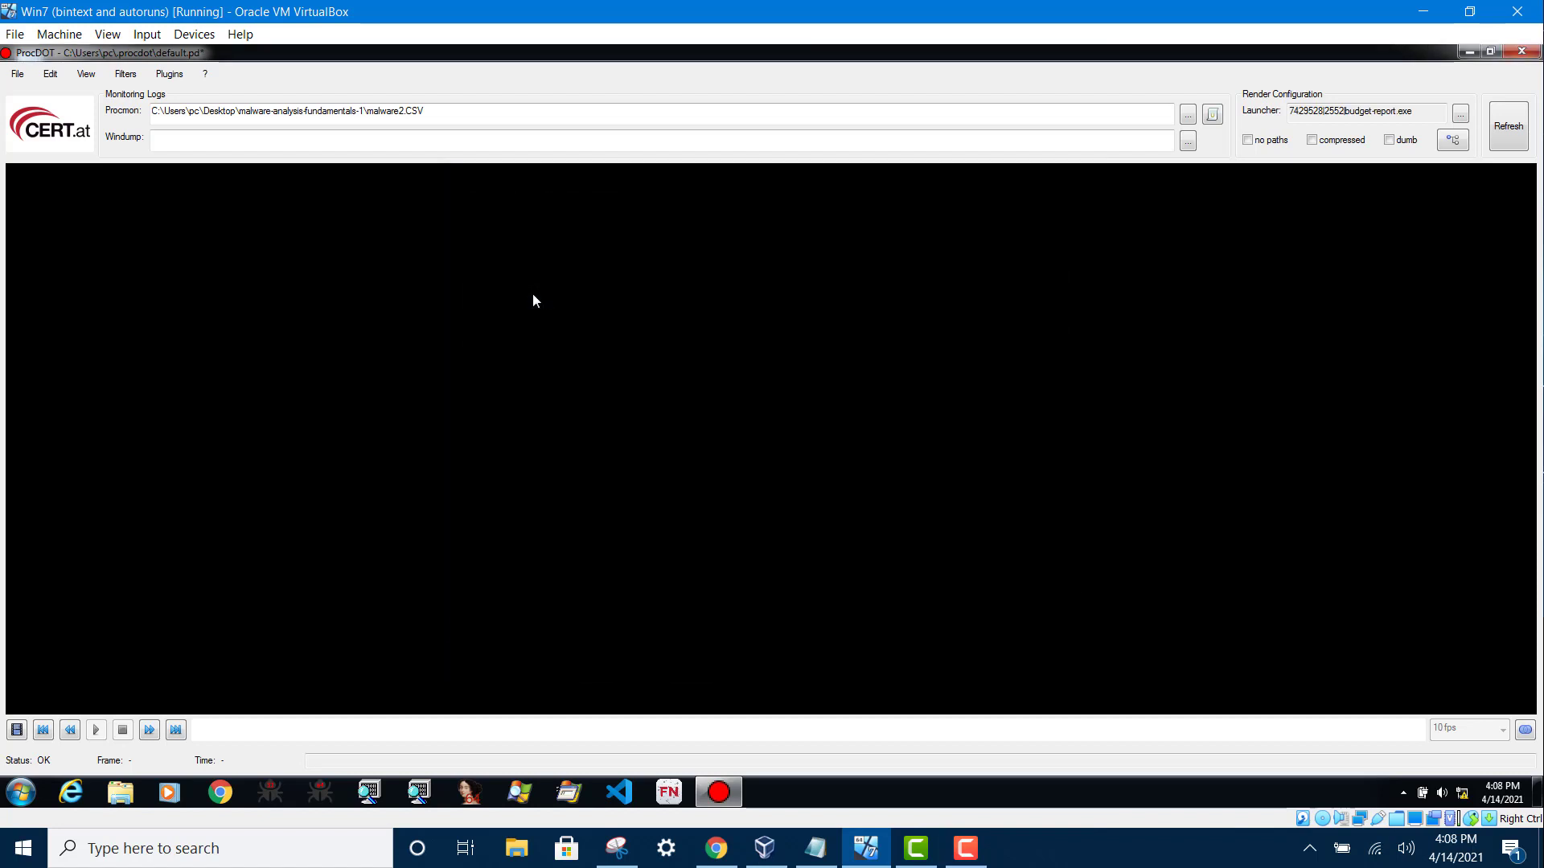
# Render the activity graph for budget-report.exe (PID 2552) with its threads, registry keys, files and cmd.exe
pyautogui.click(1509, 126)
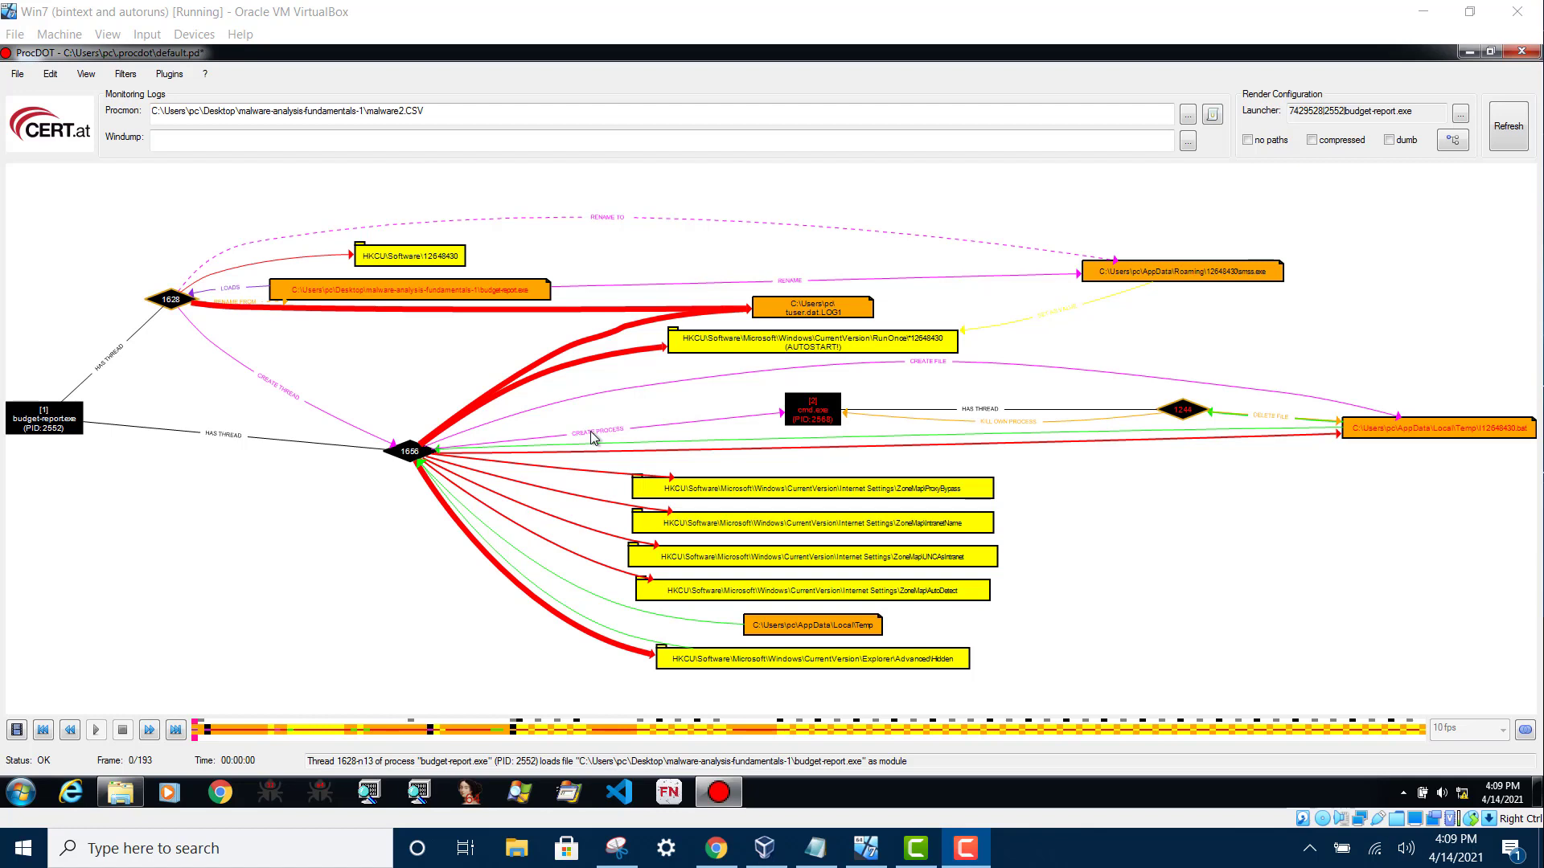
pyautogui.moveTo(8, 296)
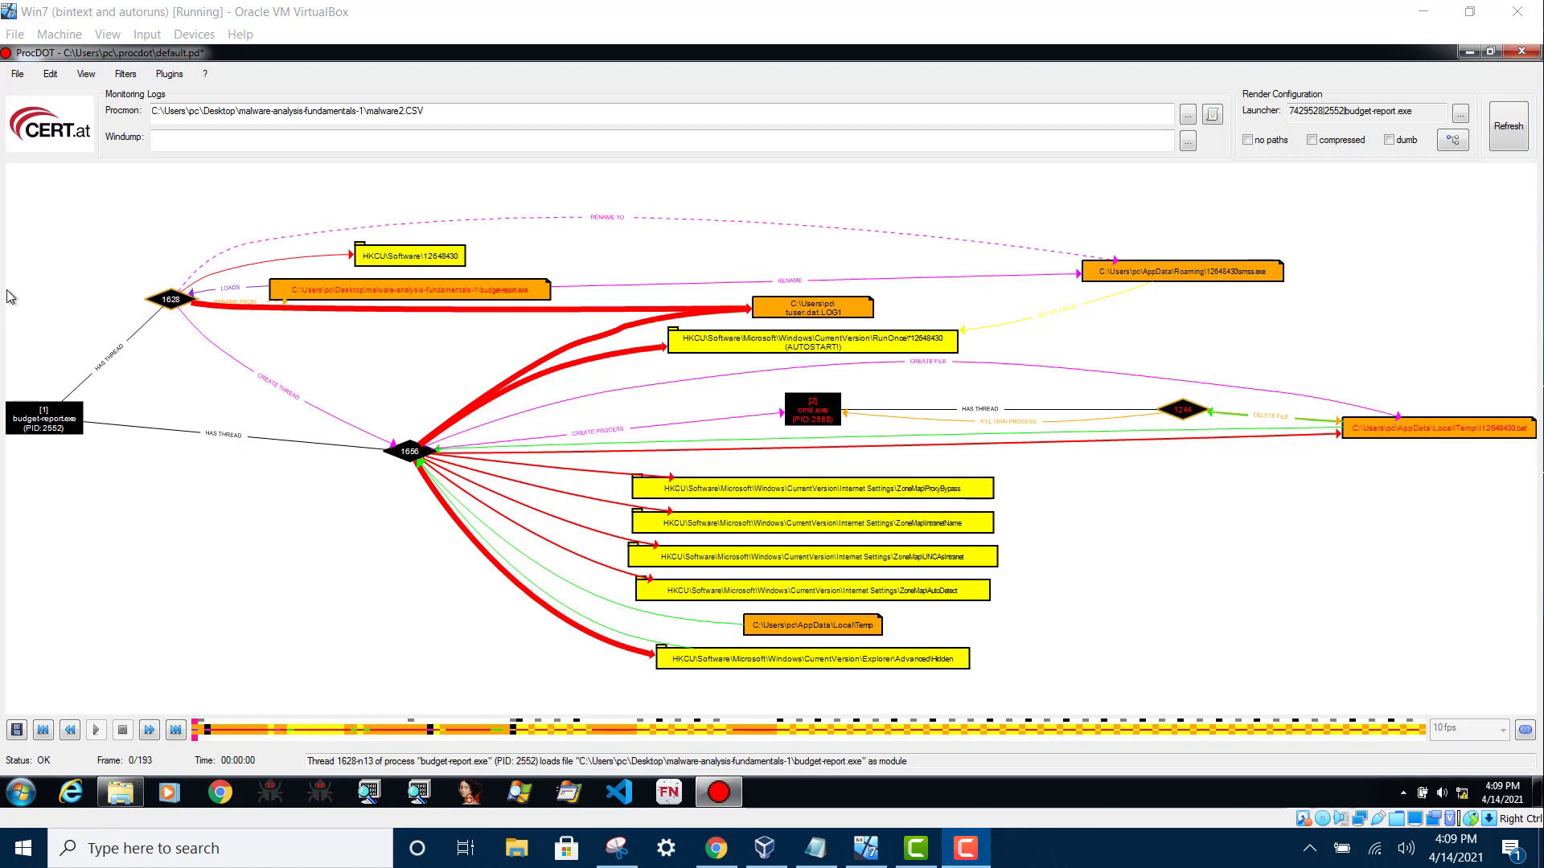
pyautogui.moveTo(338, 265)
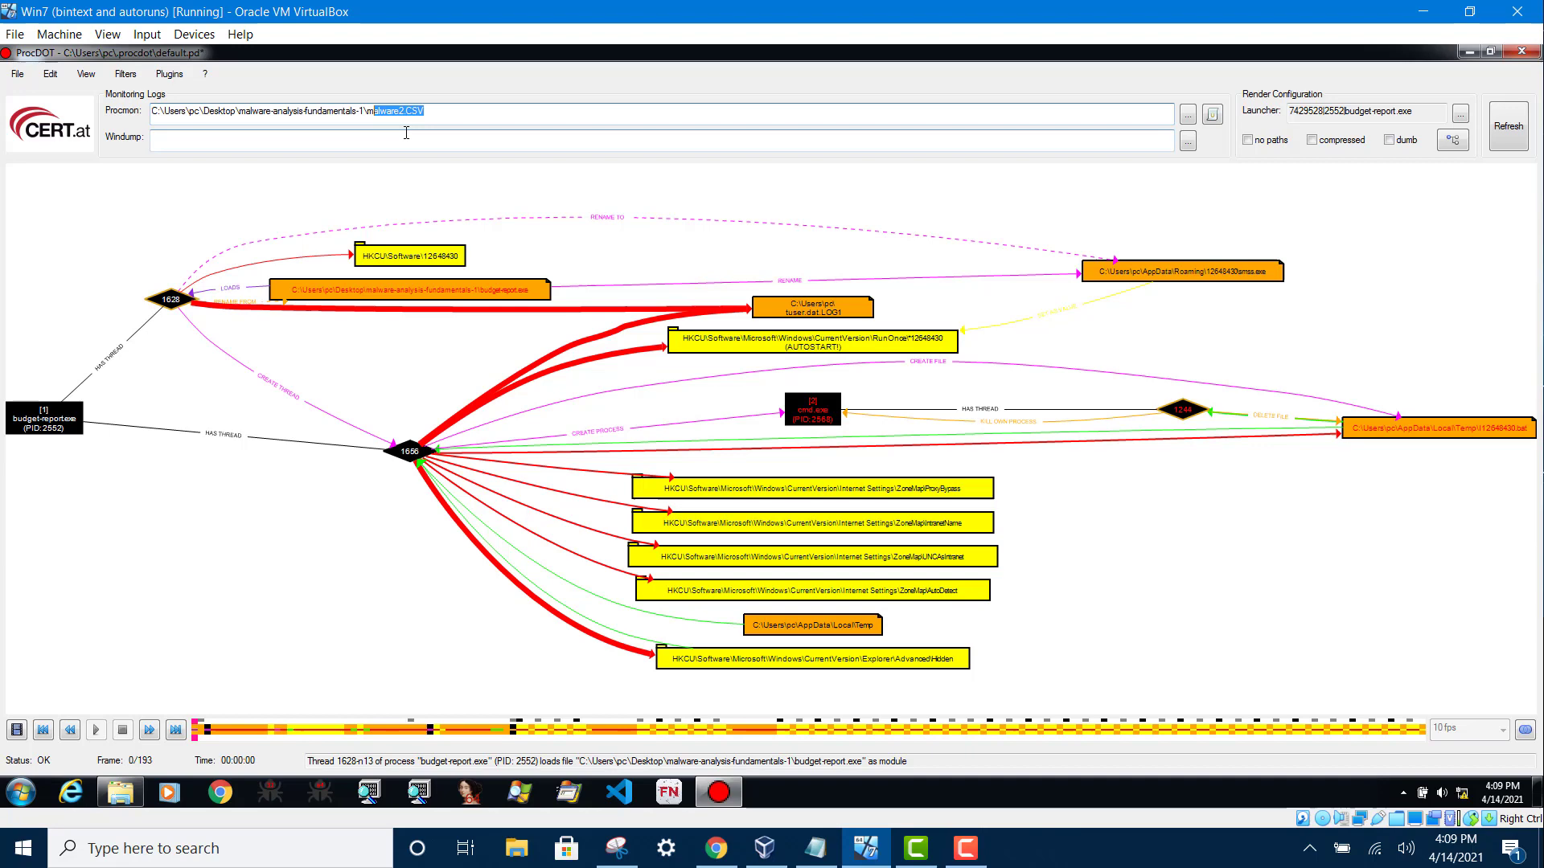
pyautogui.moveTo(553, 310)
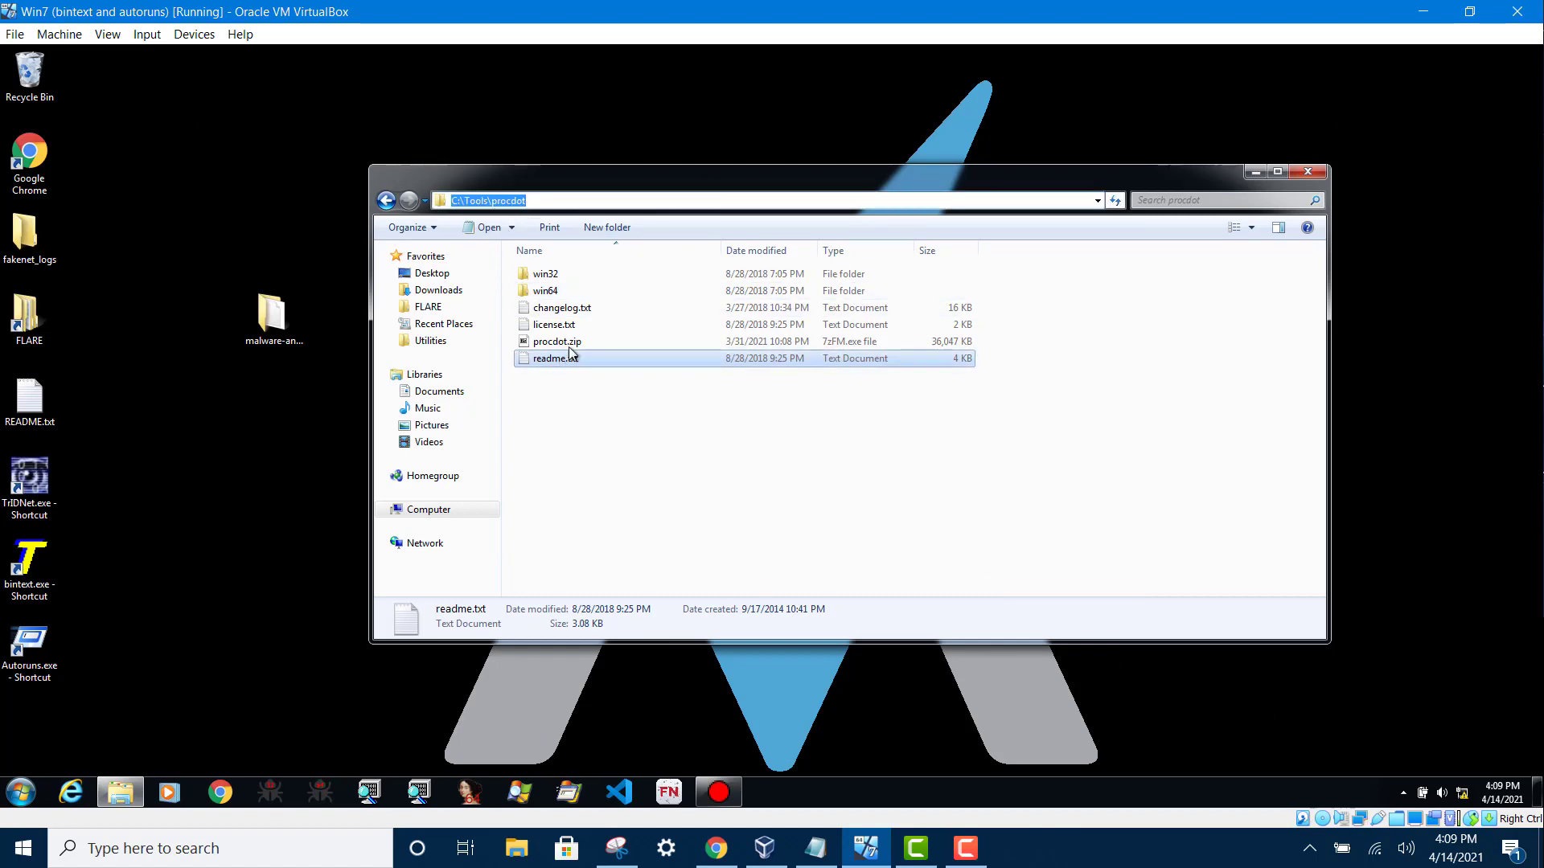
# View readme.txt from C:\Tools\procdot down to its 'Important steps to follow' section
pyautogui.doubleClick(555, 357)
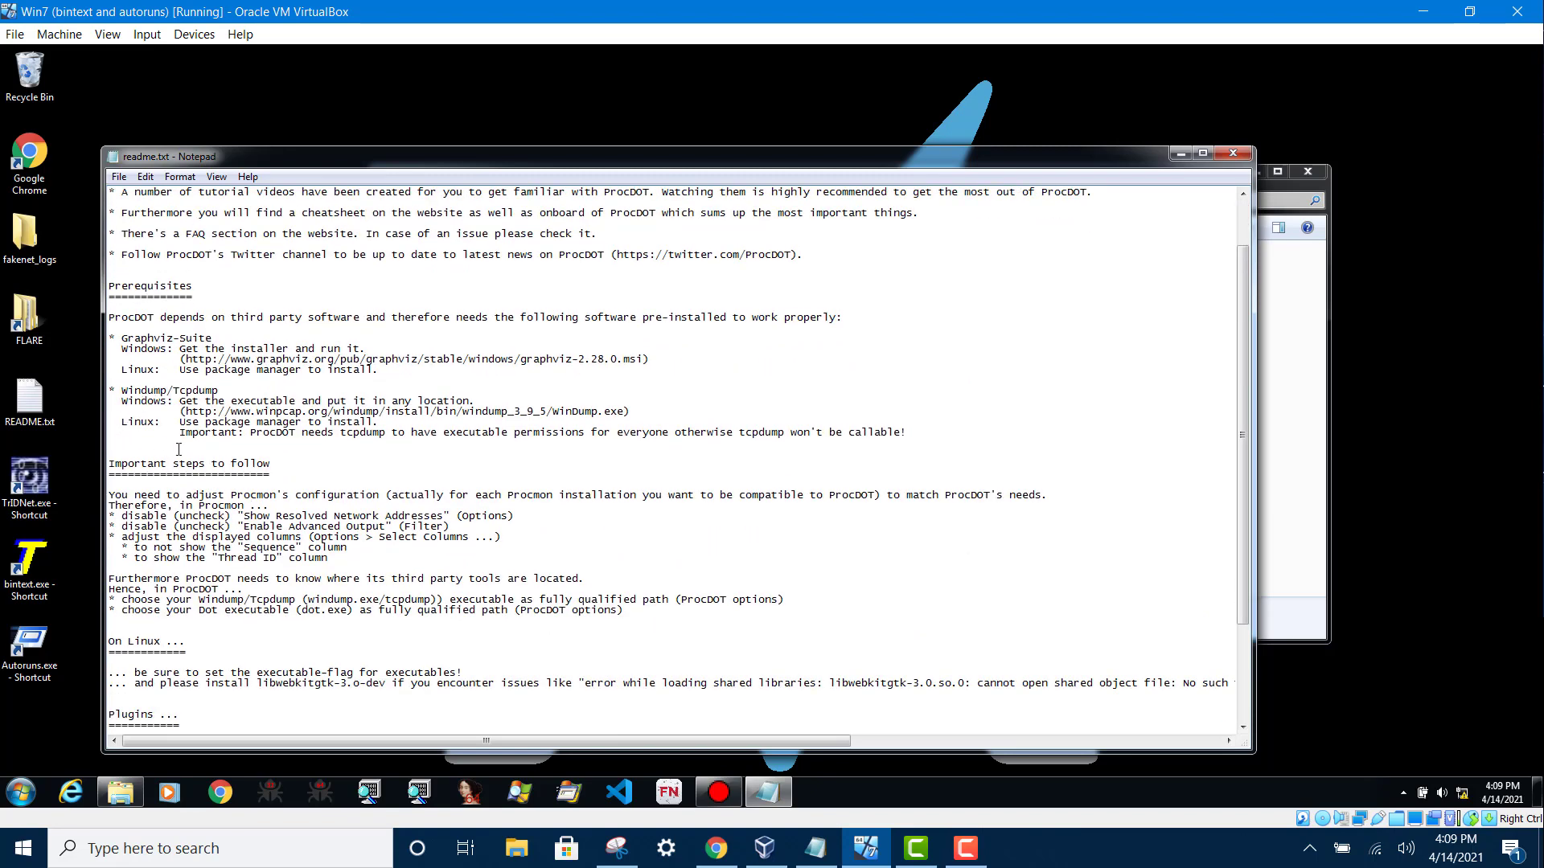
pyautogui.scroll(-3)
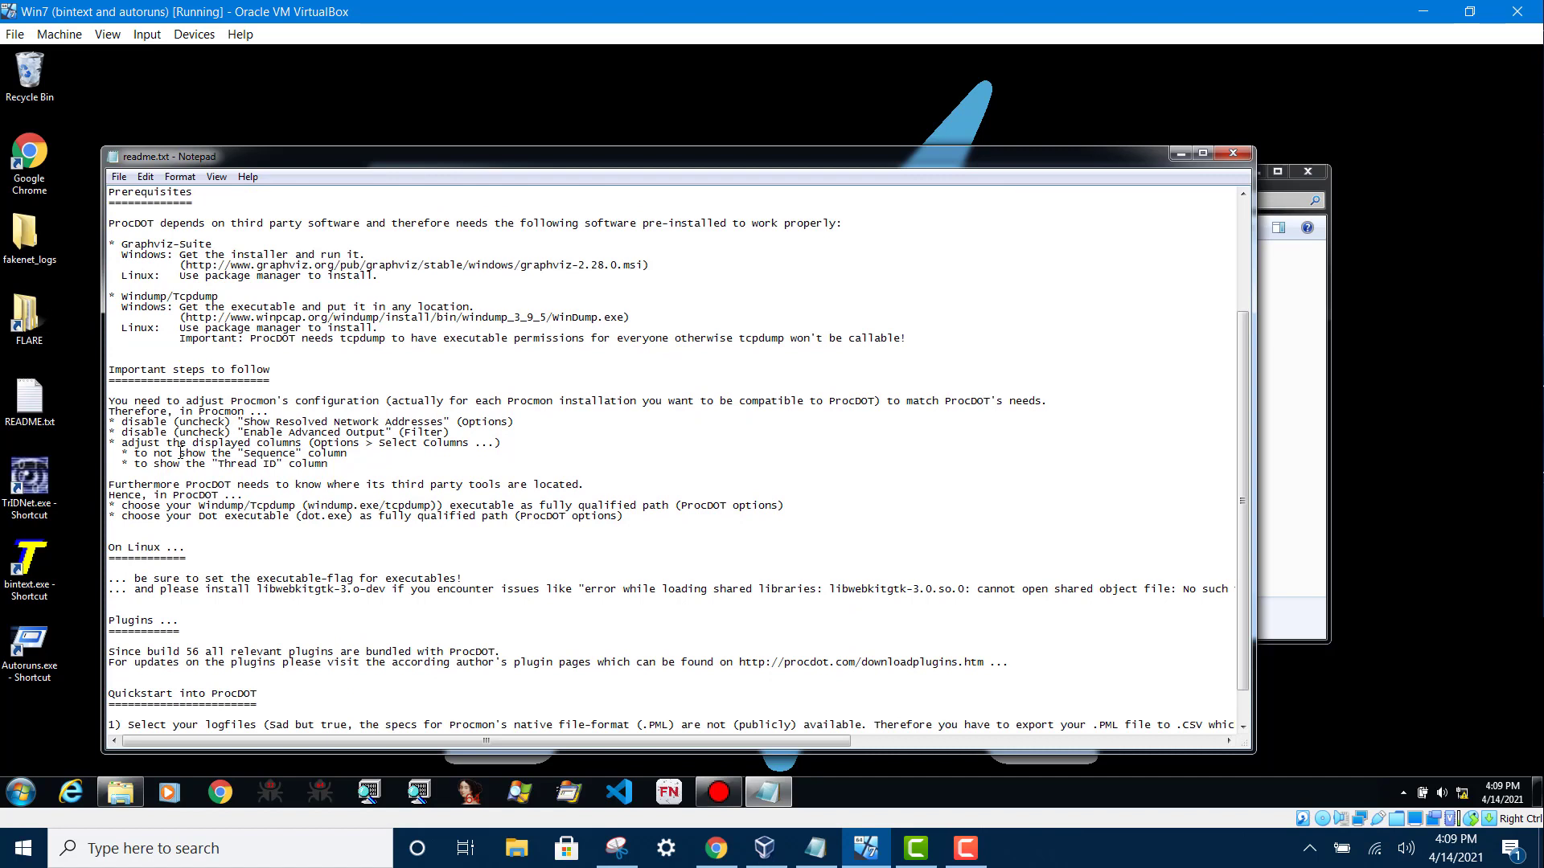
pyautogui.scroll(-3)
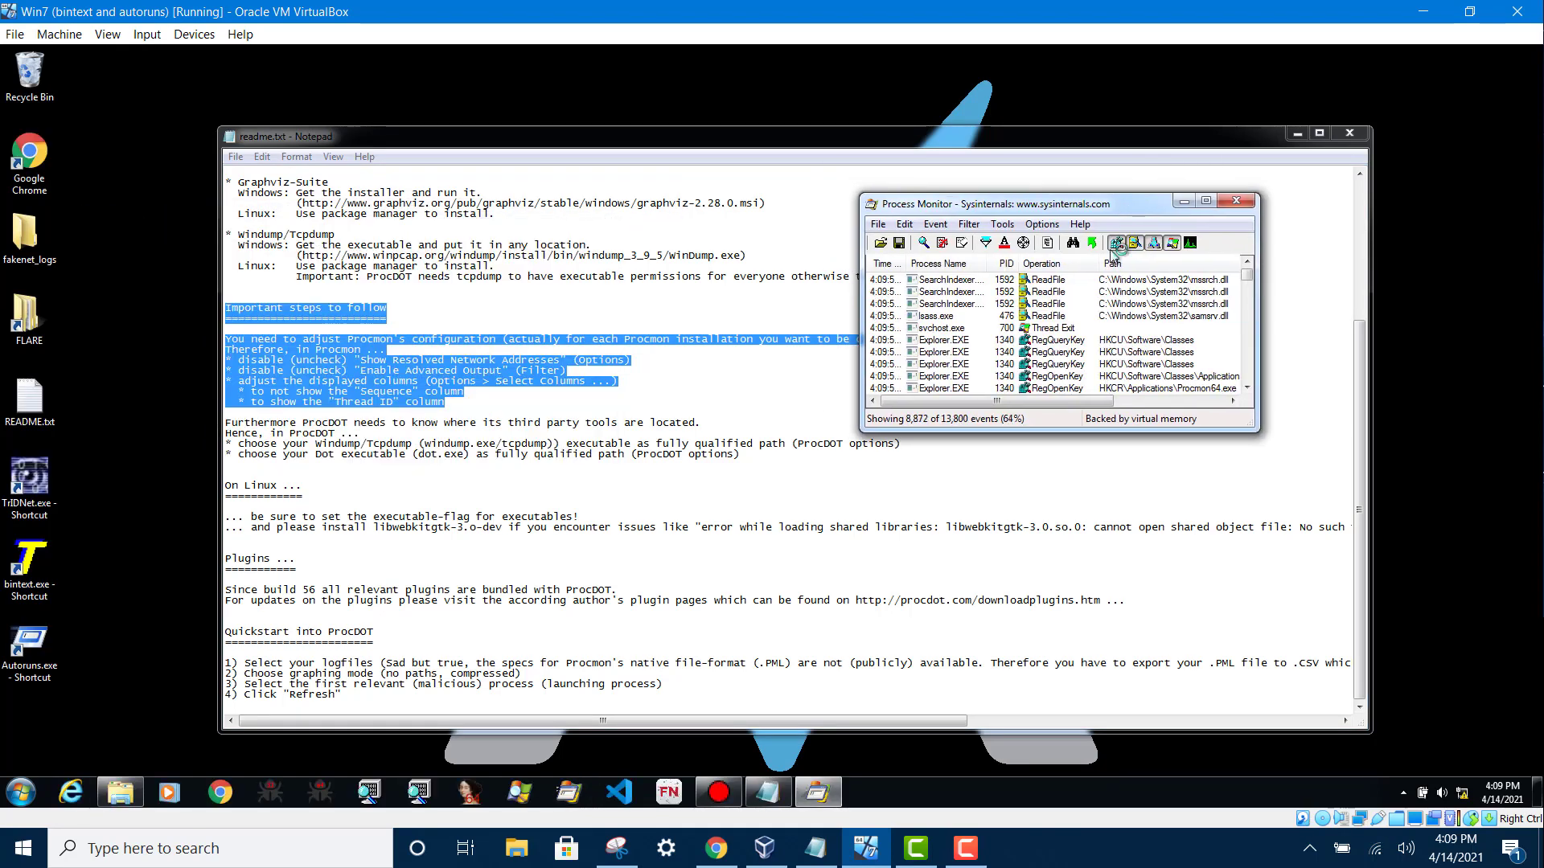
pyautogui.moveTo(1338, 583)
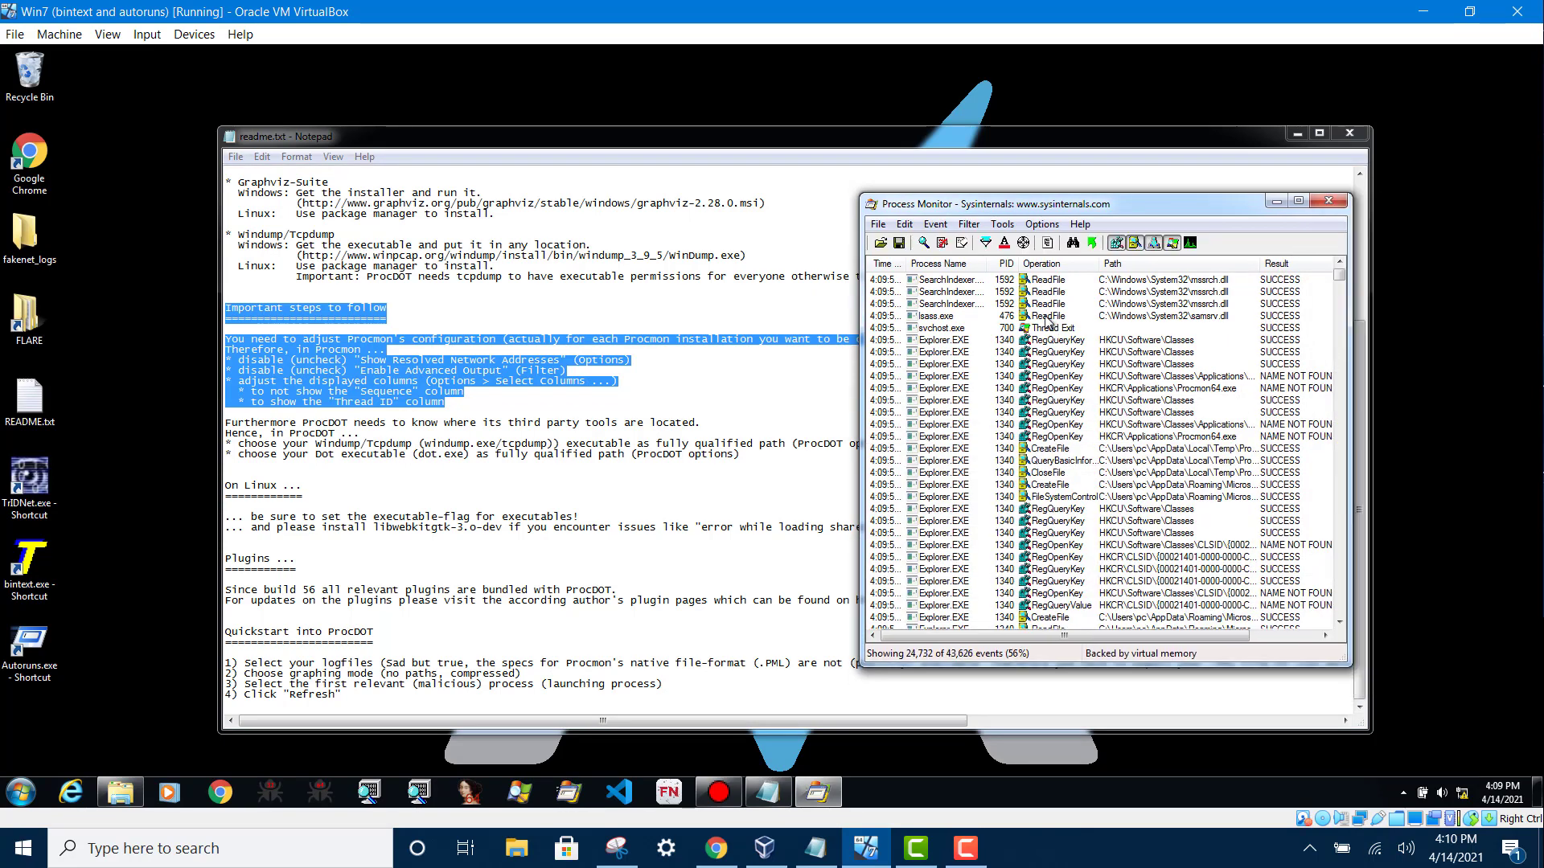
# Turn off Show Resolved Network Addresses in Procmon's Options and go to Select Columns
pyautogui.click(1043, 223)
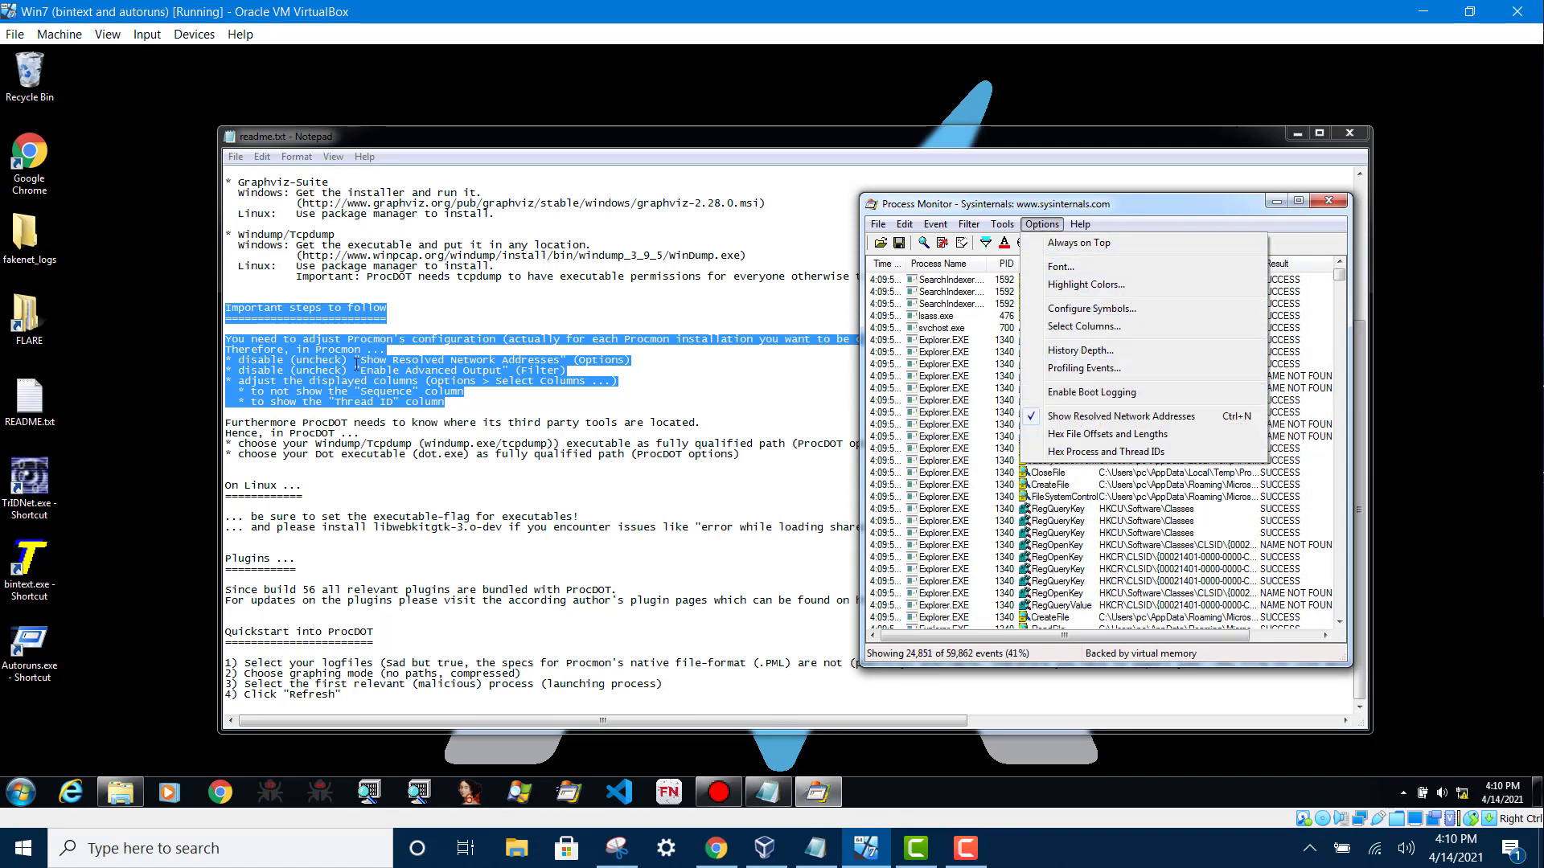
pyautogui.moveTo(1078, 437)
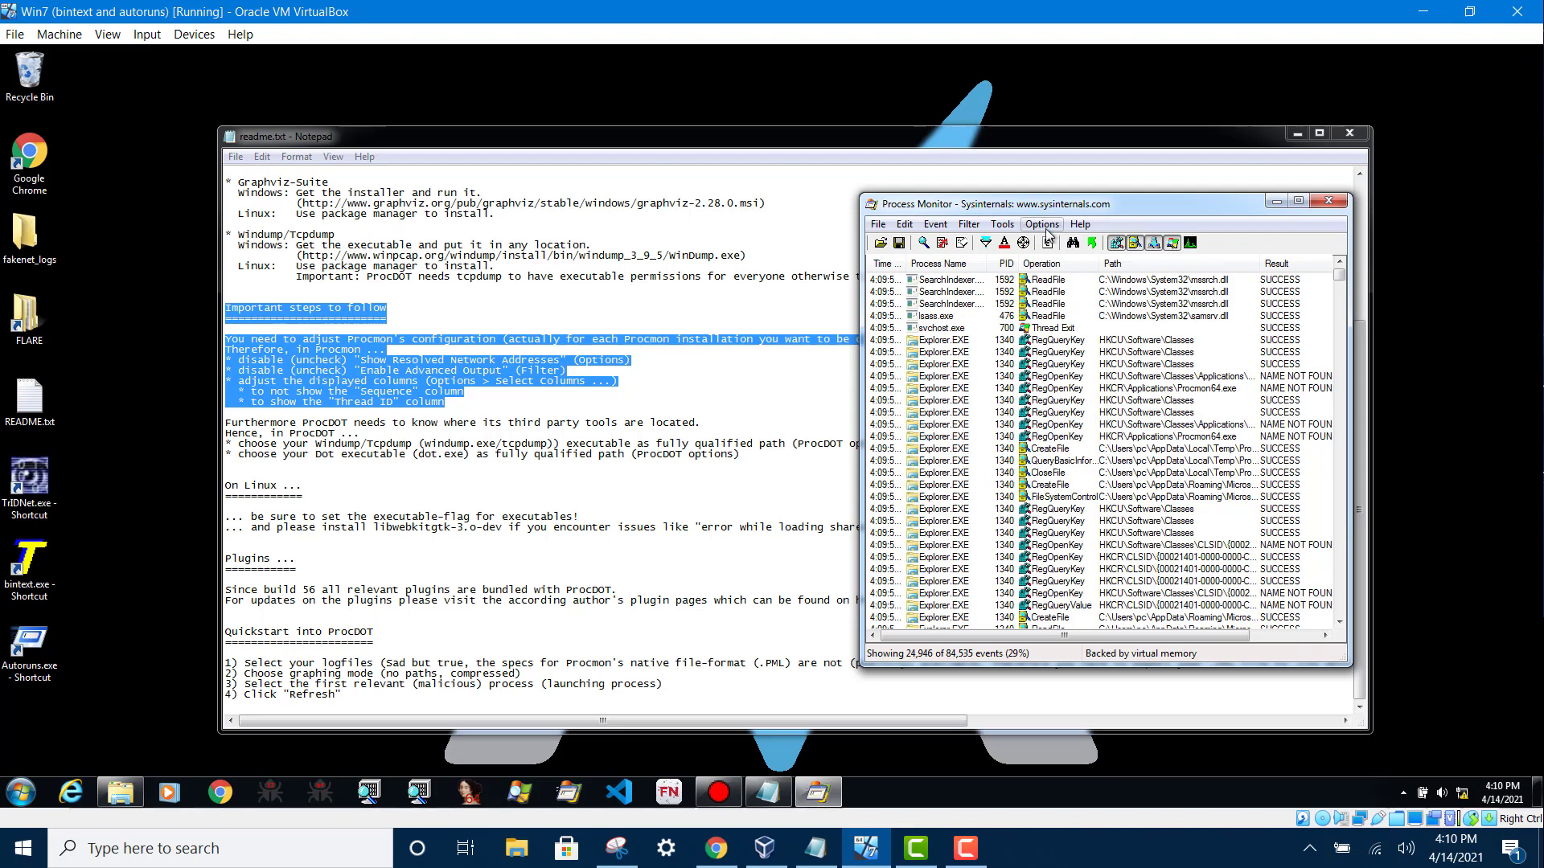
pyautogui.click(1042, 223)
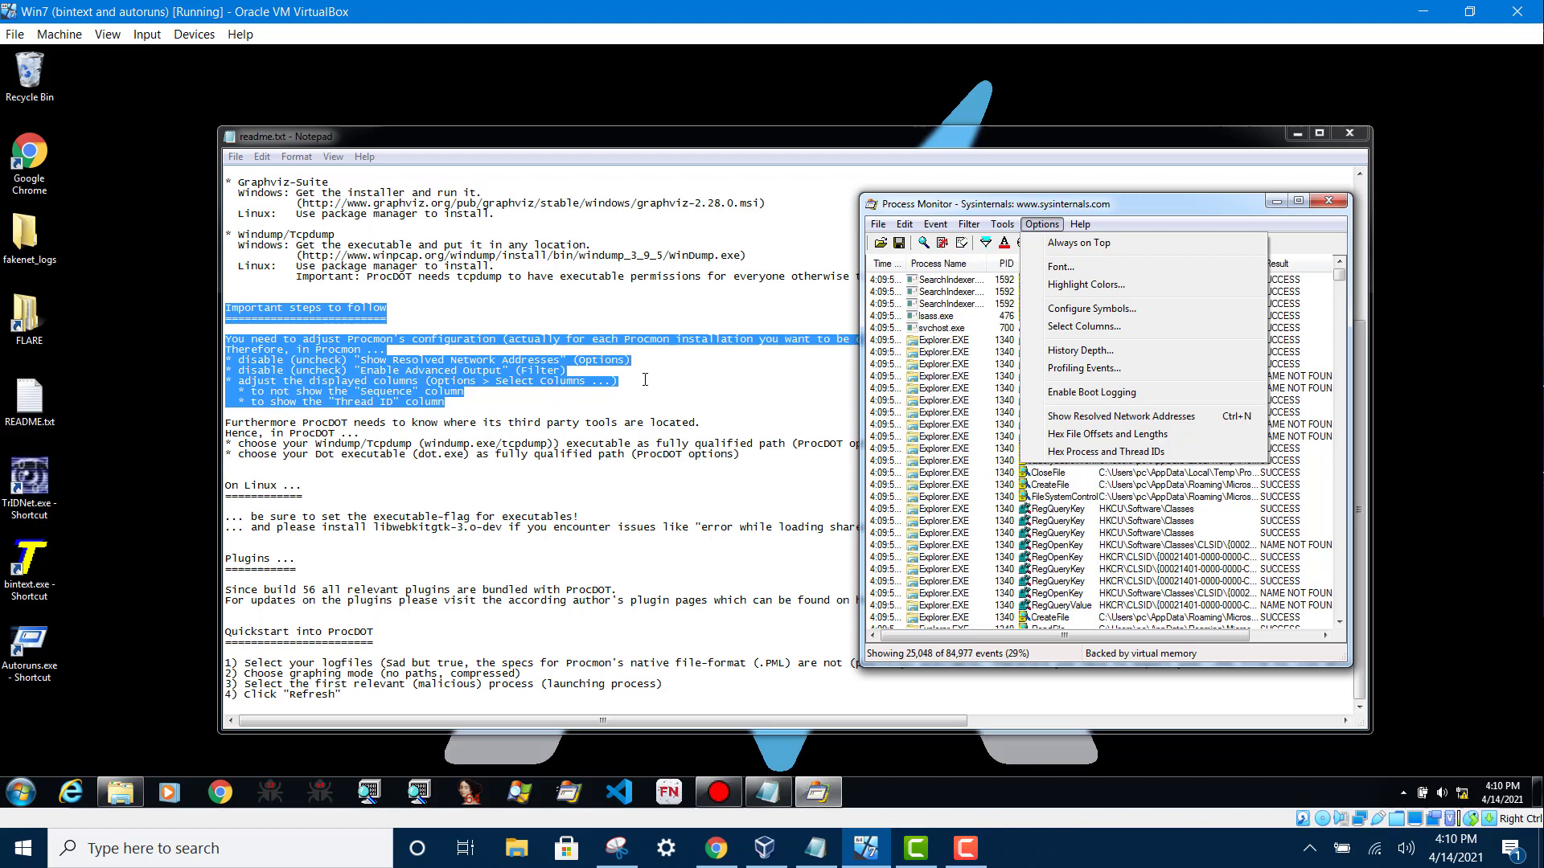
pyautogui.click(1084, 325)
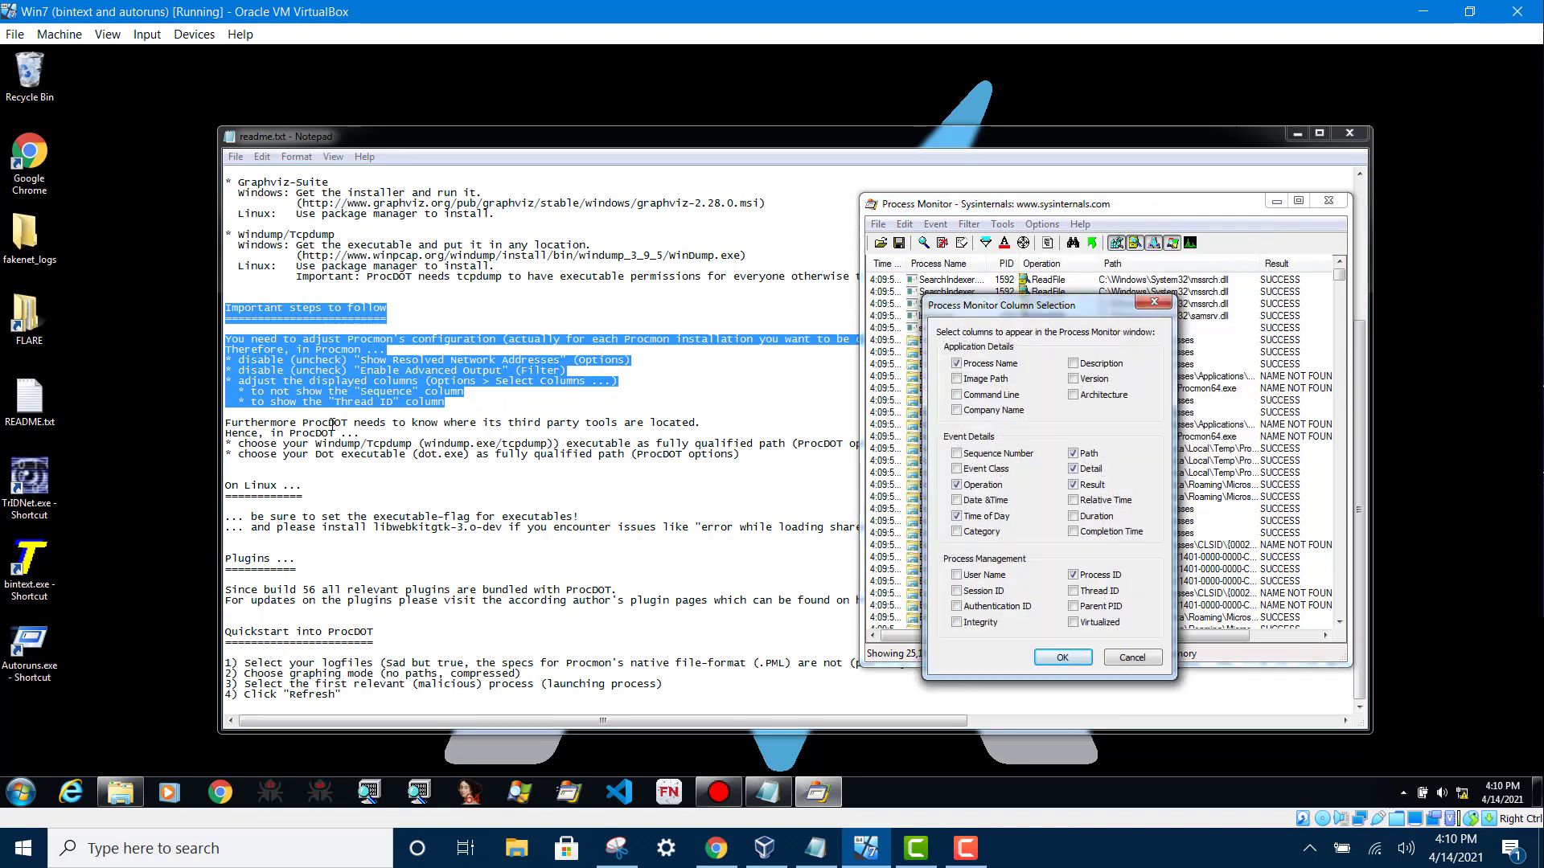
pyautogui.moveTo(307, 399)
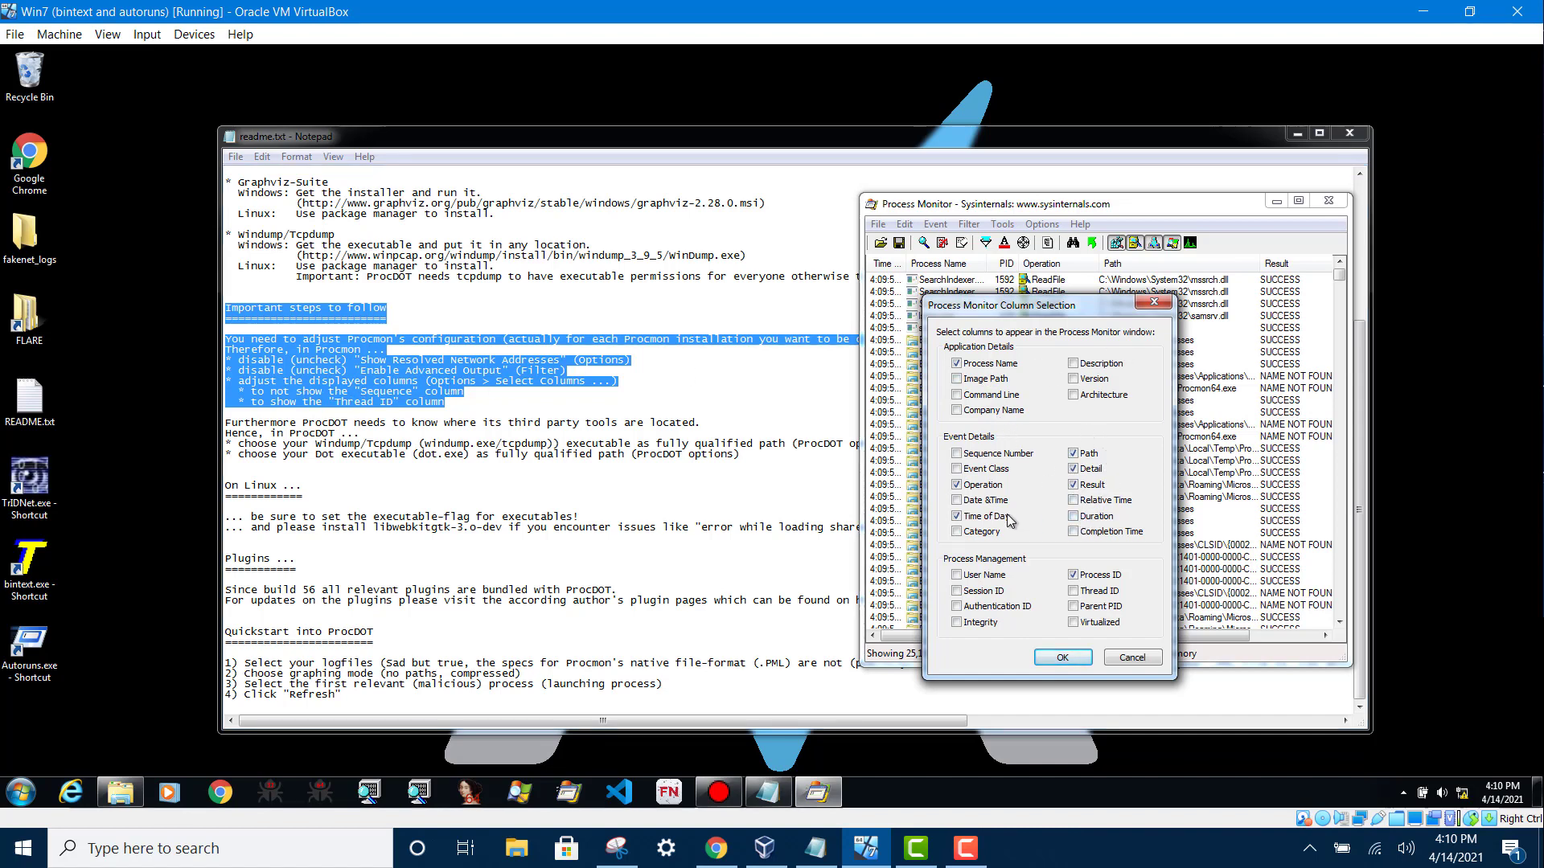
pyautogui.moveTo(1060, 437)
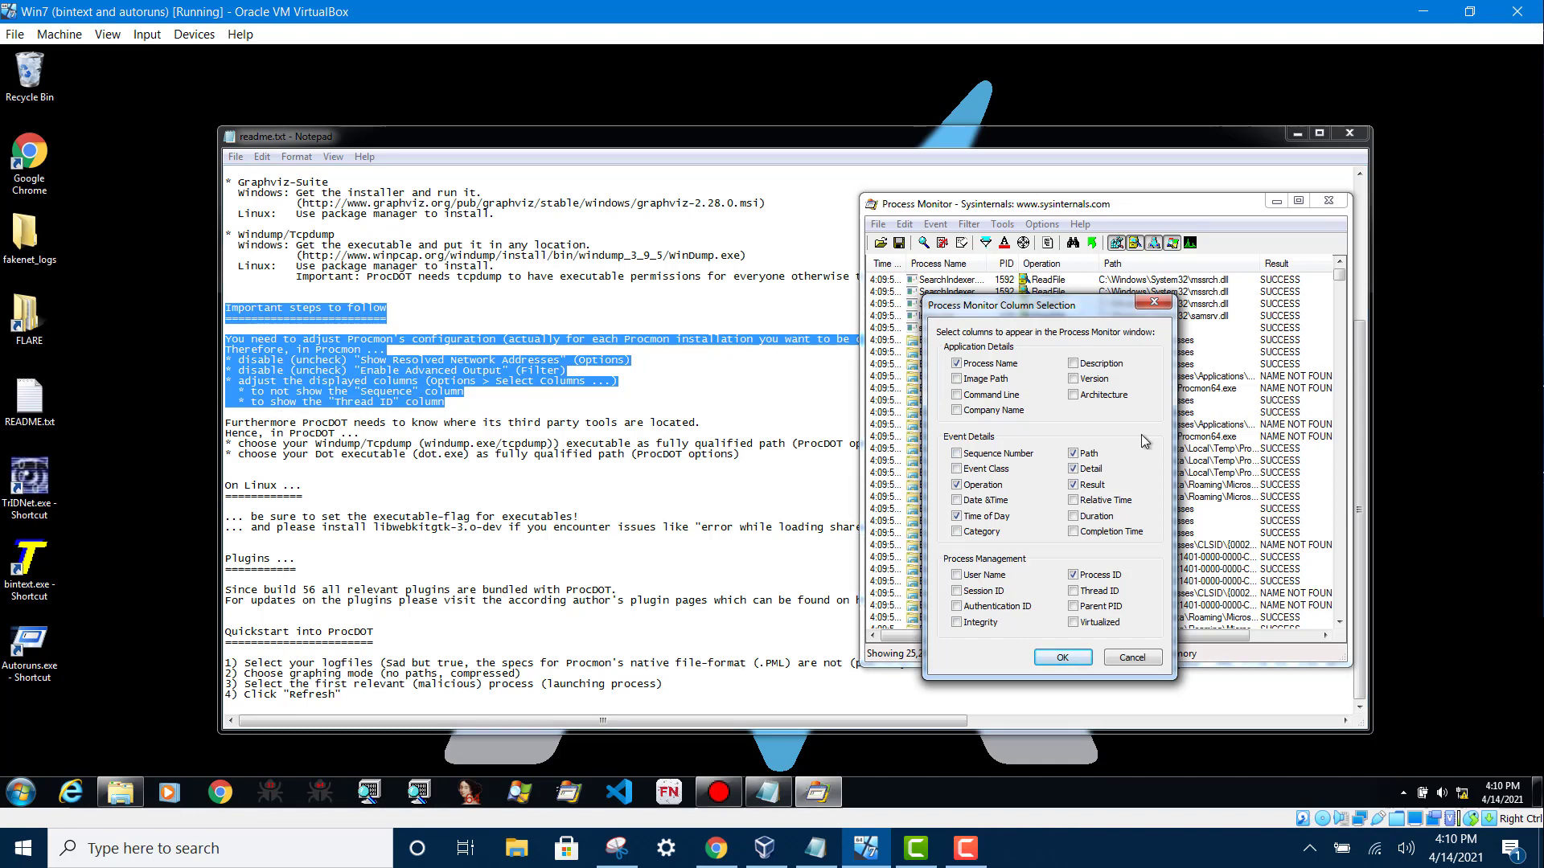
# Add the Thread ID column, leaving Sequence Number unchecked, and confirm the column selection
pyautogui.click(1073, 590)
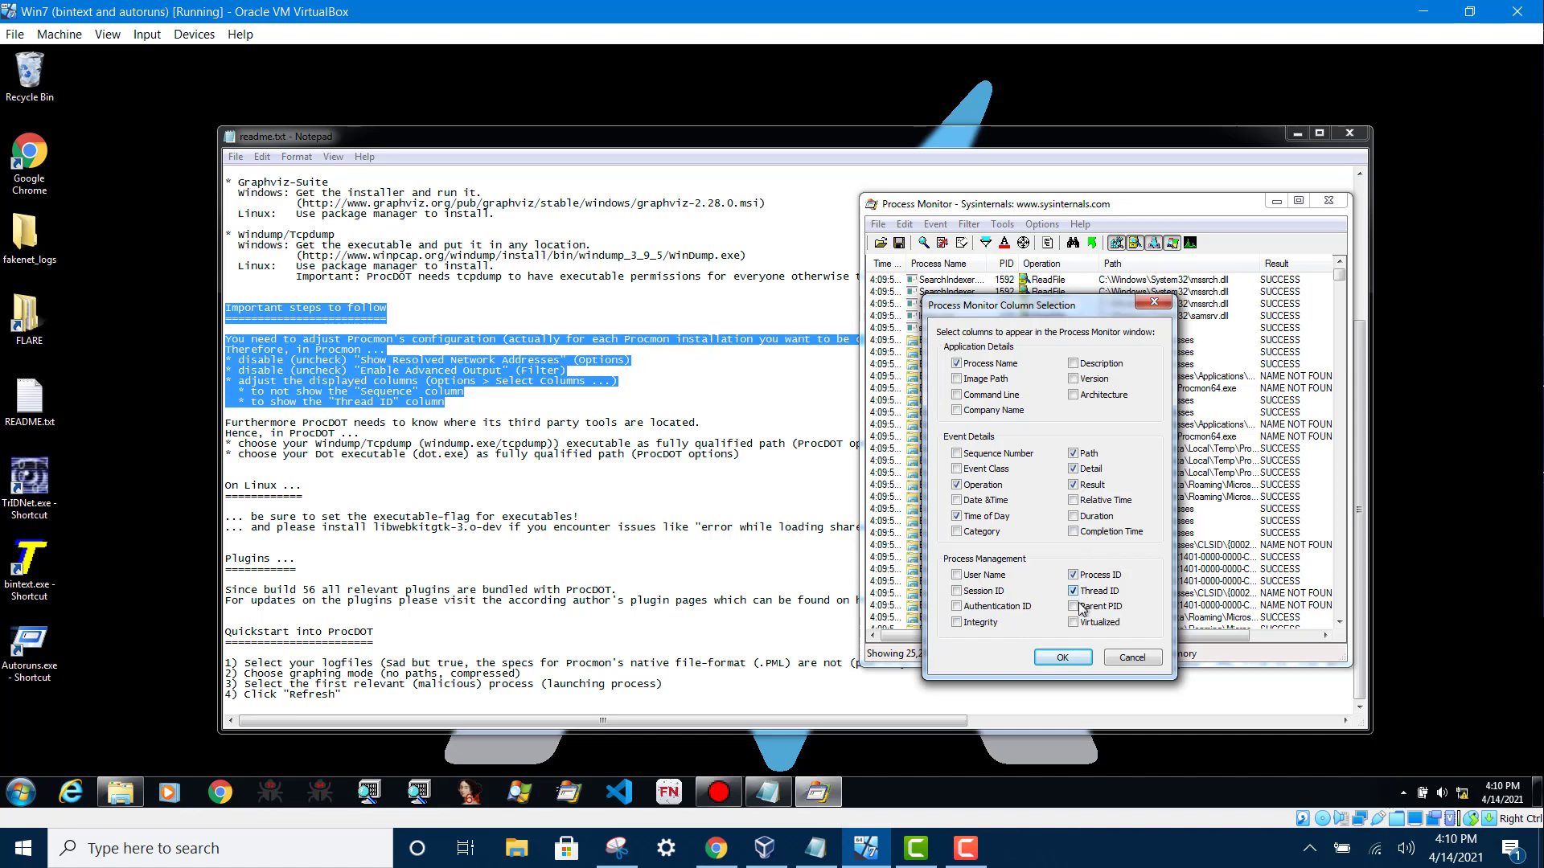
pyautogui.click(1062, 656)
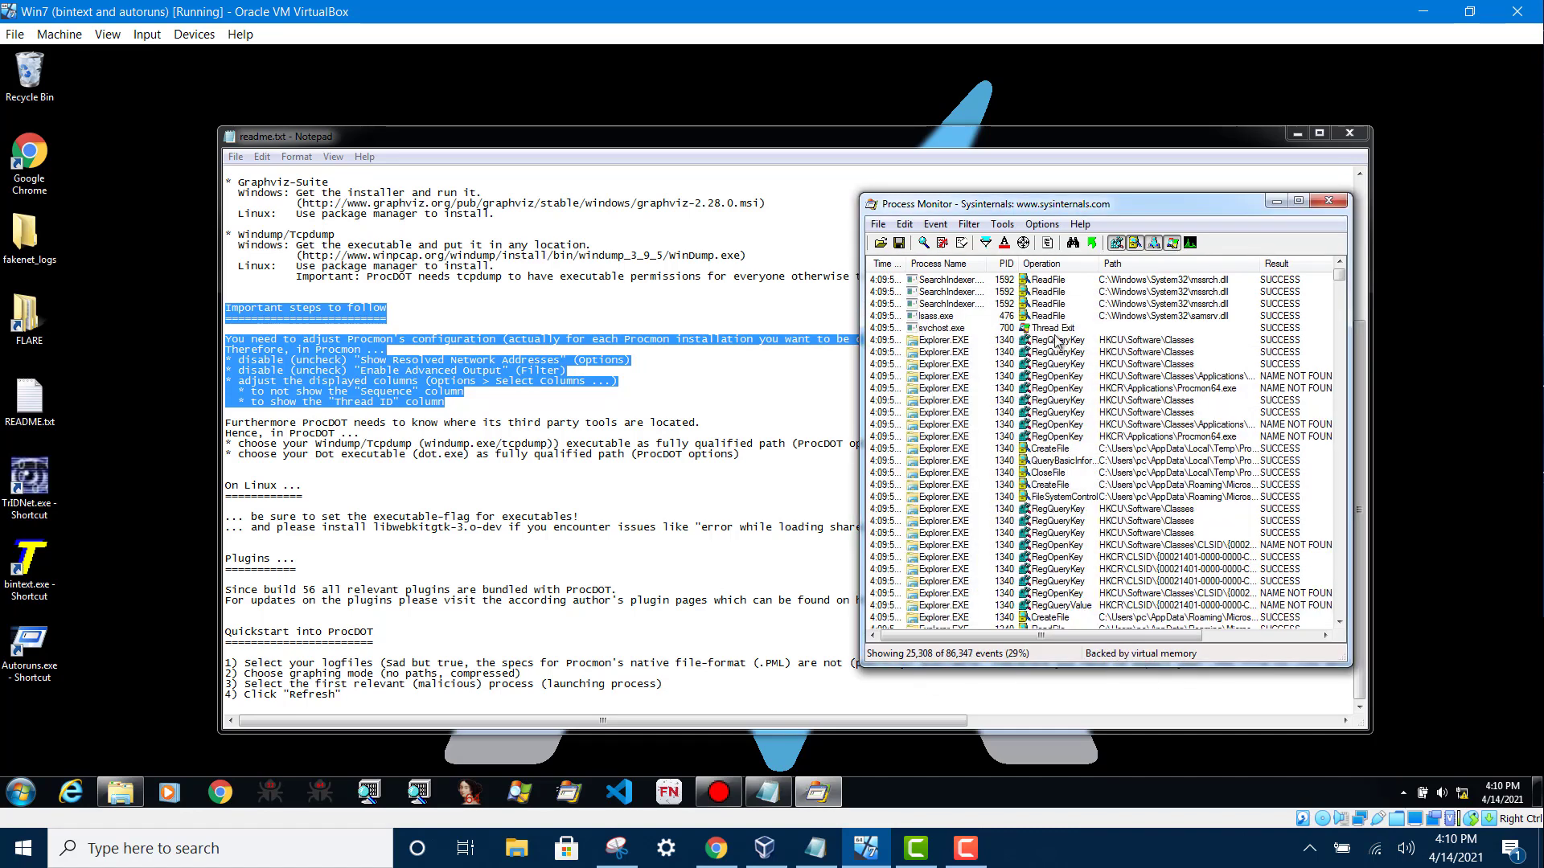
pyautogui.click(878, 223)
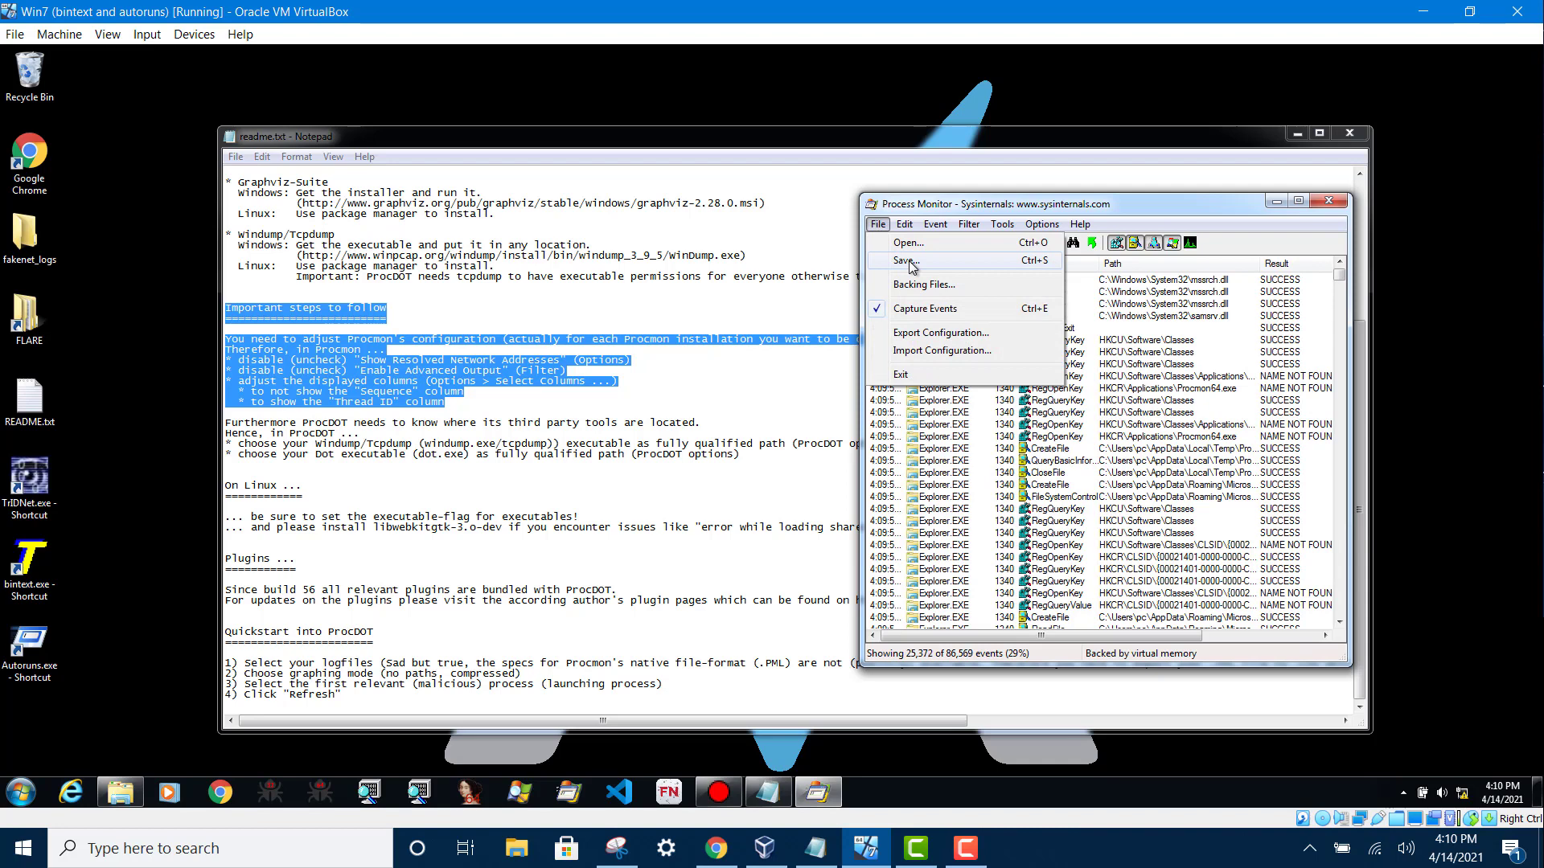
# Review Process Monitor's save-to-file CSV options without exporting, then close Process Monitor
pyautogui.click(906, 260)
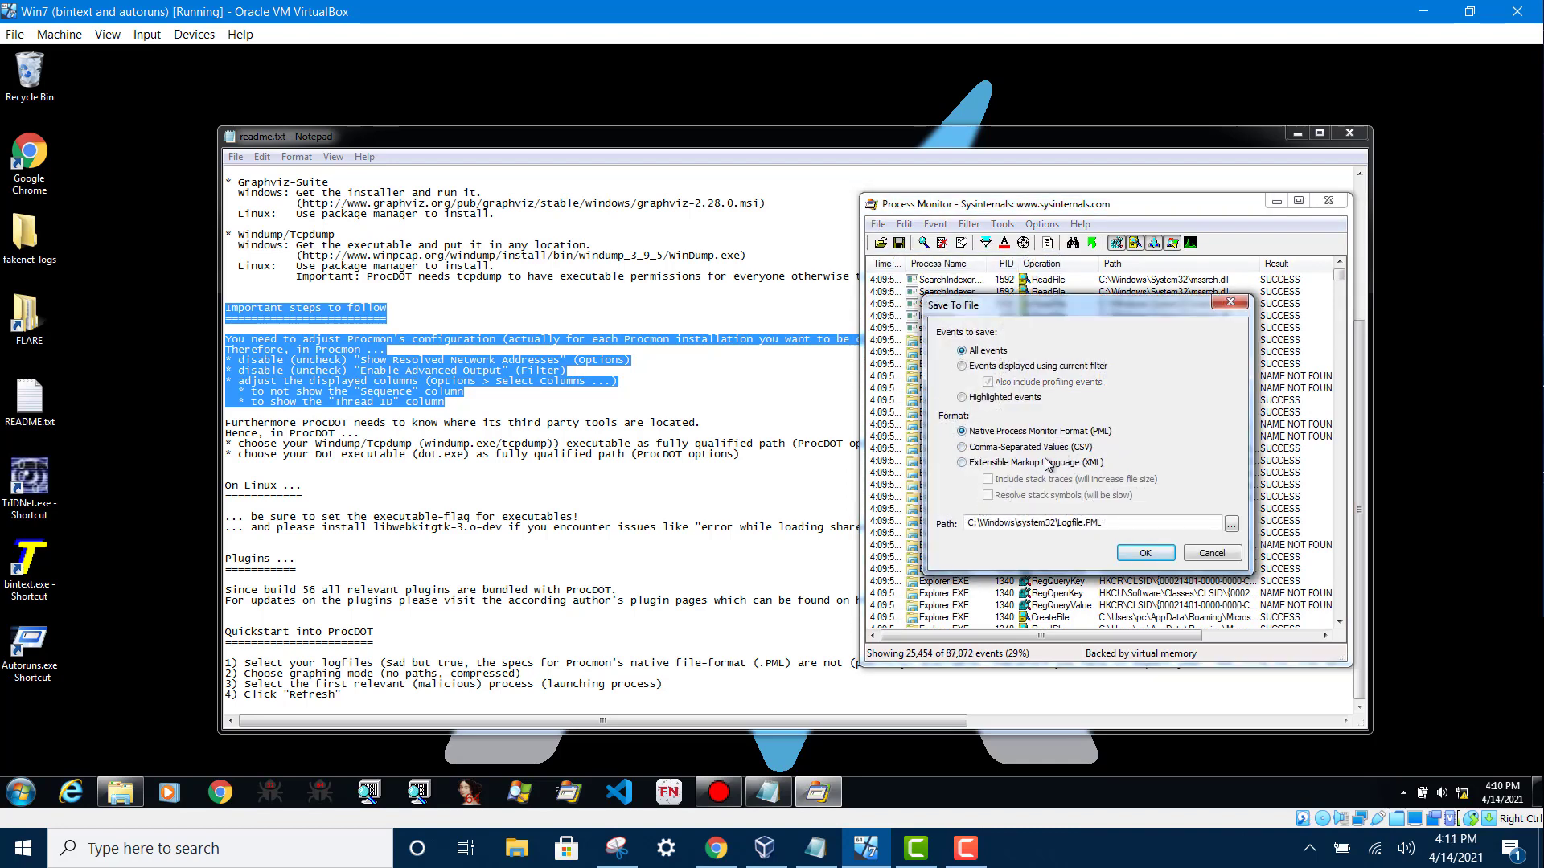
pyautogui.click(962, 447)
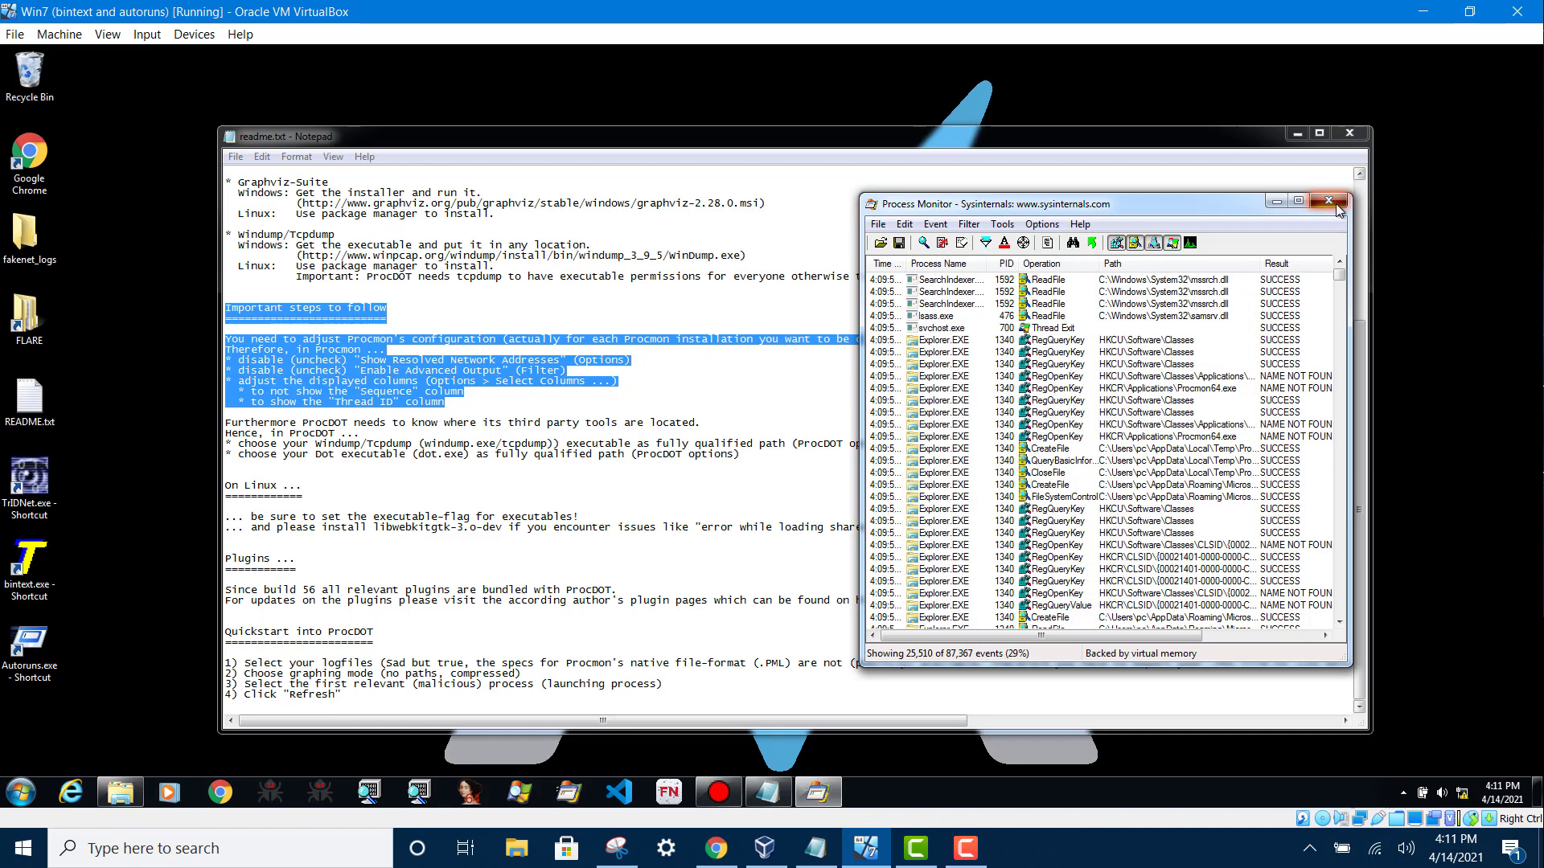
pyautogui.click(1328, 199)
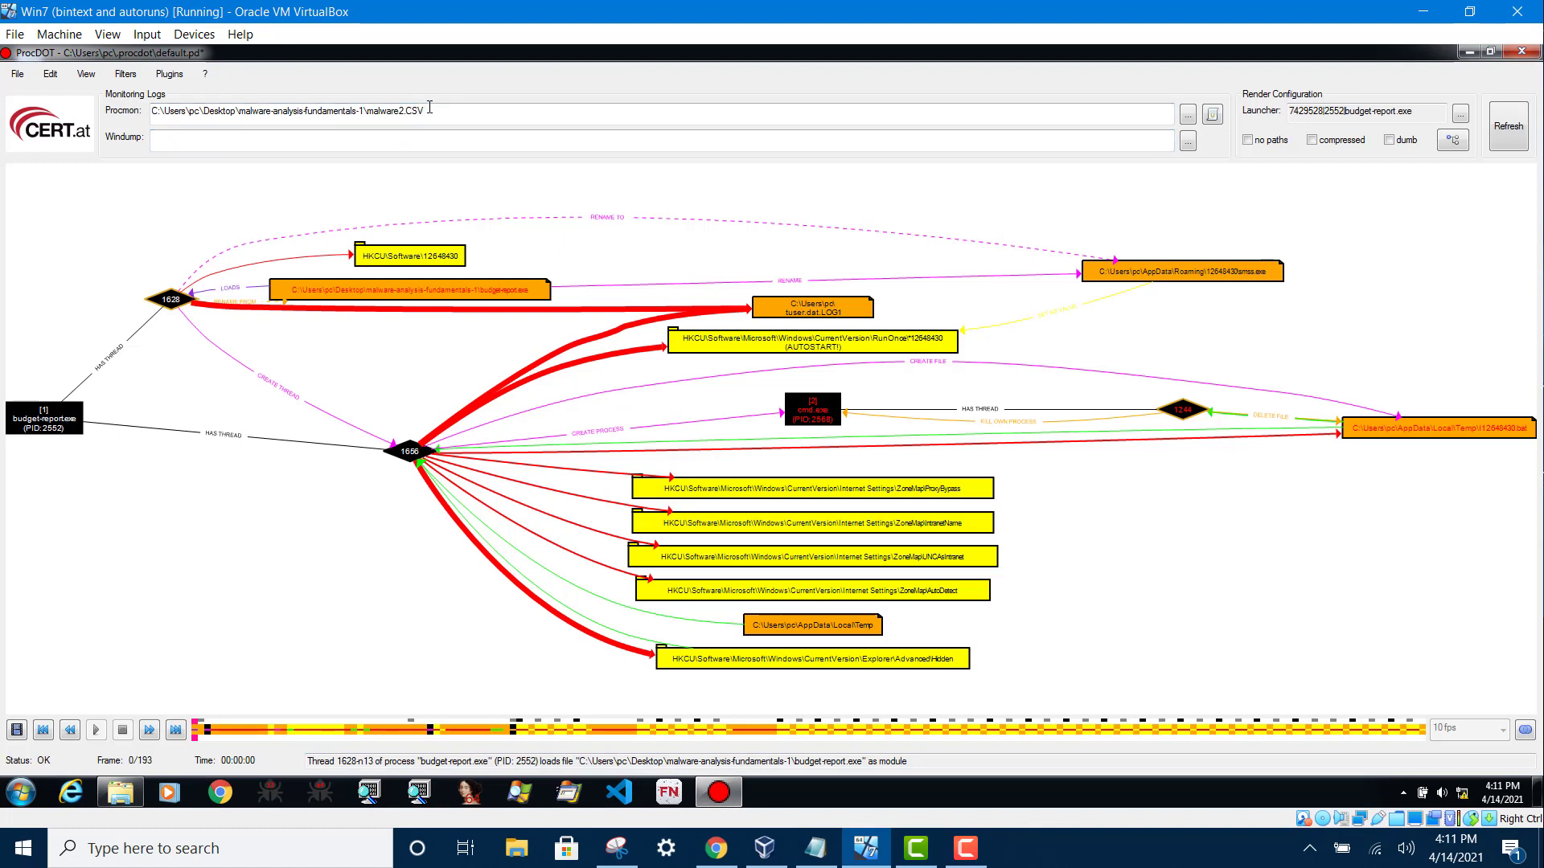
pyautogui.doubleClick(401, 111)
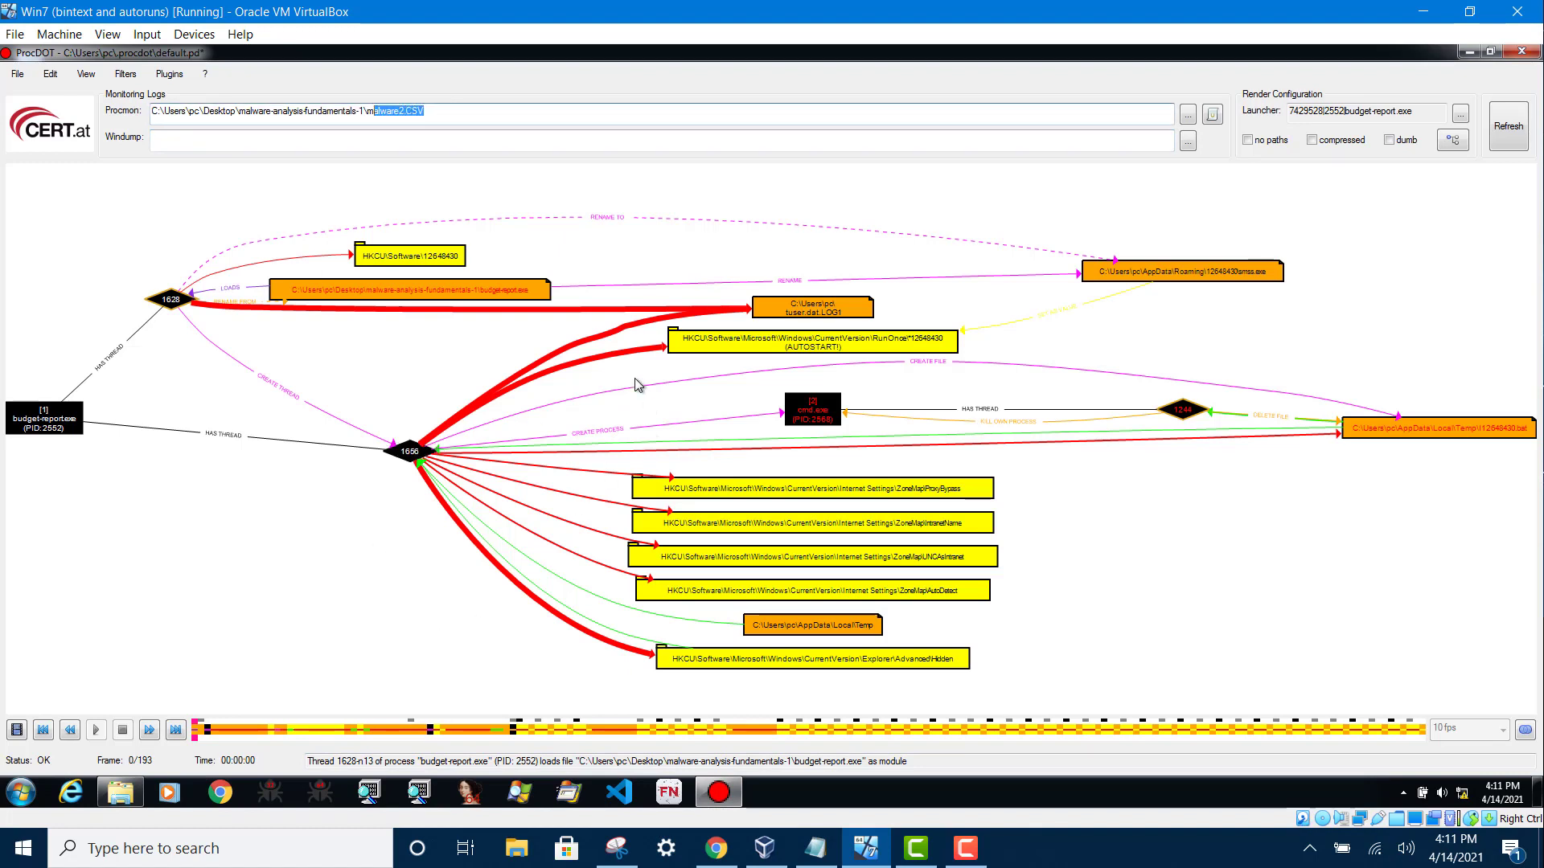
pyautogui.moveTo(670, 399)
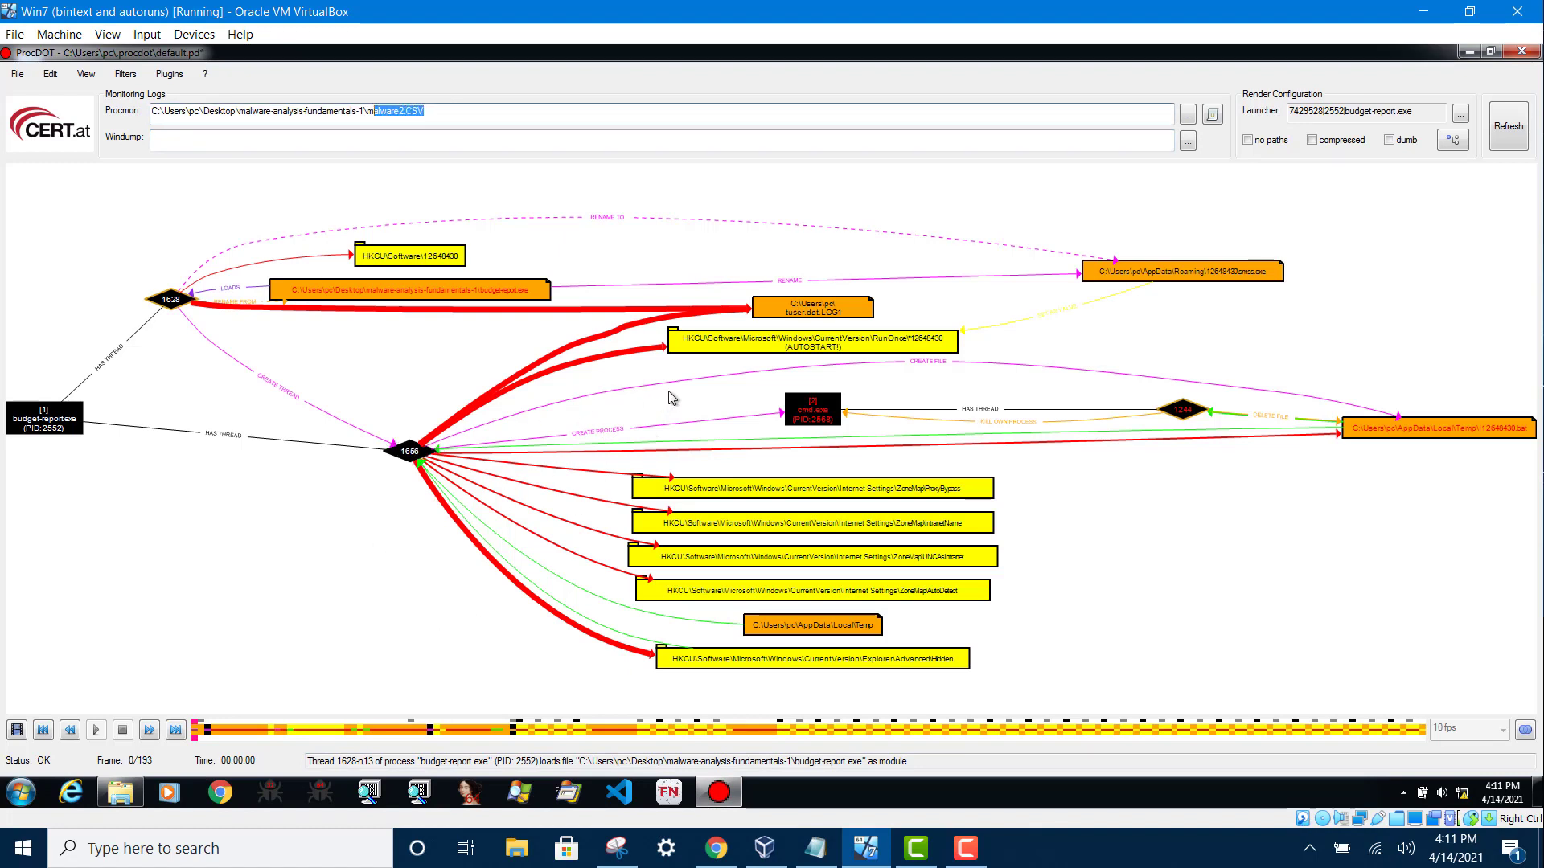
pyautogui.moveTo(766, 437)
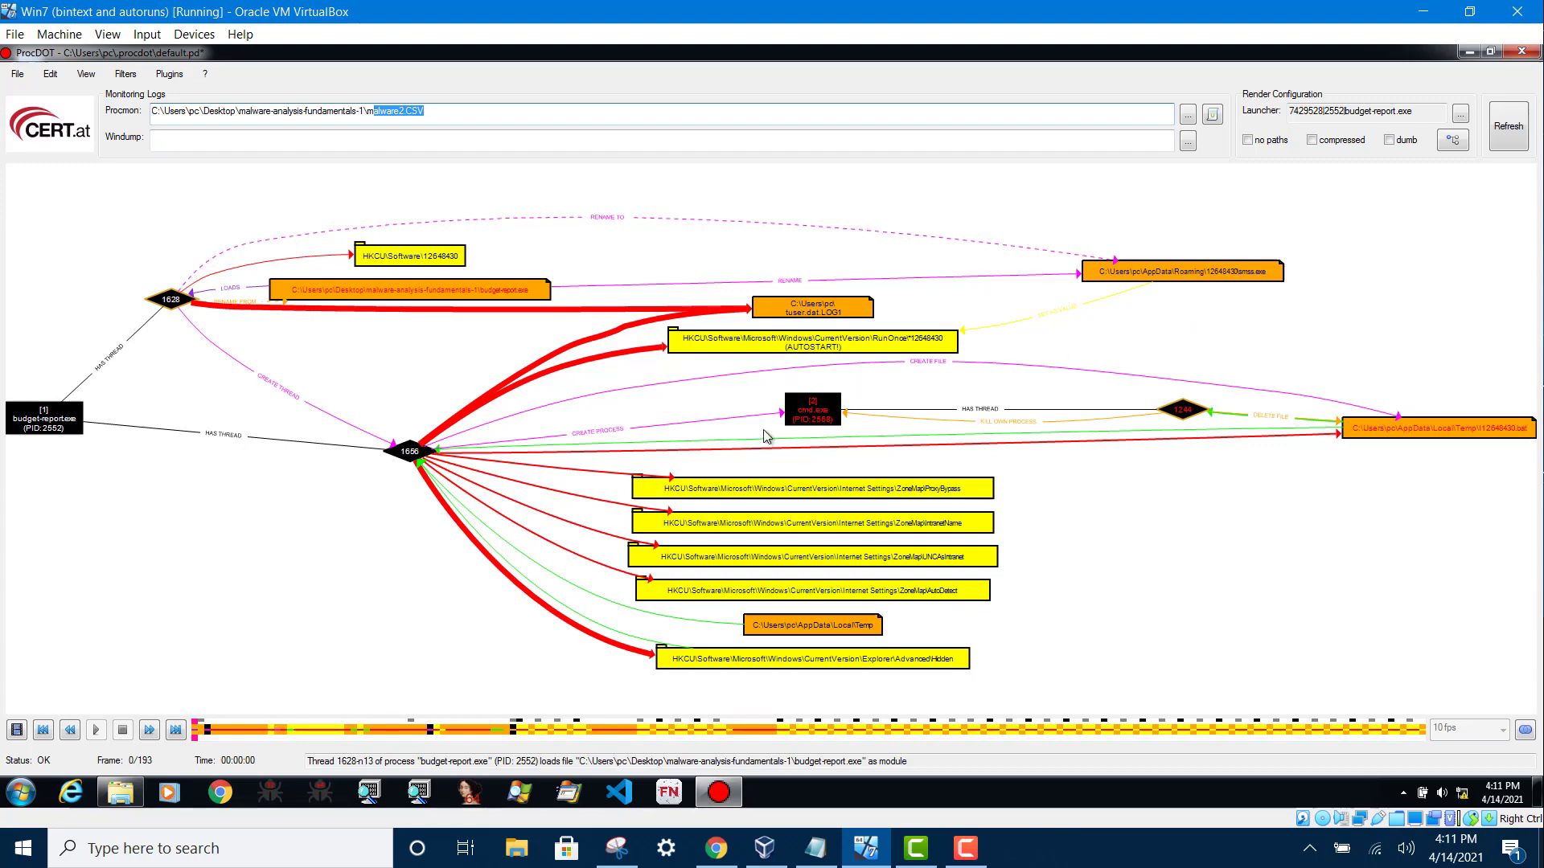